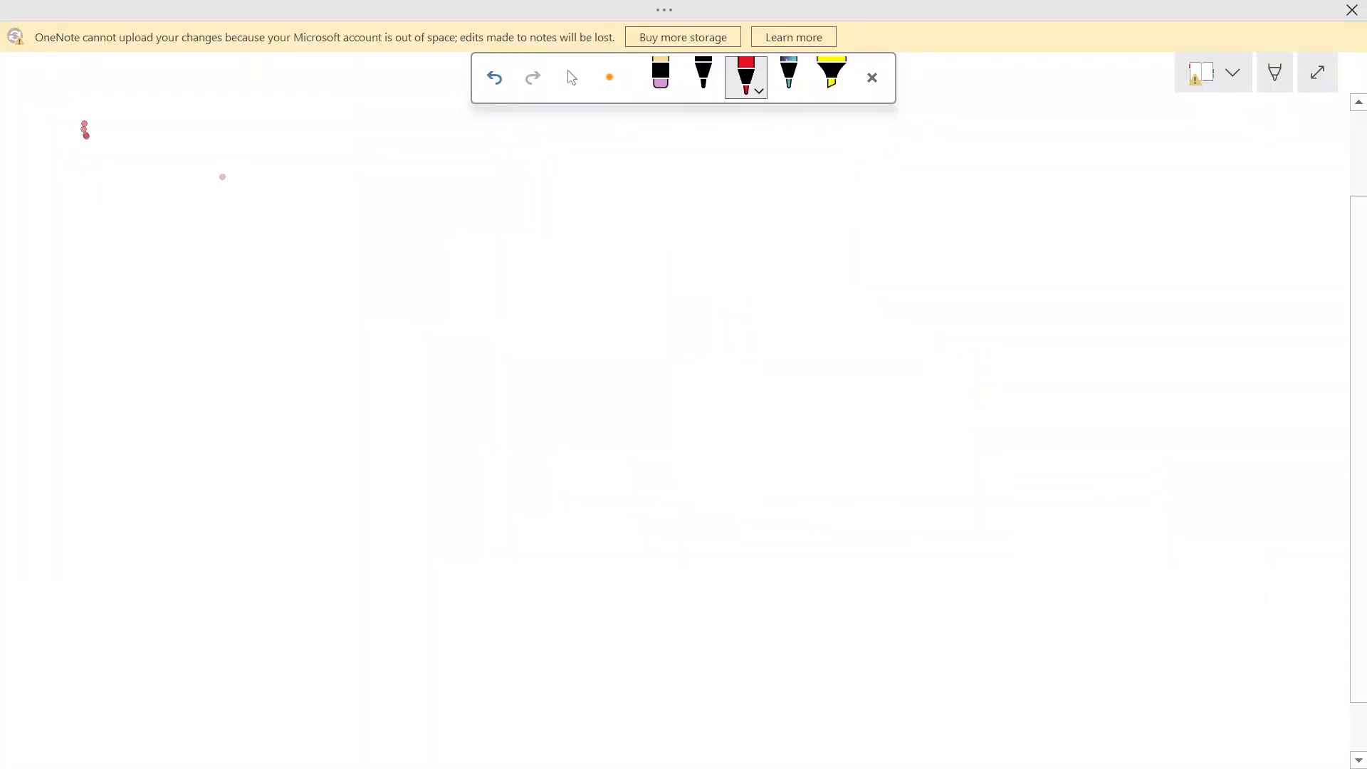
Step: Handwrite in red s1 = Naren and s2 = Java, correcting the miswritten s2 value
left_click_drag(82, 131, 135, 138)
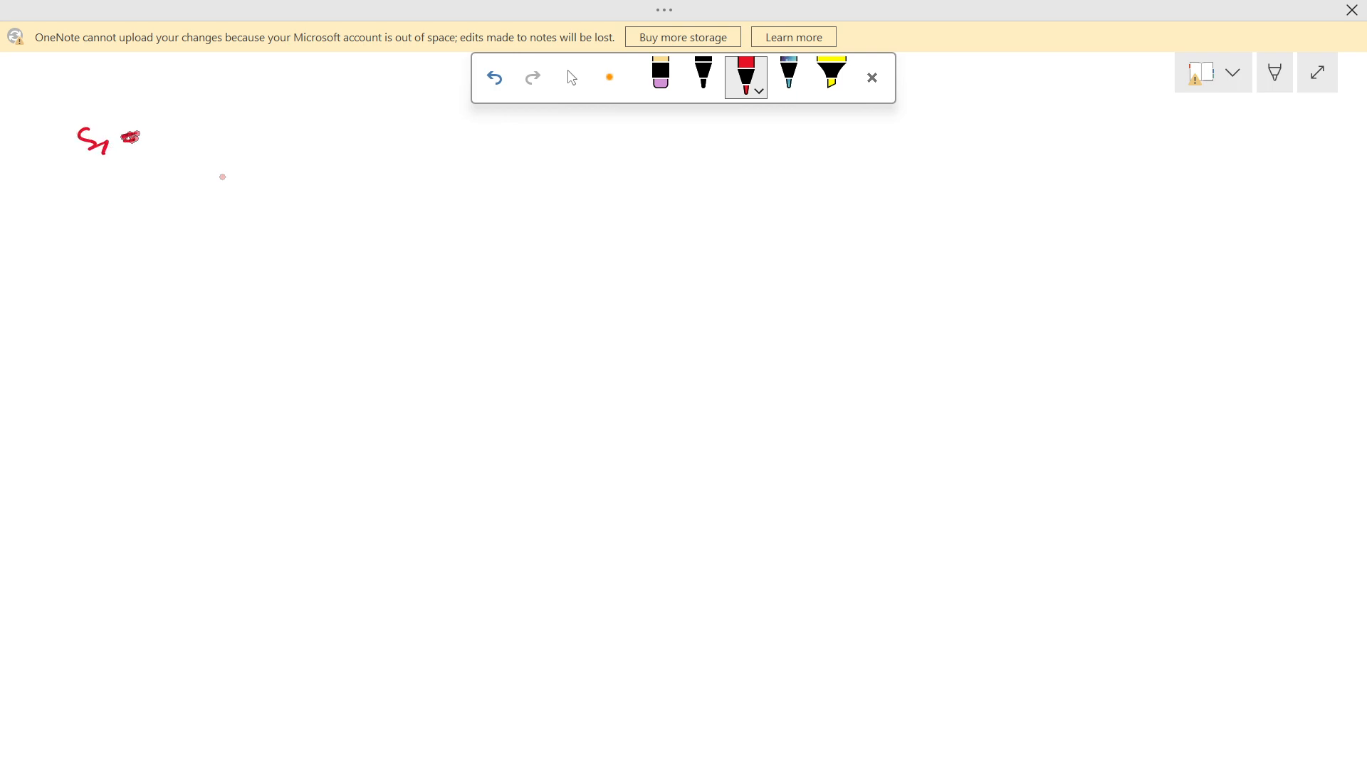
left_click_drag(131, 138, 209, 138)
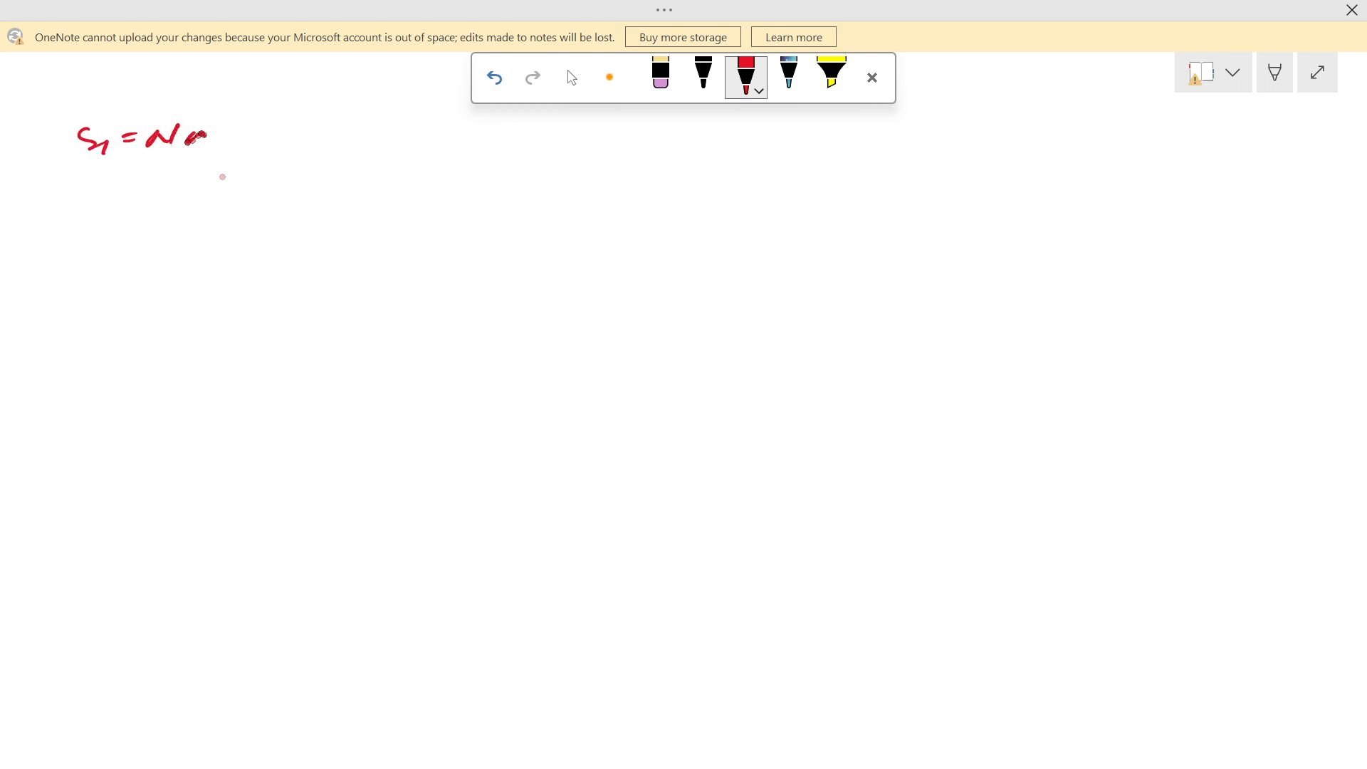
left_click_drag(205, 136, 271, 135)
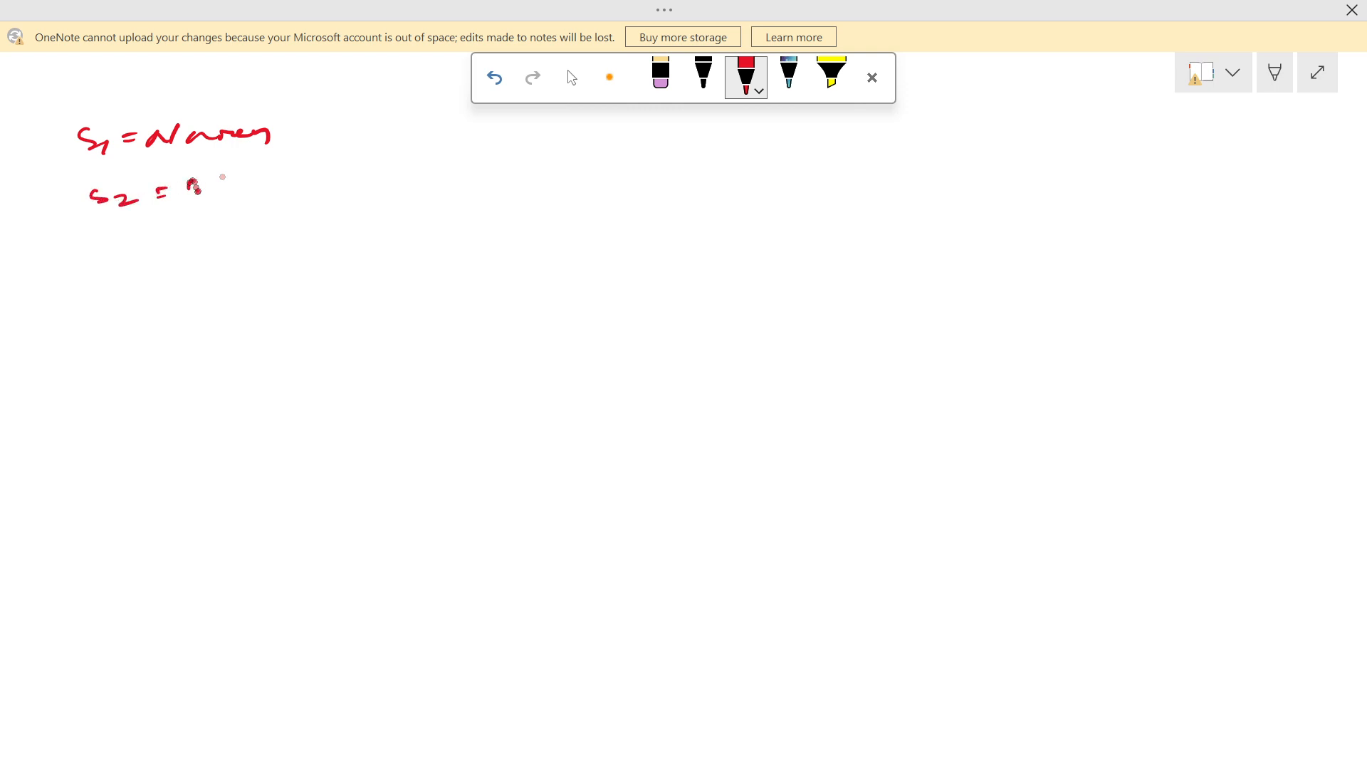
left_click_drag(188, 188, 287, 193)
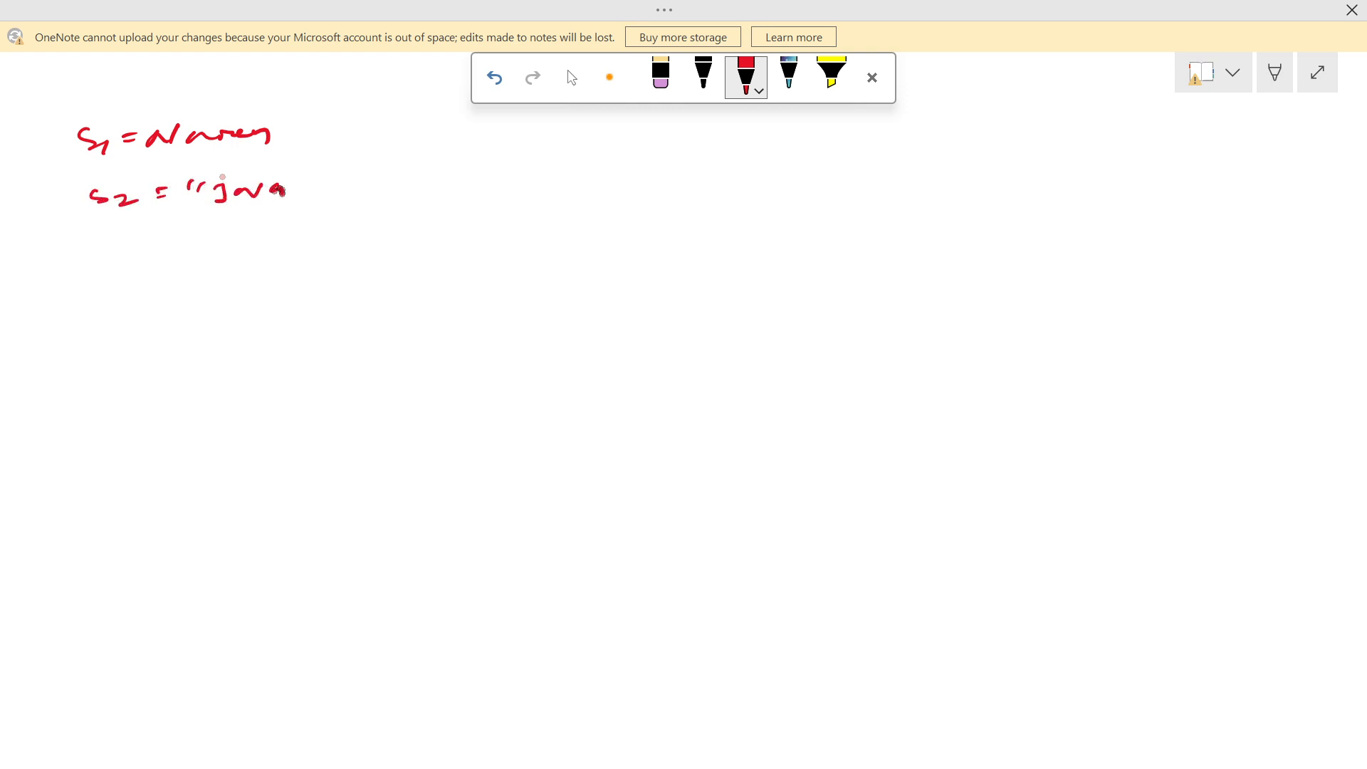
left_click(494, 77)
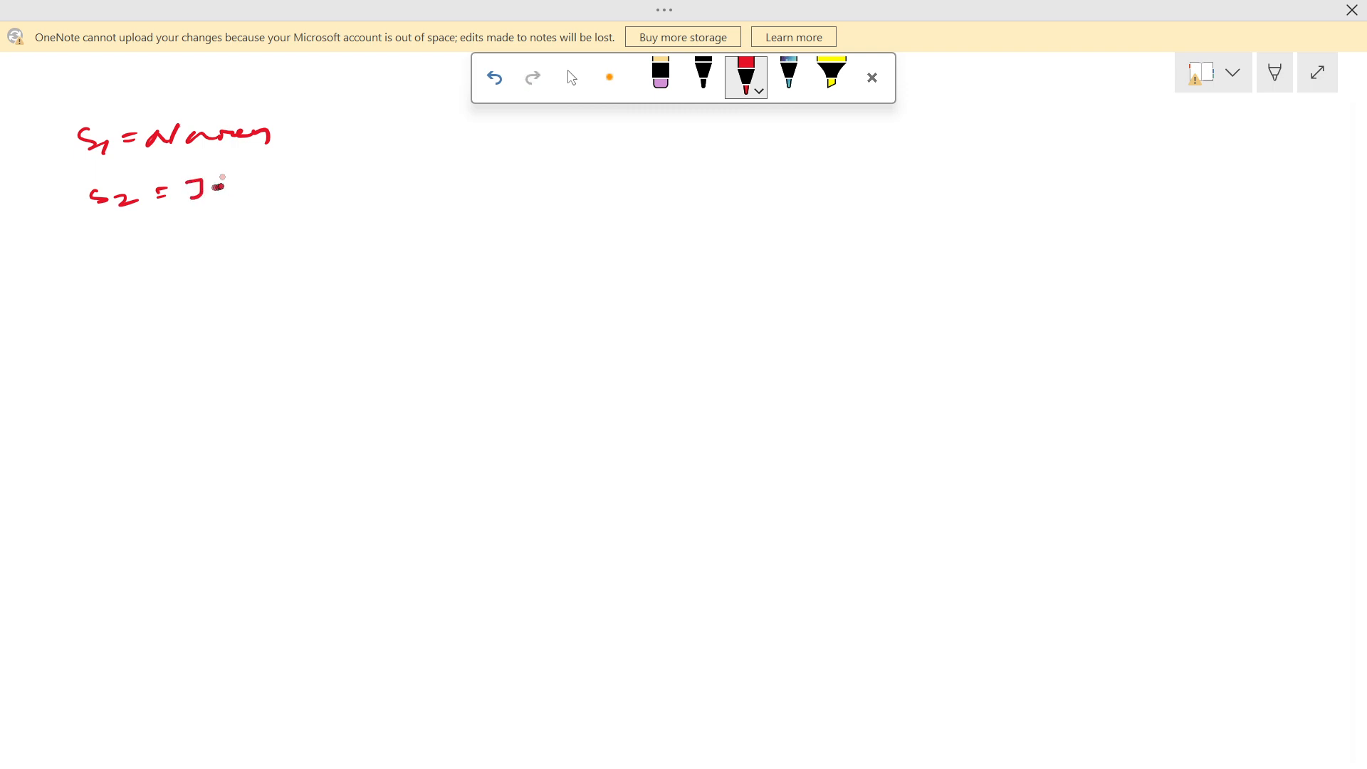
left_click_drag(222, 183, 301, 169)
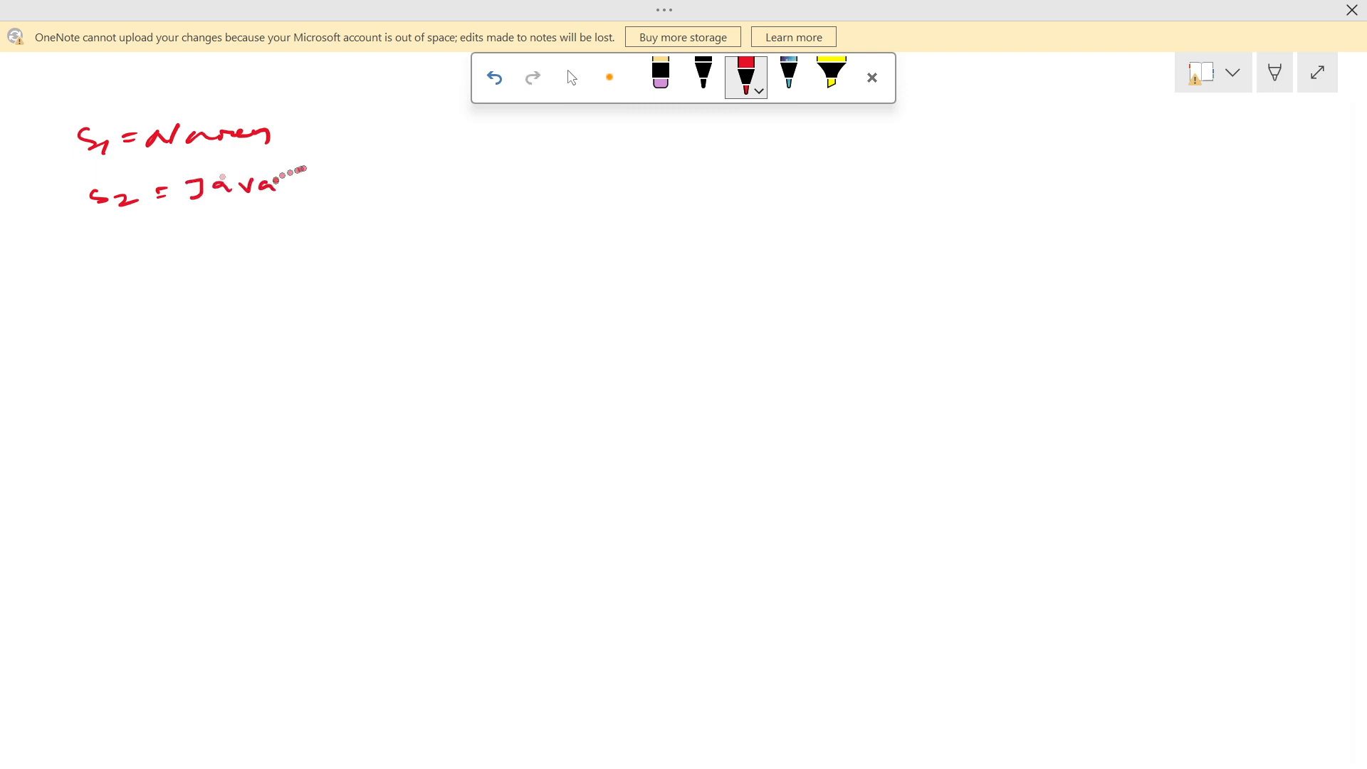
Step: Draw a brace and arrow to the swapped result s1 = Java, s2 = Naren
left_click_drag(314, 127, 317, 188)
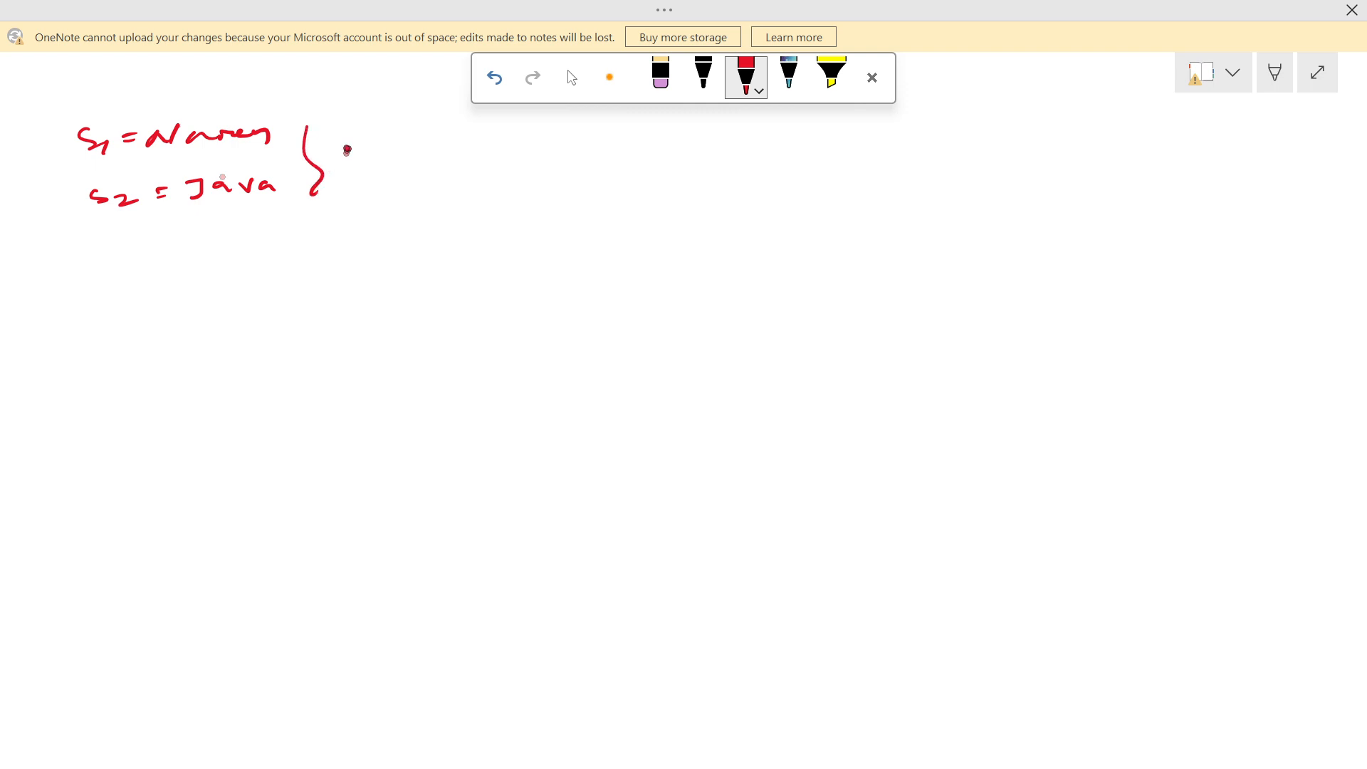
left_click_drag(336, 150, 467, 141)
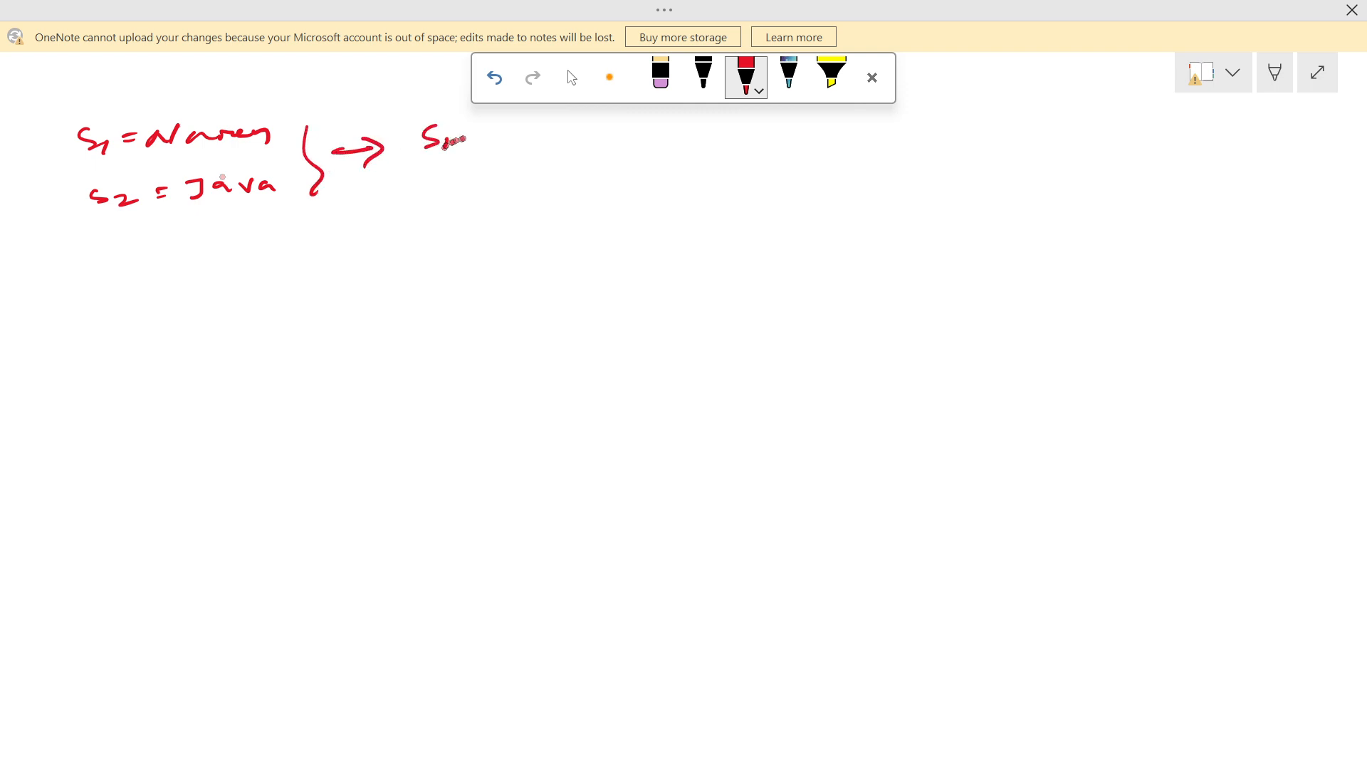
left_click_drag(440, 140, 489, 138)
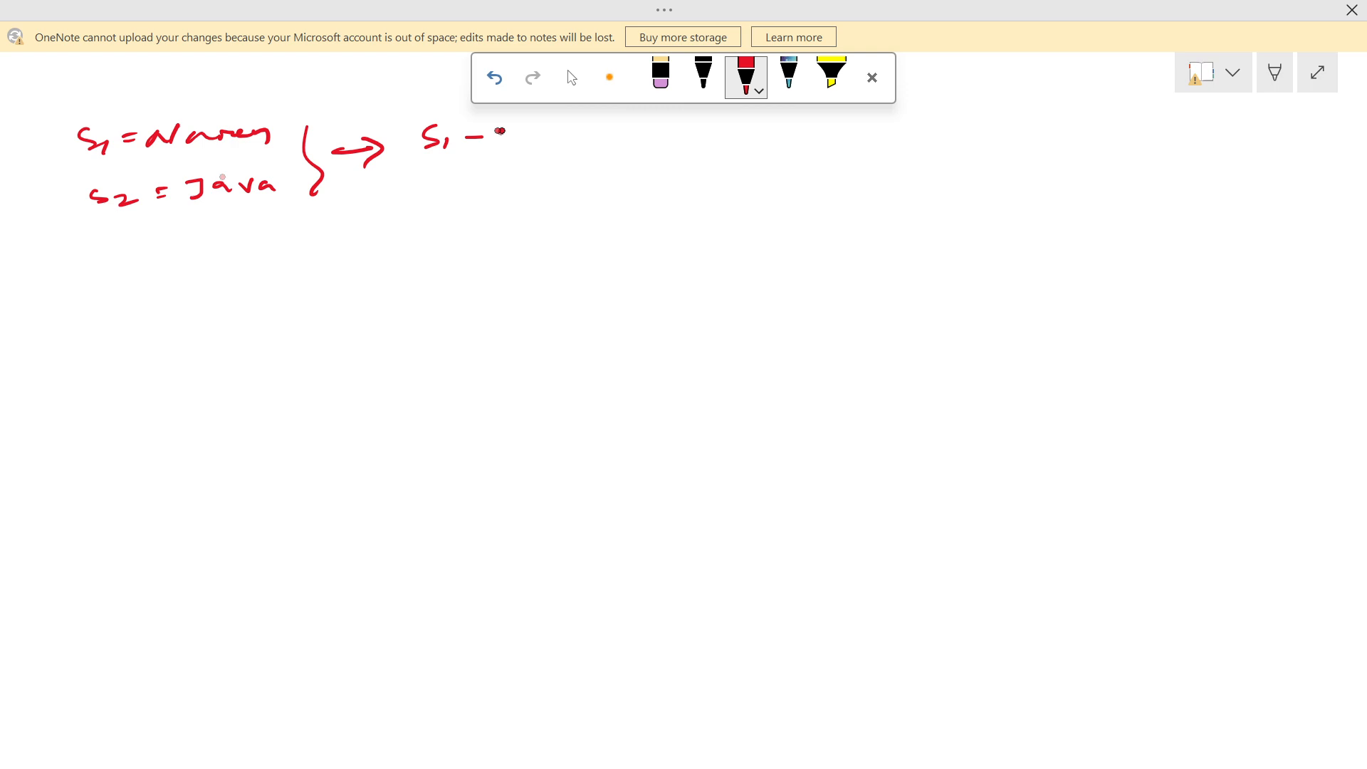
left_click_drag(479, 134, 542, 139)
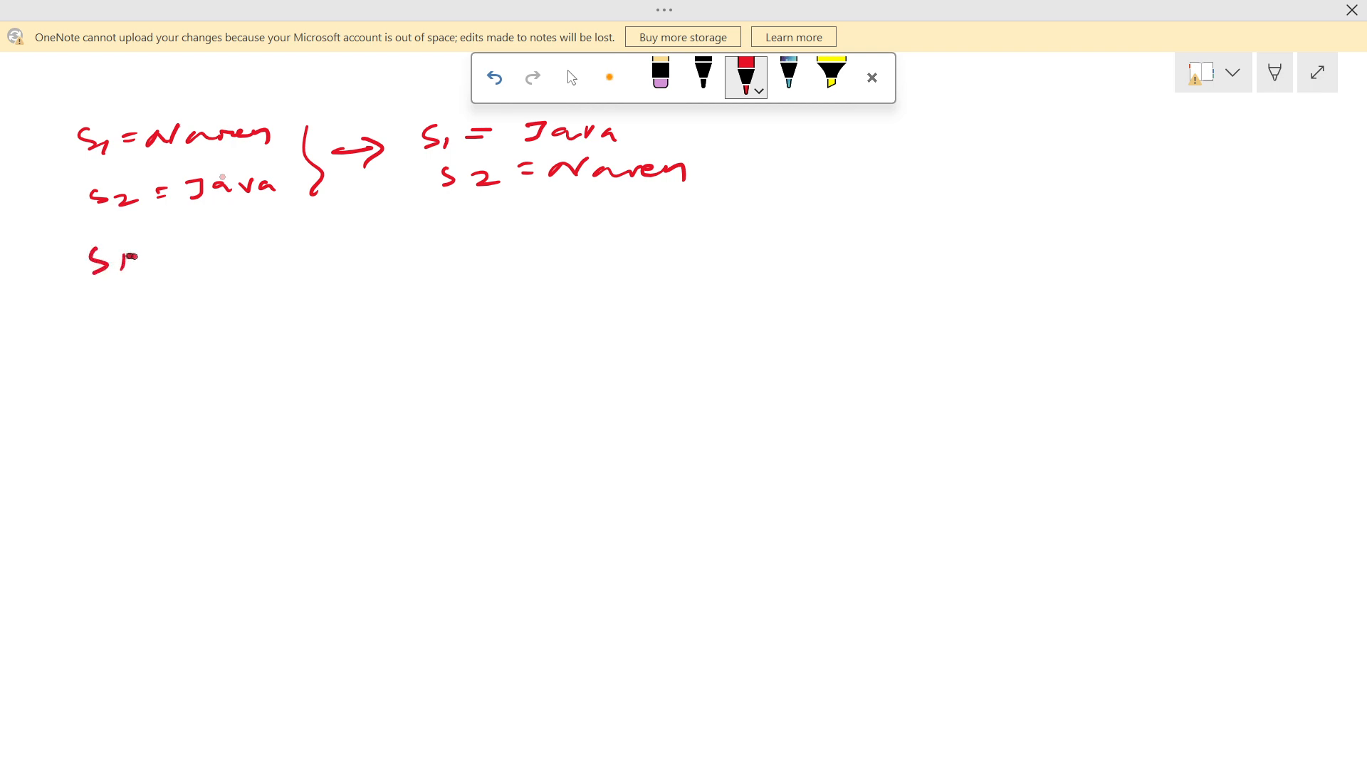
Step: Handwrite s1 = s1 + s2 → NarenJava, underline it and note its length 9 beneath
left_click_drag(127, 253, 205, 258)
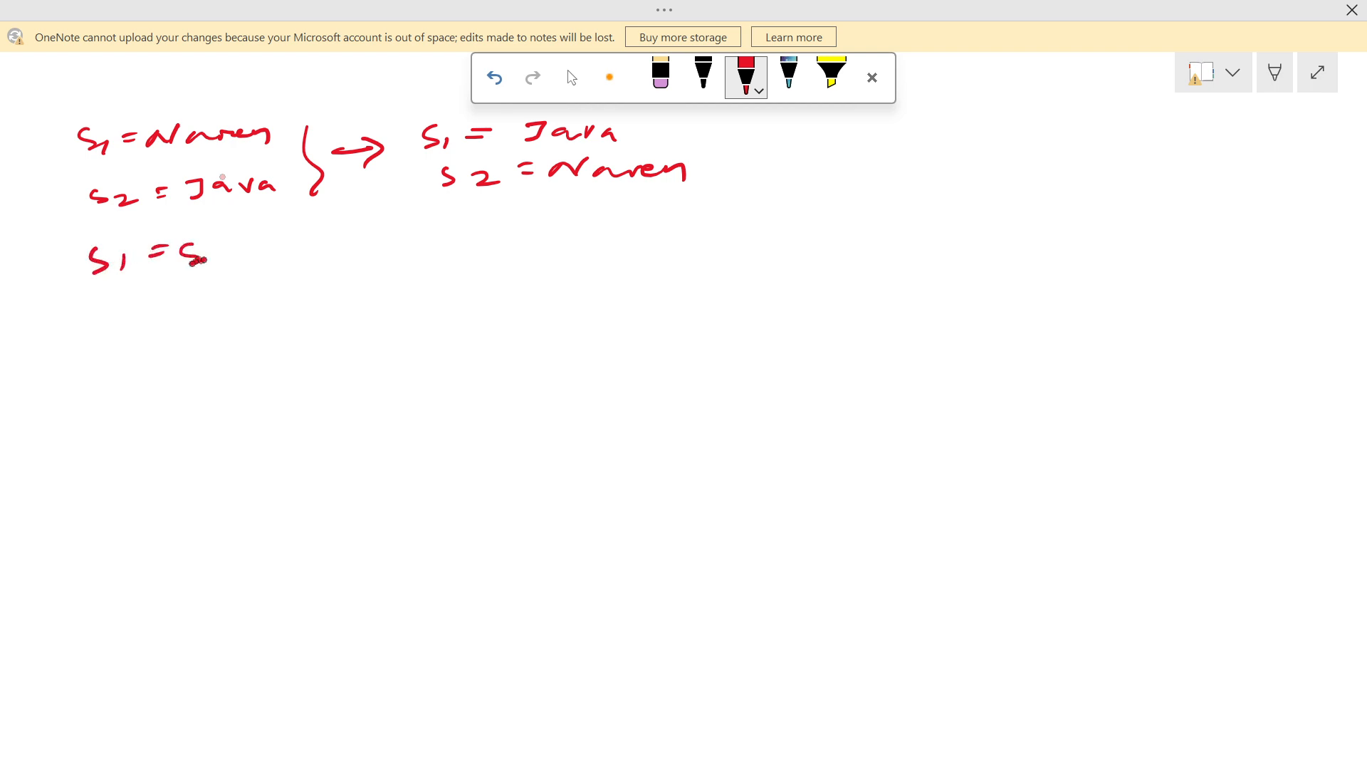
left_click_drag(214, 258, 324, 258)
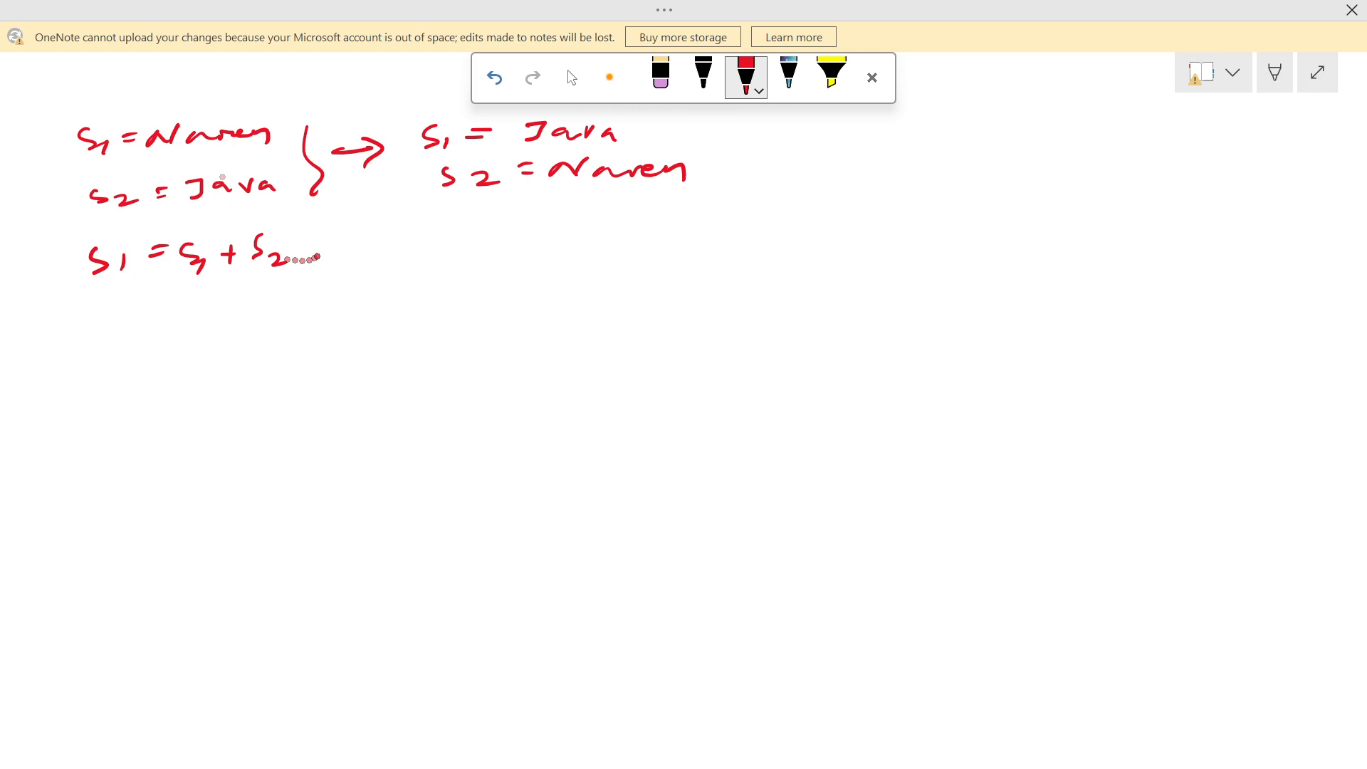
left_click_drag(301, 244, 336, 239)
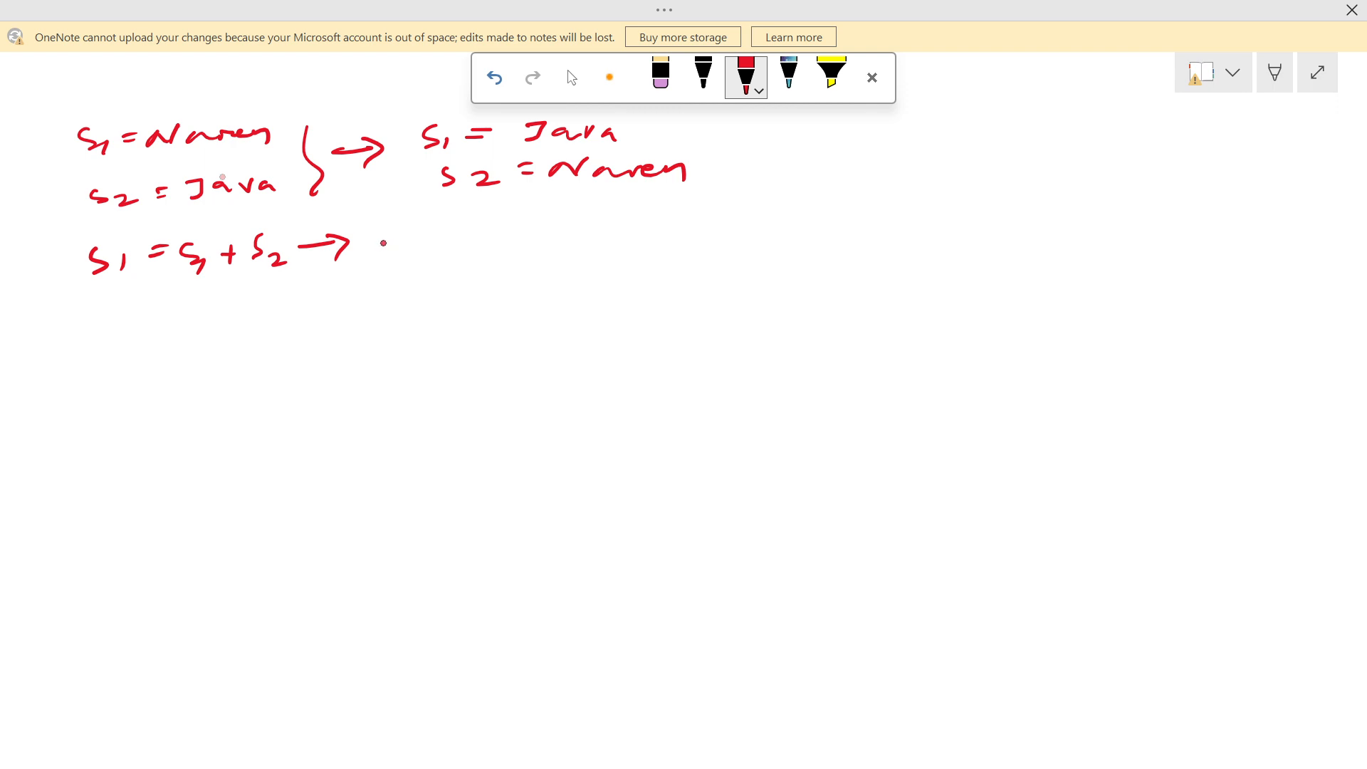
left_click_drag(379, 253, 484, 248)
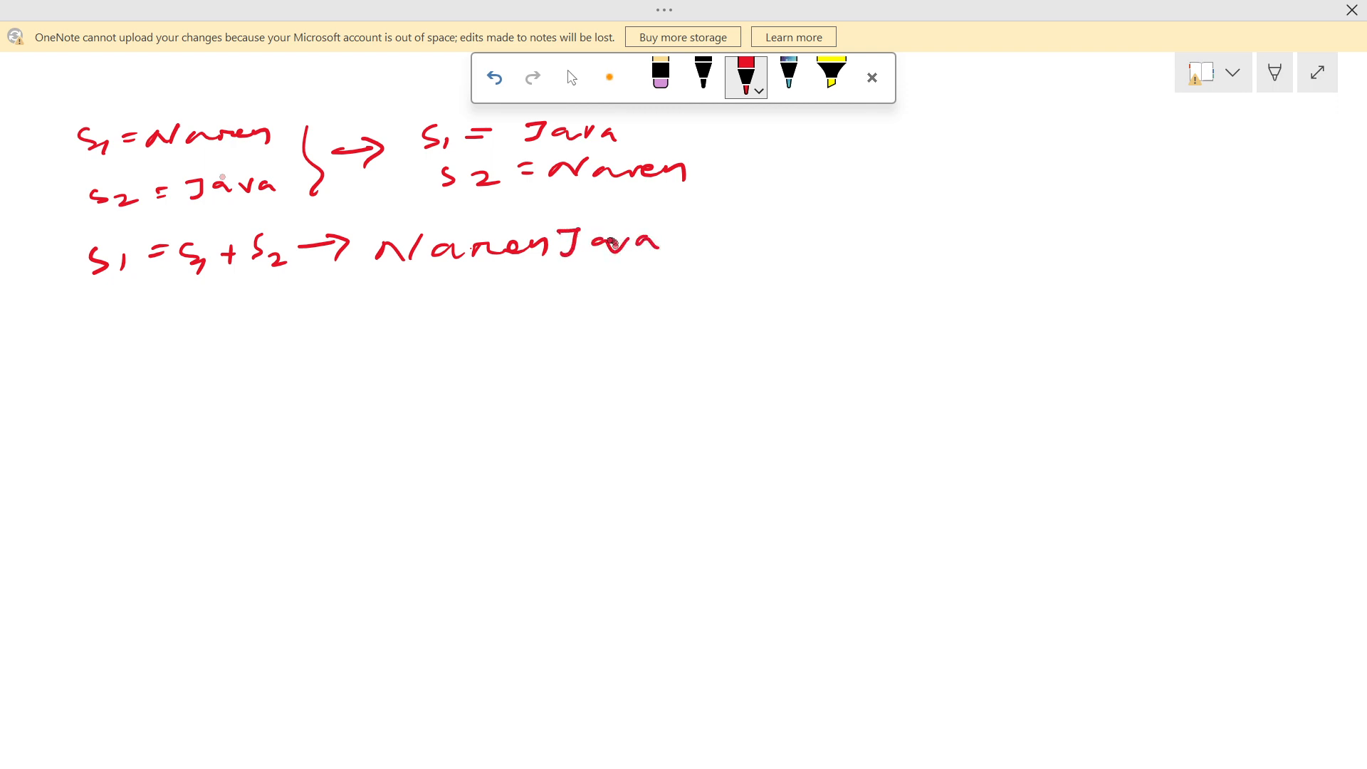
left_click(494, 77)
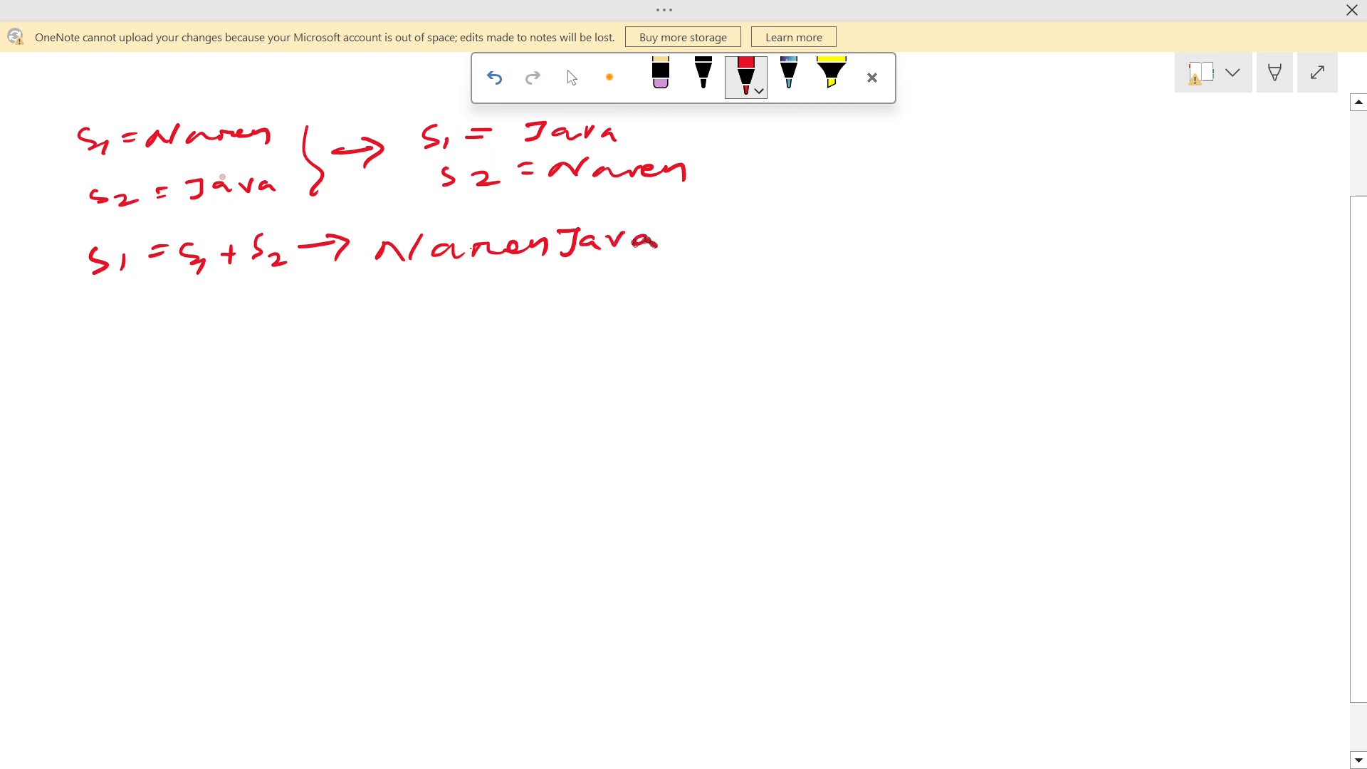
left_click(424, 348)
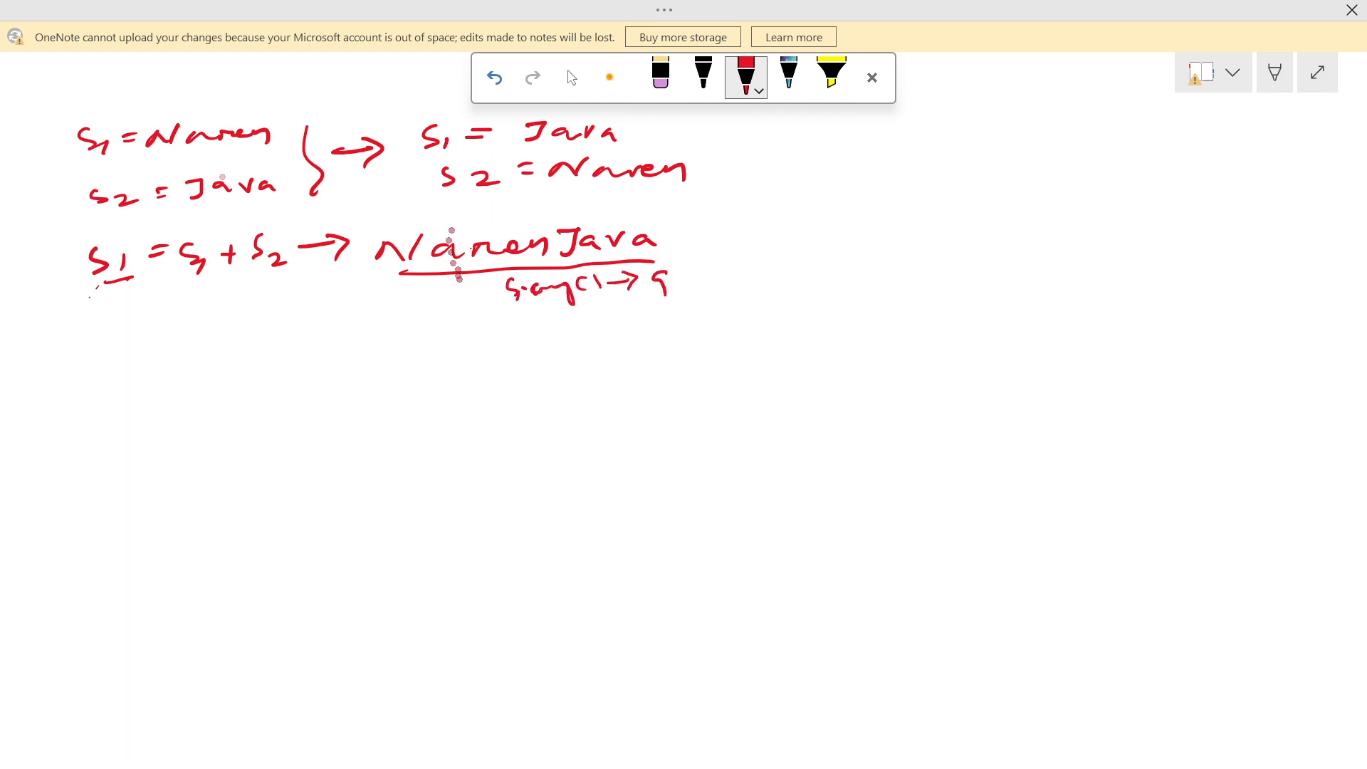
Step: In black ink, number the letters of NarenJava 0–8 and begin the s2 = line below
left_click(571, 77)
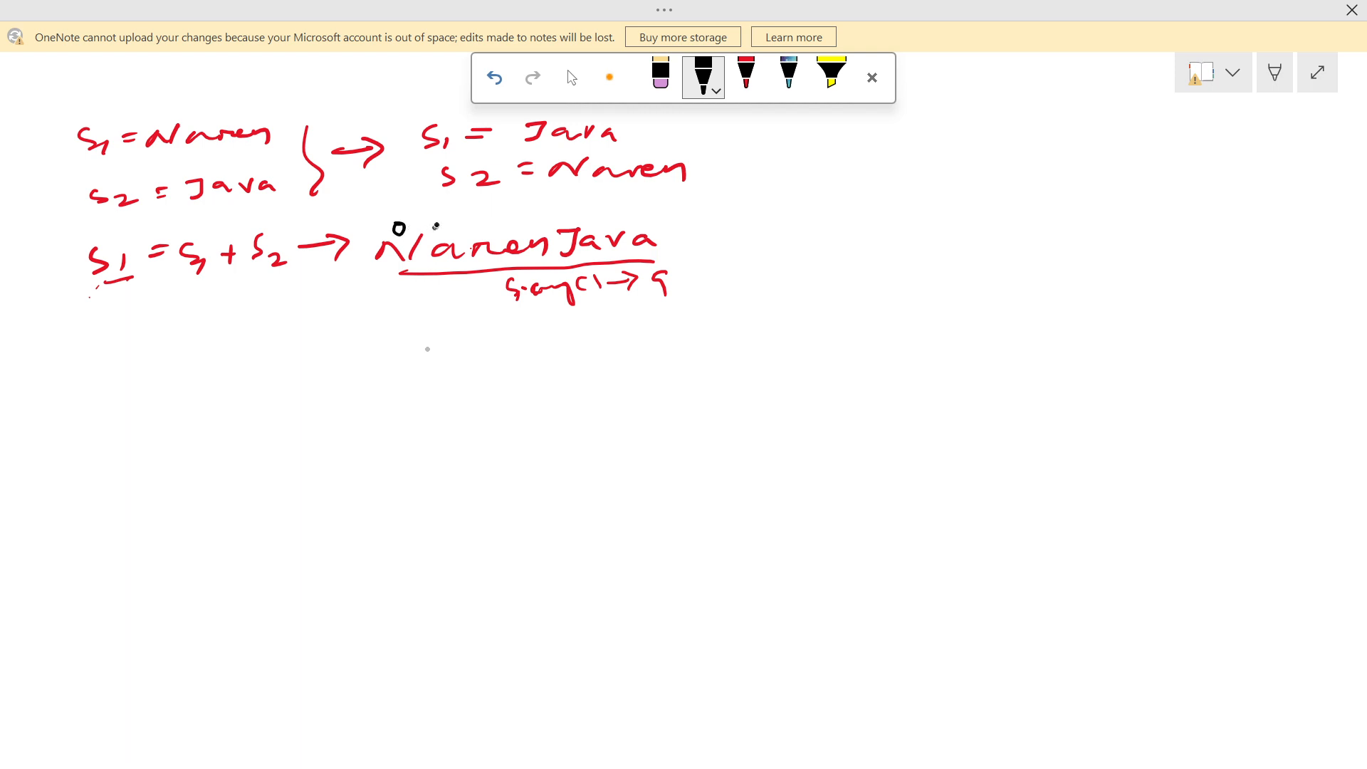
left_click_drag(441, 230, 484, 228)
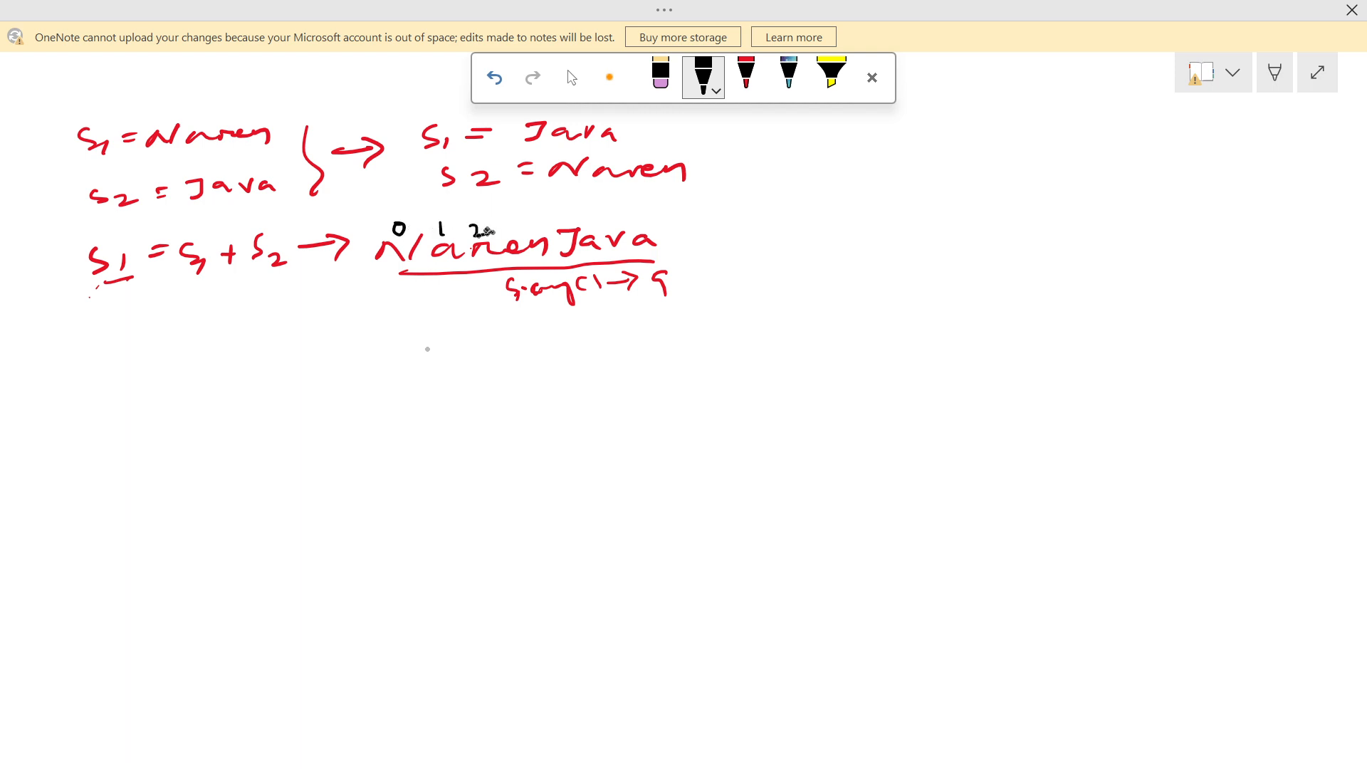
left_click_drag(502, 231, 515, 217)
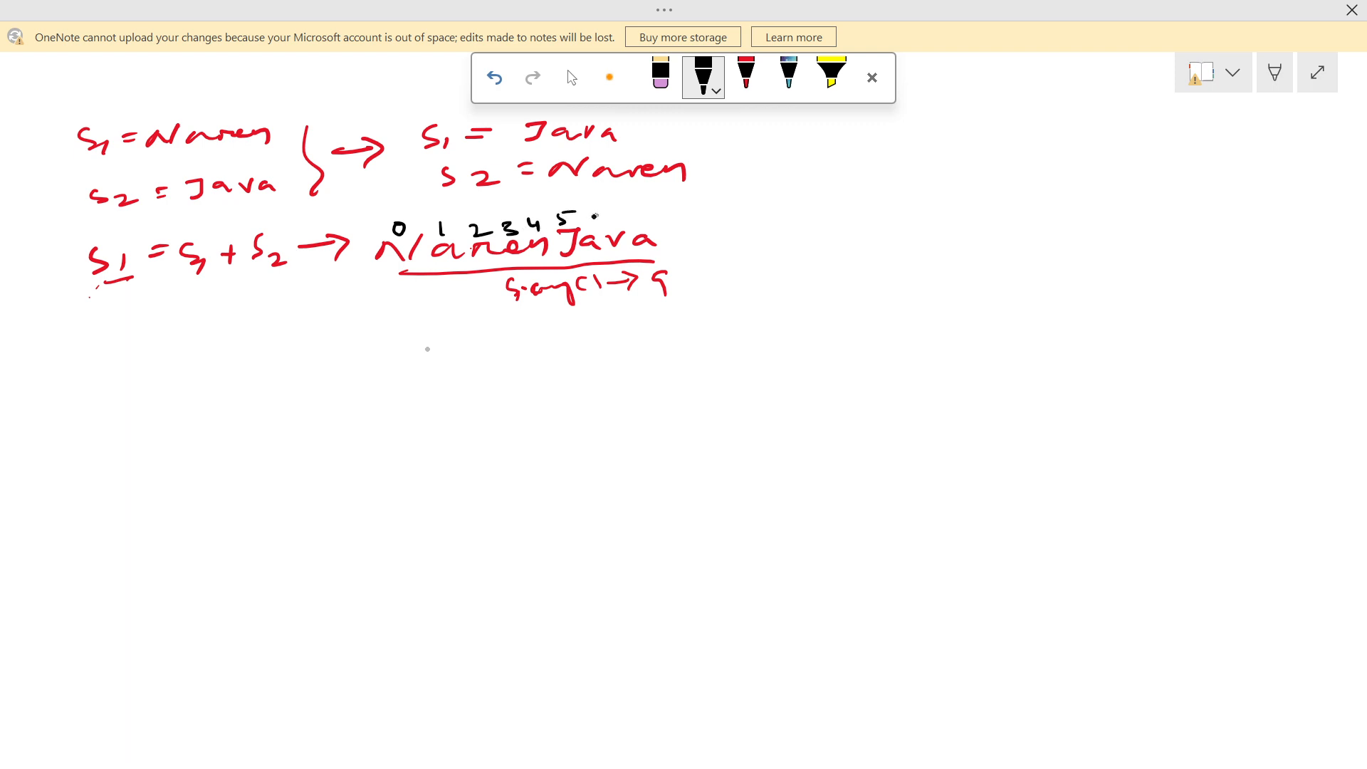
left_click_drag(593, 218, 628, 223)
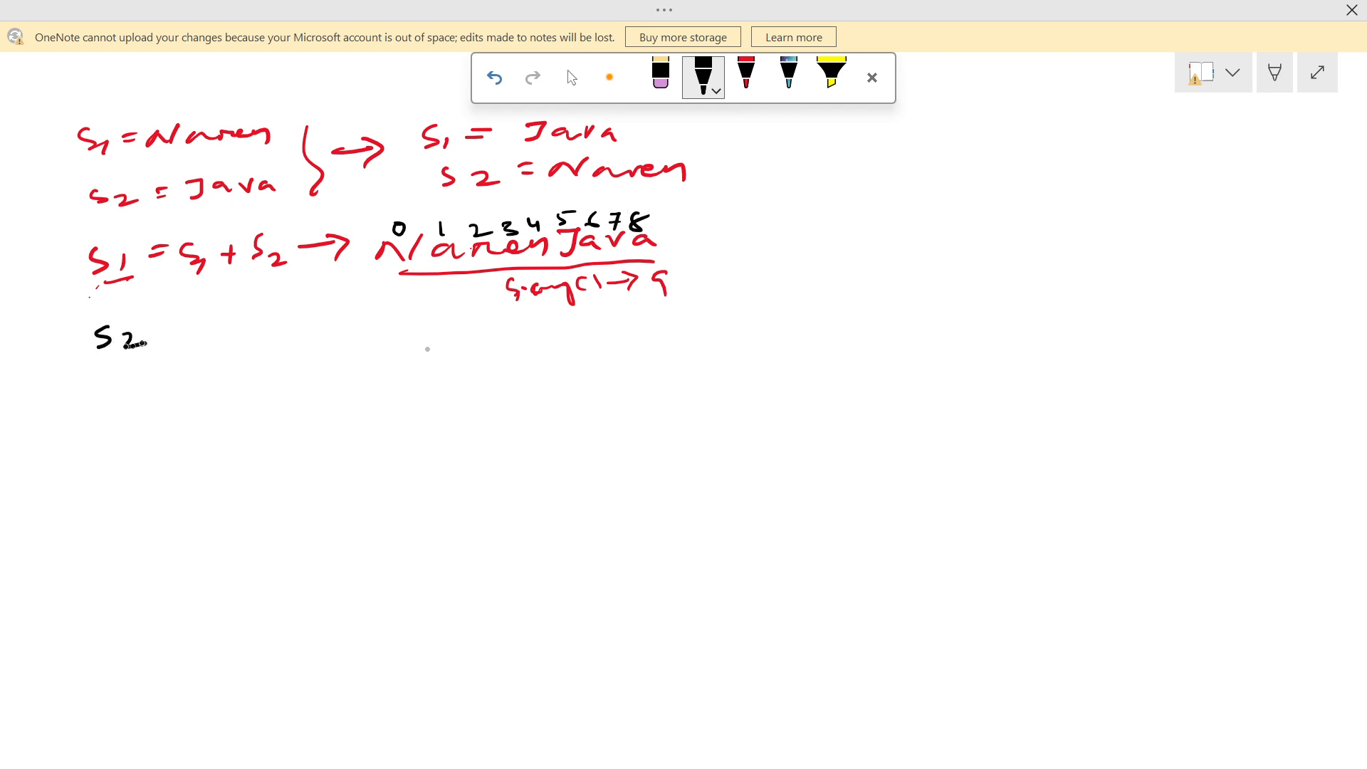
left_click_drag(152, 336, 184, 332)
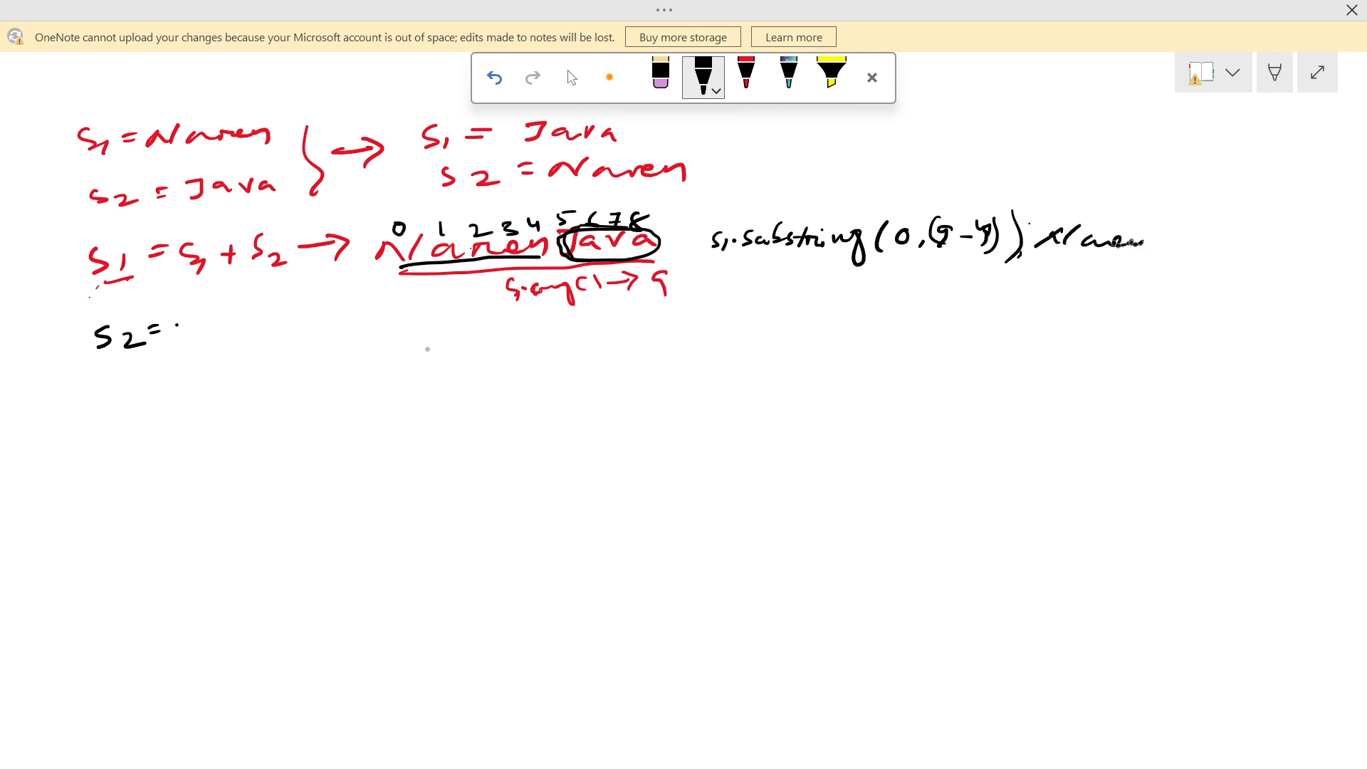
Step: Write s2 = s1.substring(0, s1.length() - s2.length()) annotated as giving Naren
left_click_drag(179, 332, 192, 318)
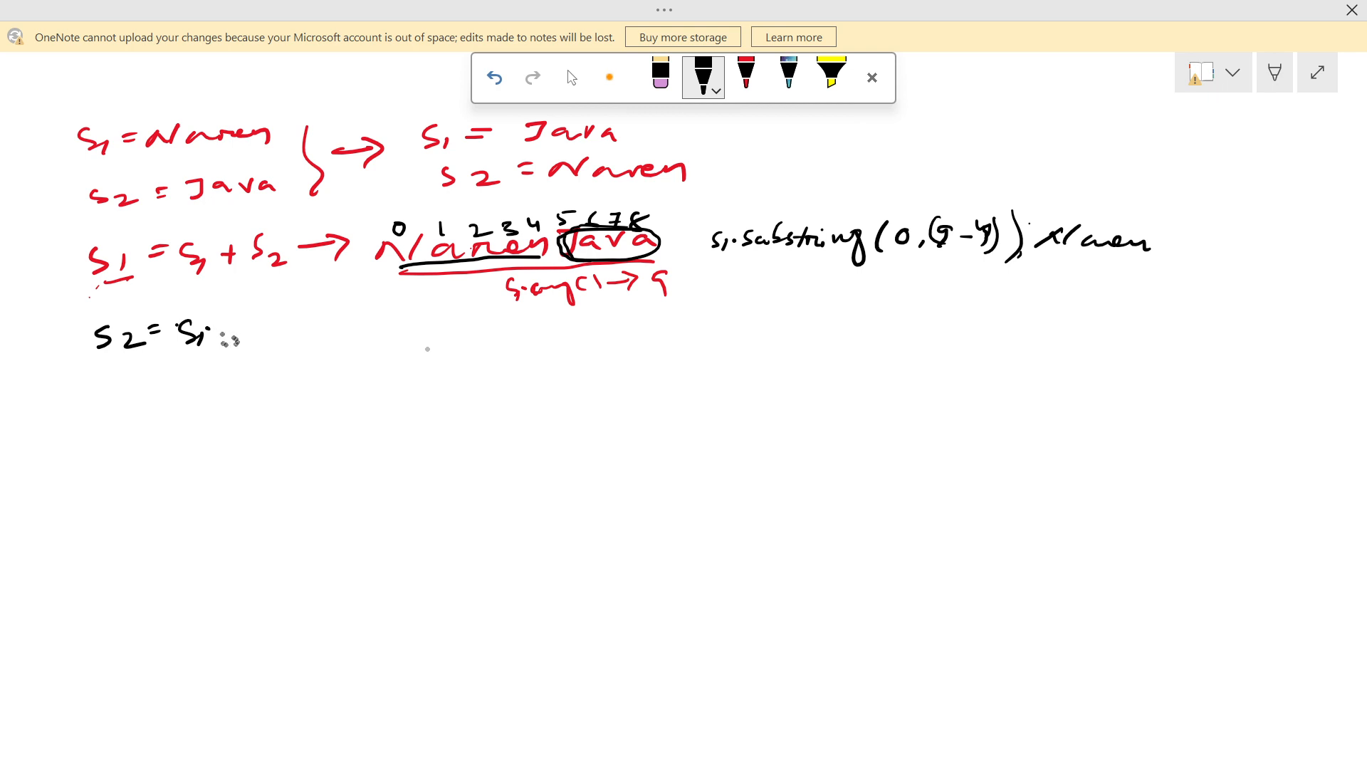
left_click_drag(218, 332, 254, 332)
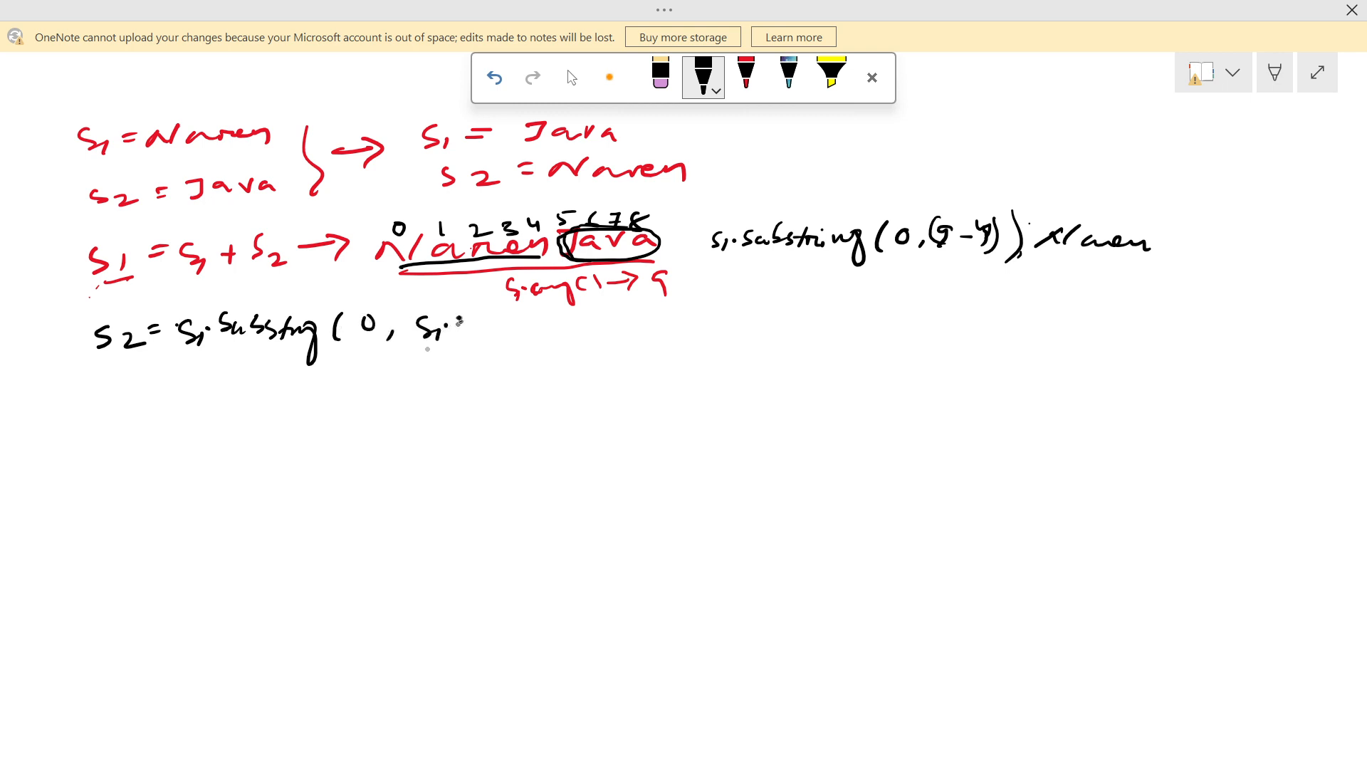
left_click_drag(453, 328, 542, 332)
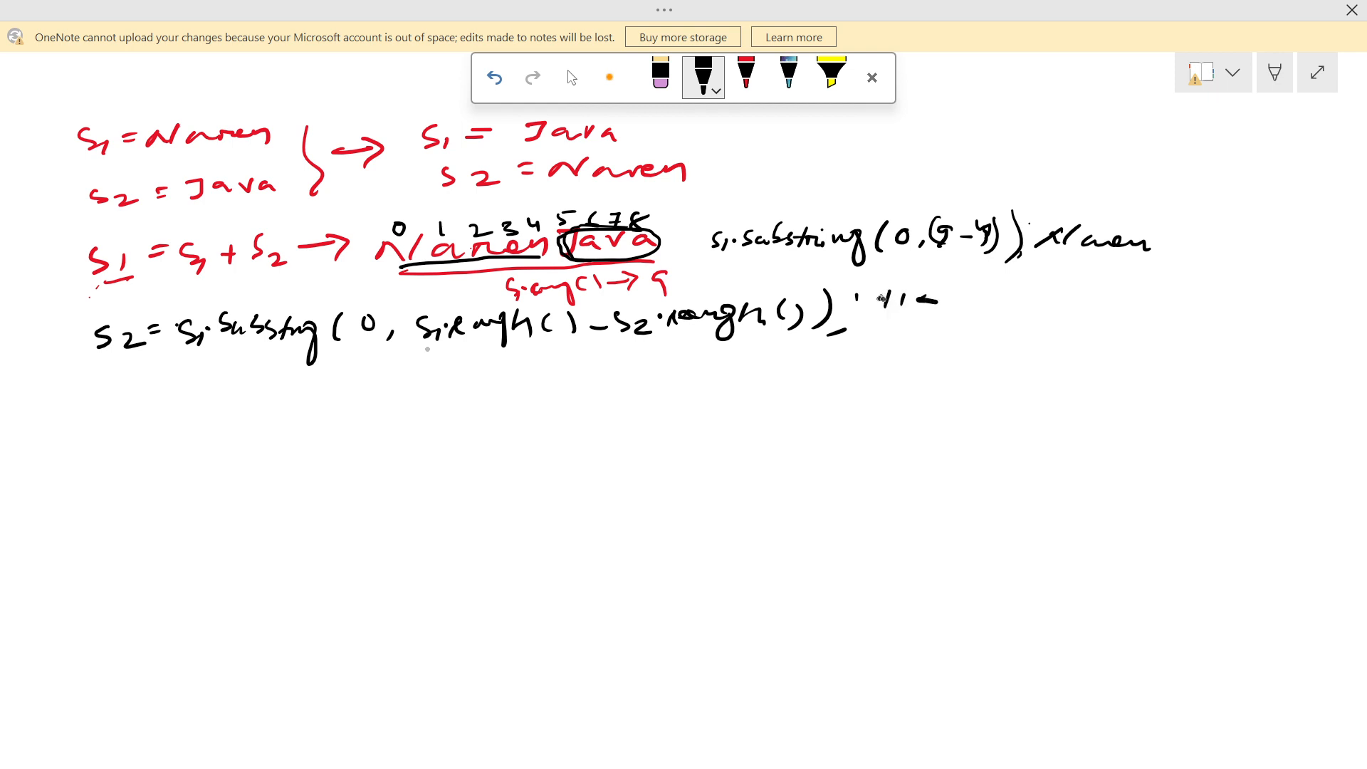
left_click(495, 77)
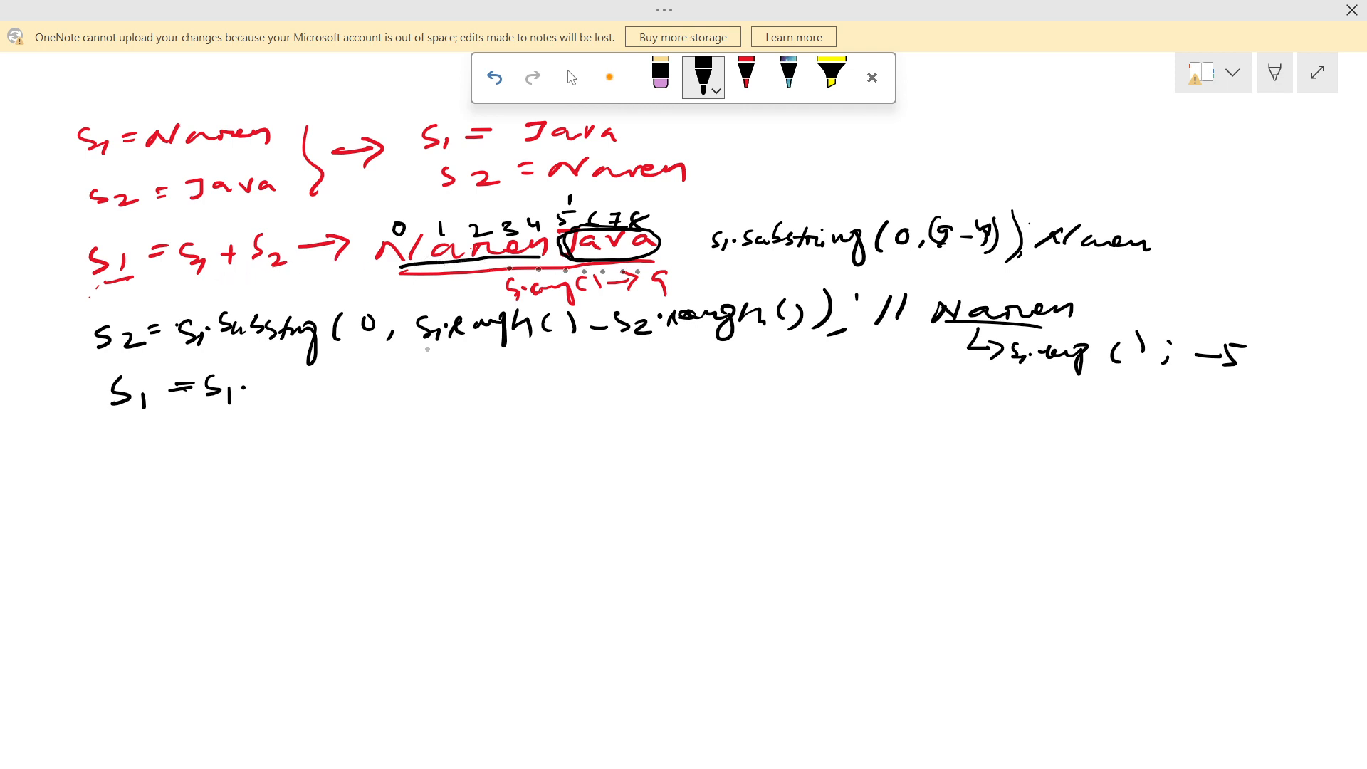
Step: Write s1 = s1.substring(s2.length()) // Java, then bring Eclipse forward
left_click_drag(254, 383, 280, 370)
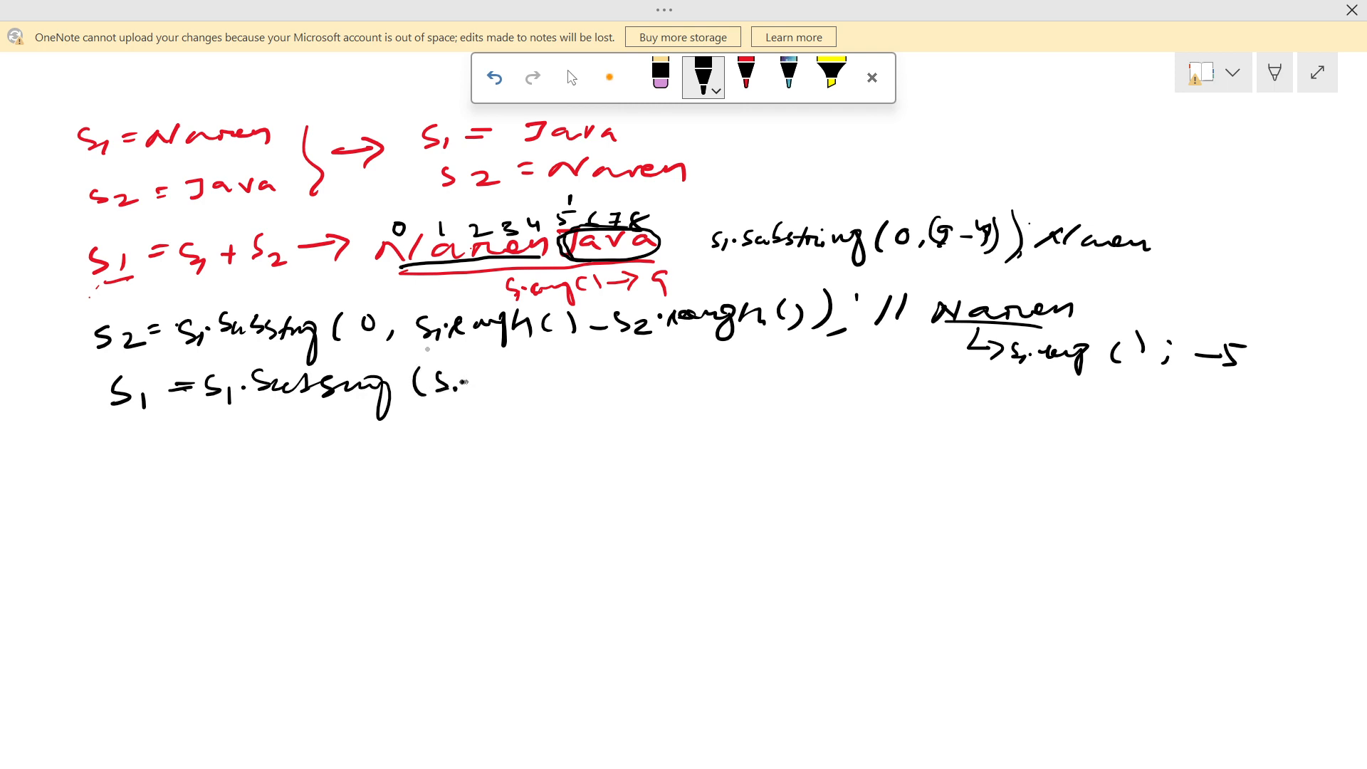
left_click_drag(471, 384, 550, 383)
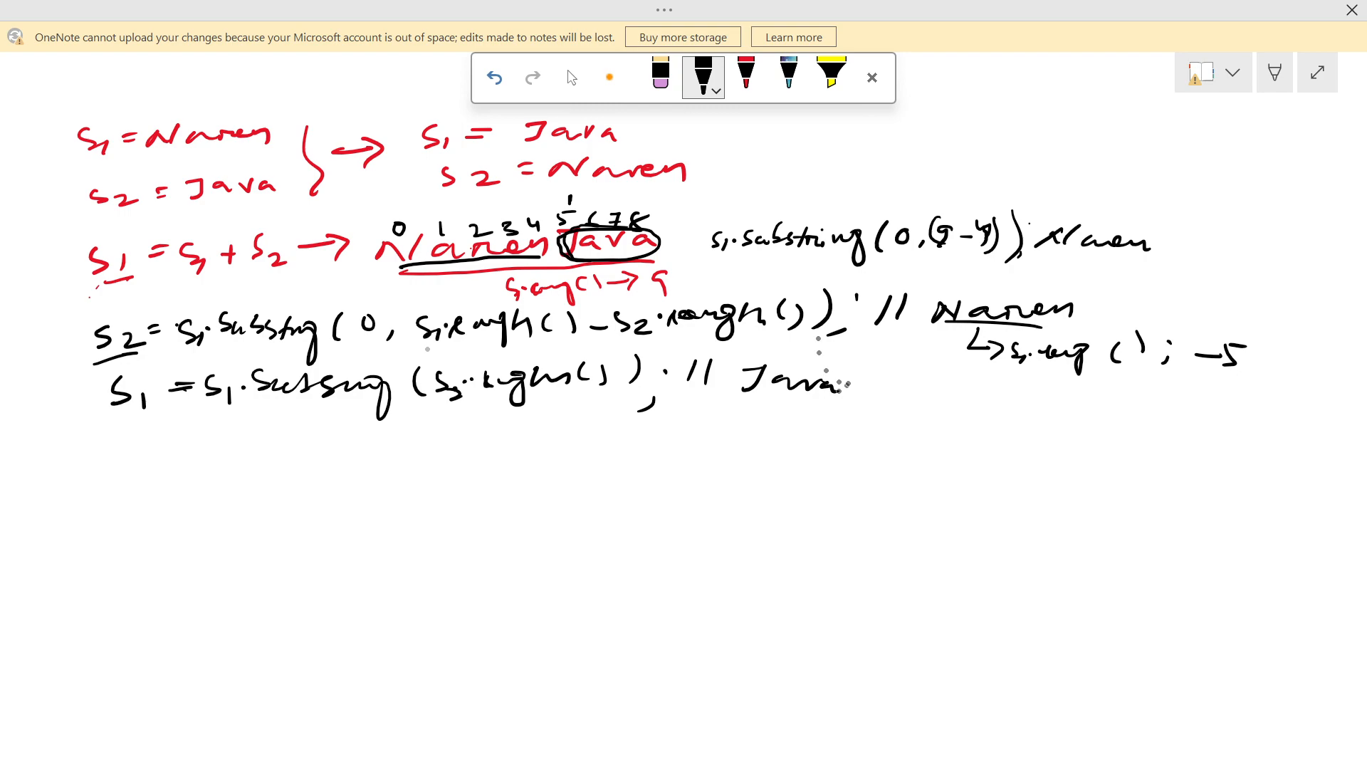
left_click(891, 744)
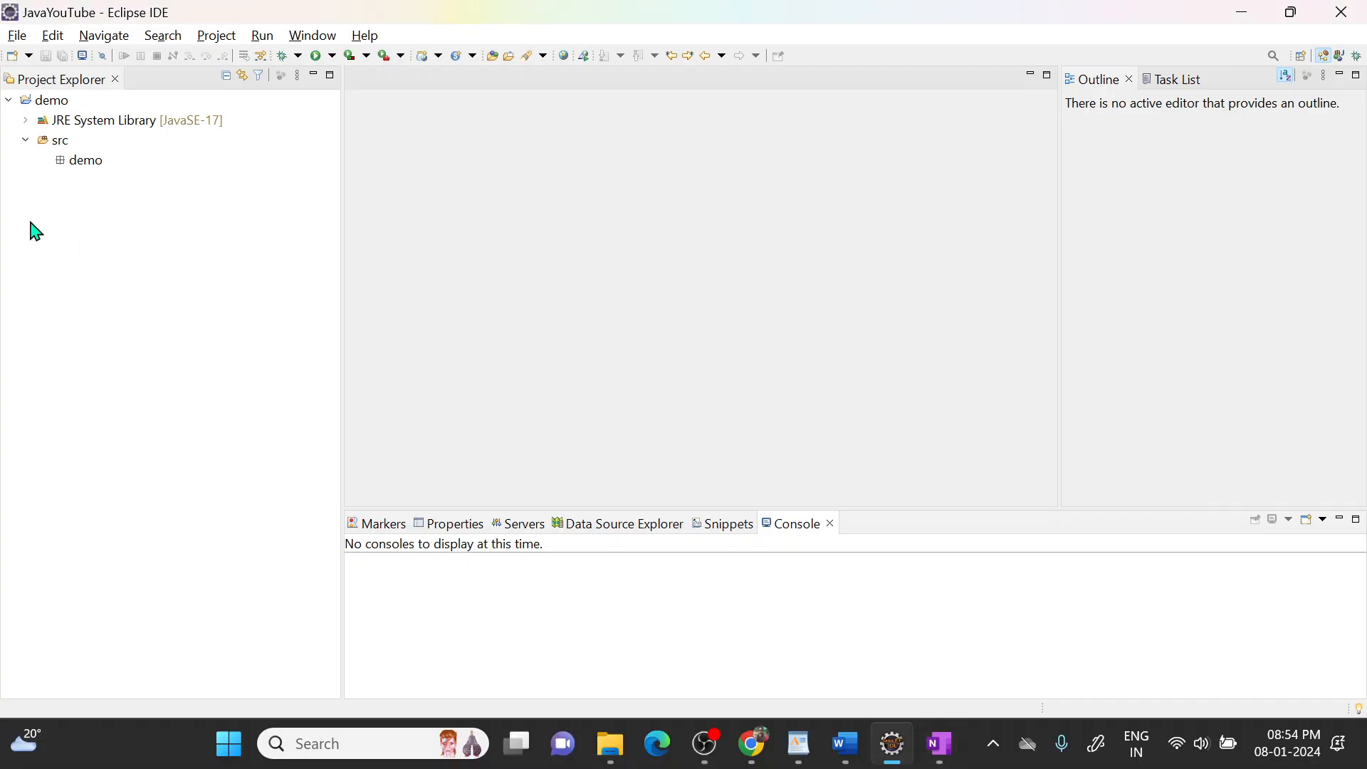
Step: Create a new class Demo in package demo with a main method stub
right_click(84, 160)
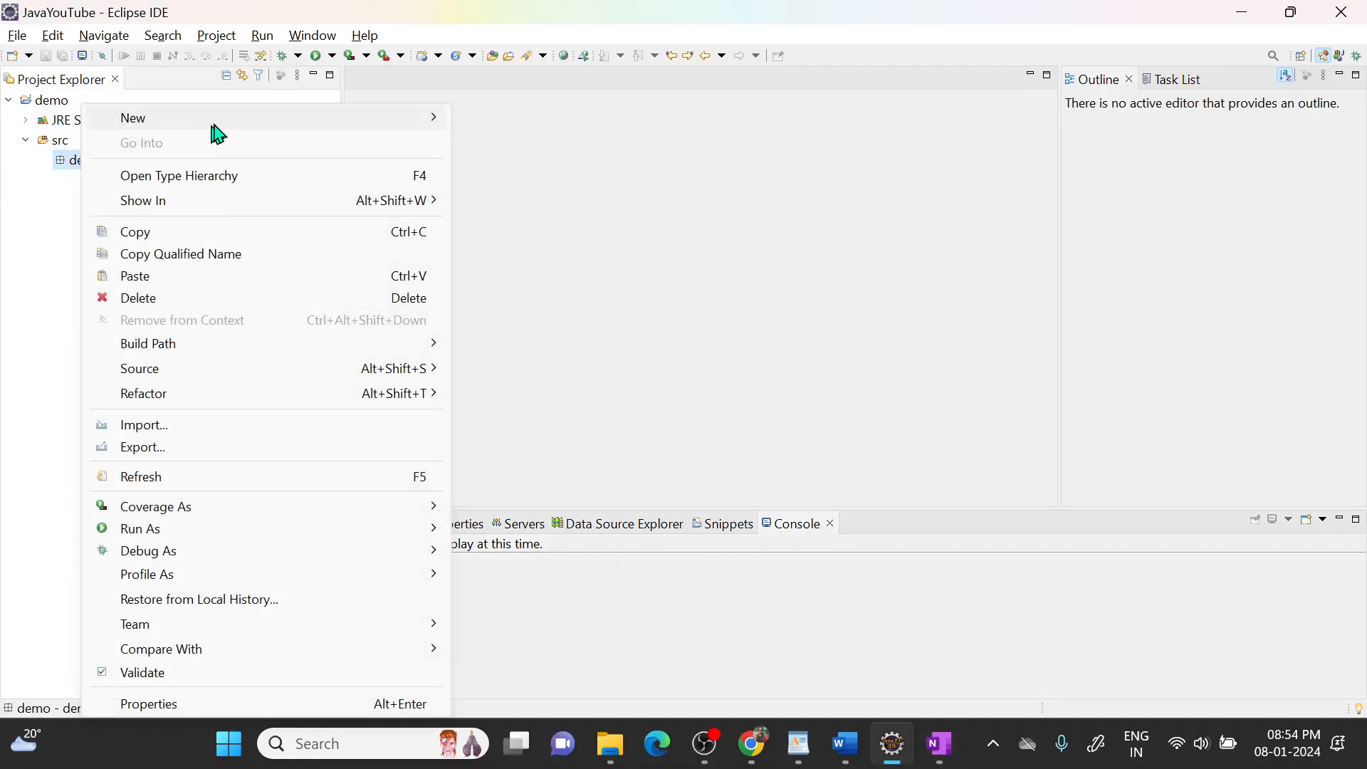
left_click(132, 119)
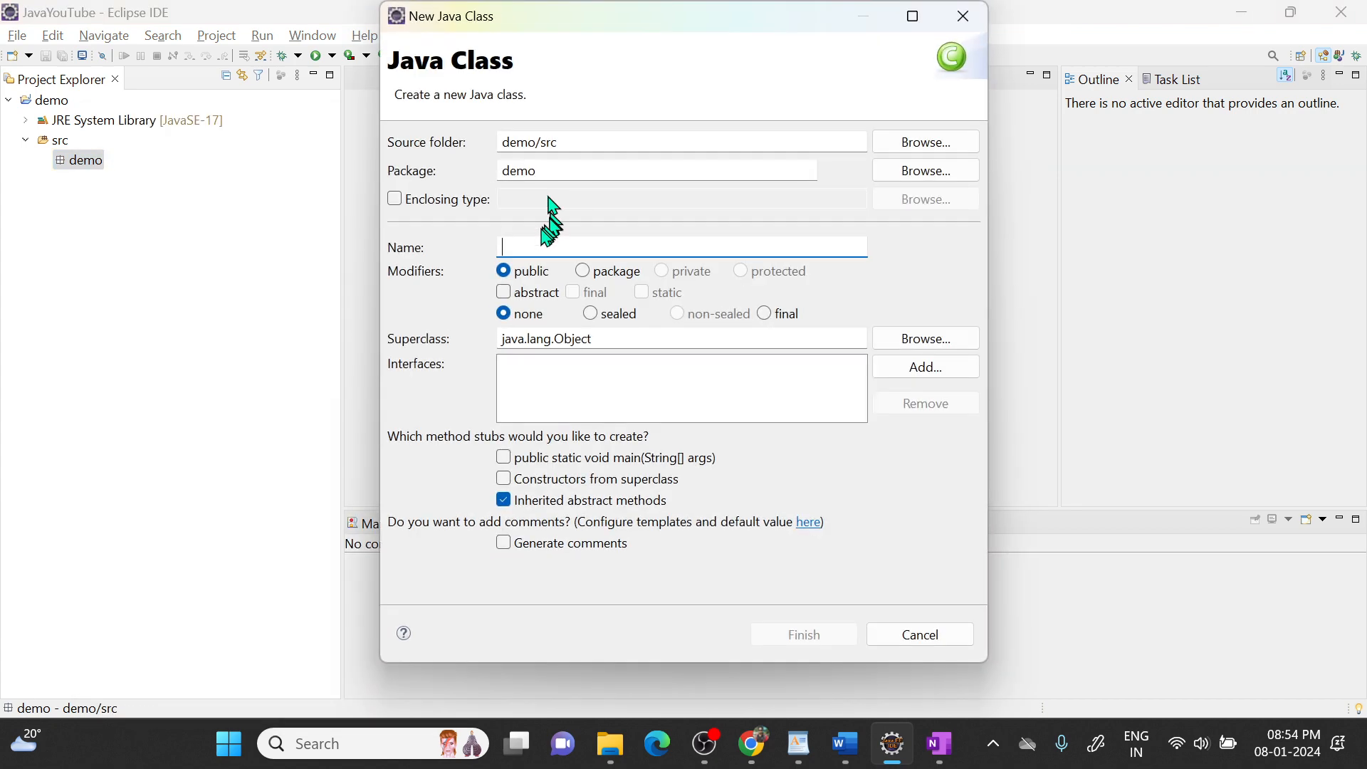
type("Demo")
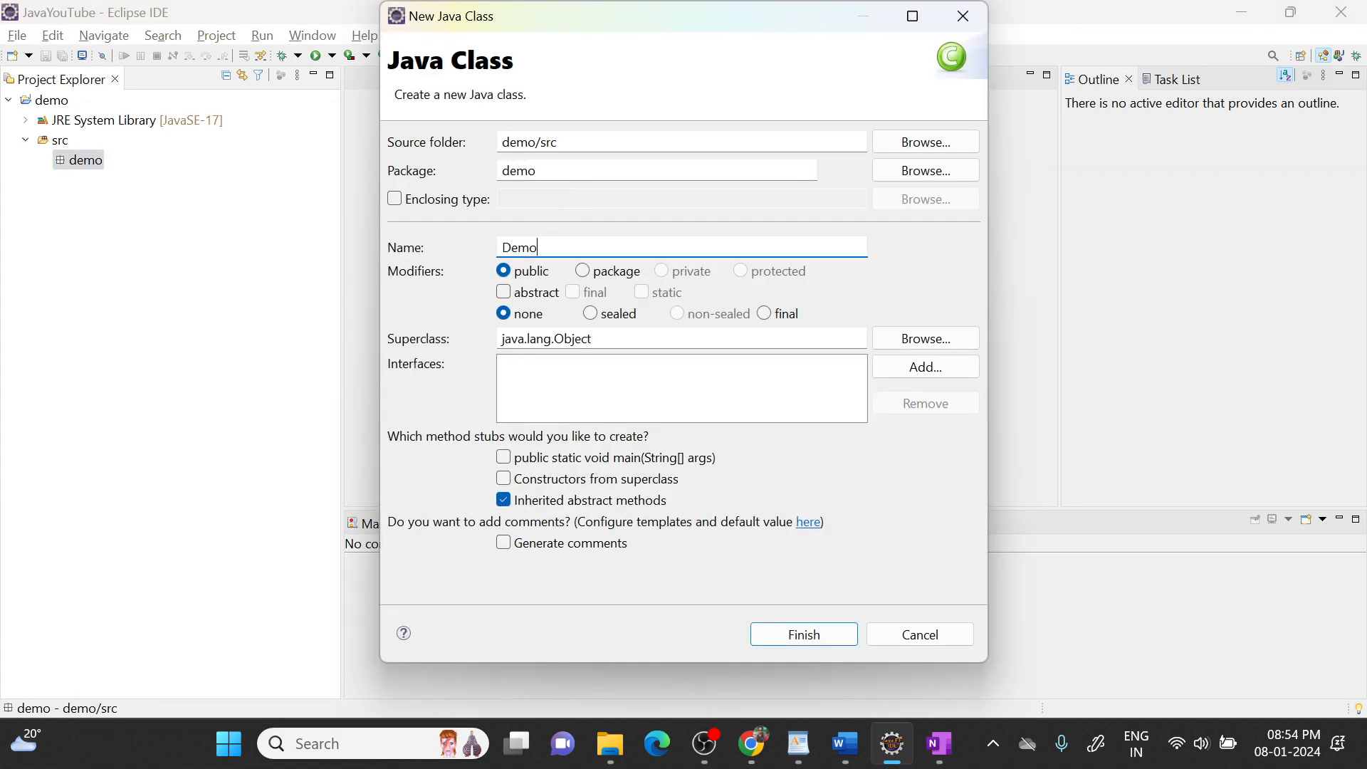
left_click(504, 457)
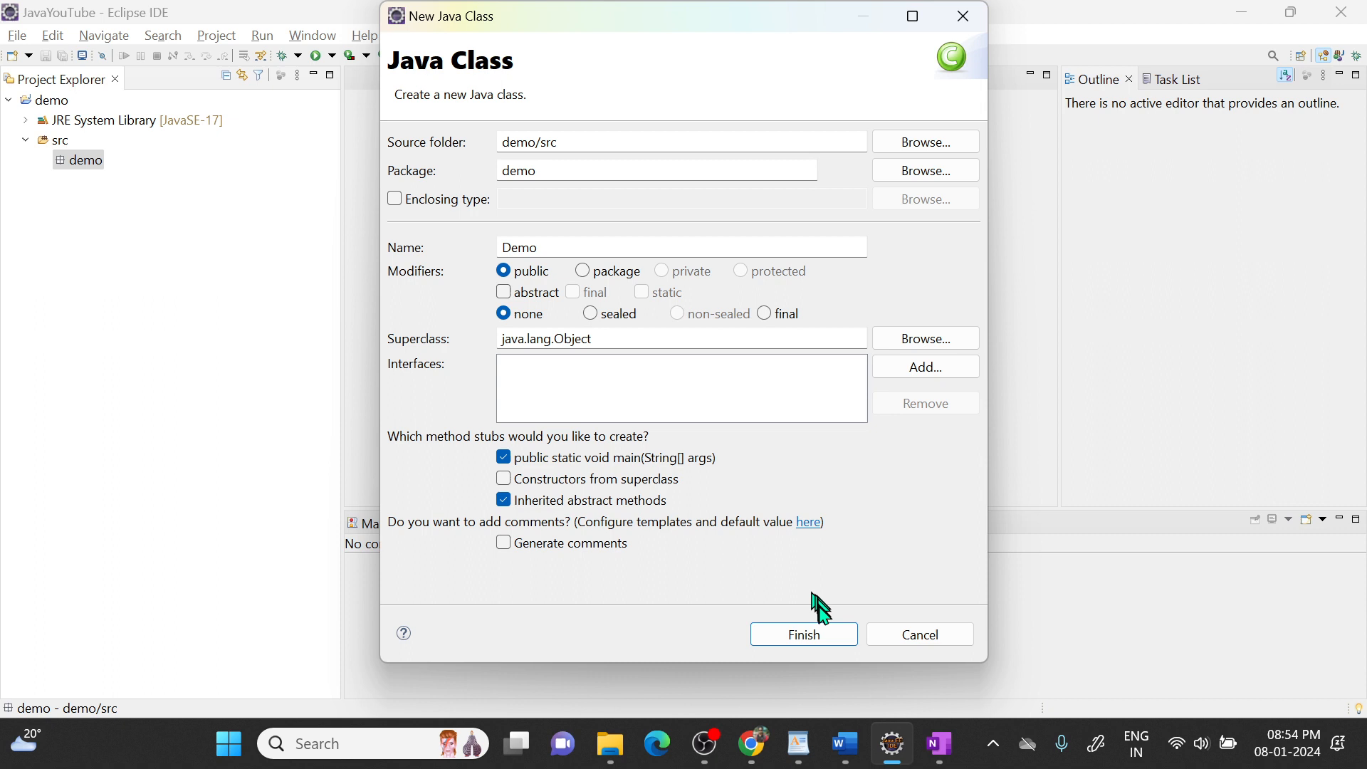
left_click(802, 634)
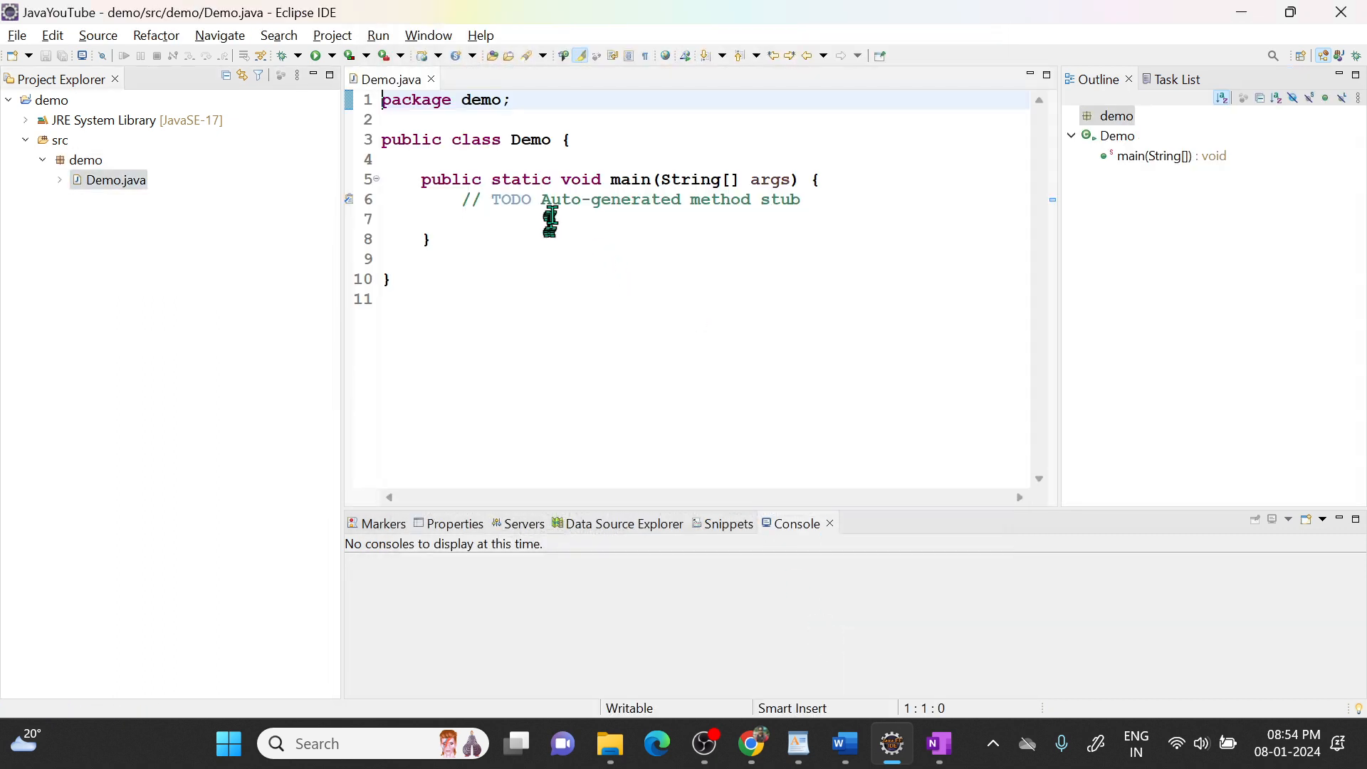
Step: Remove the TODO comment and begin declaring String S1= in main
key("Delete")
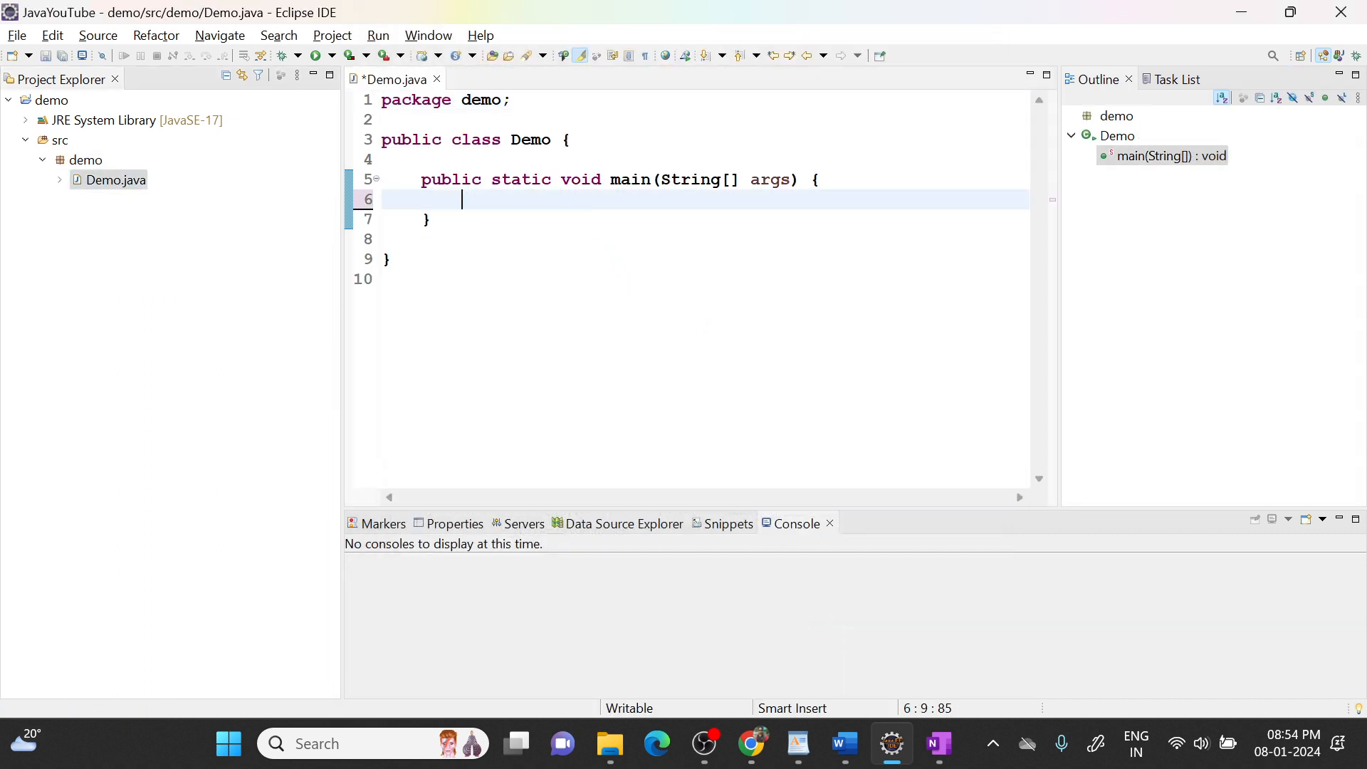
type("String S")
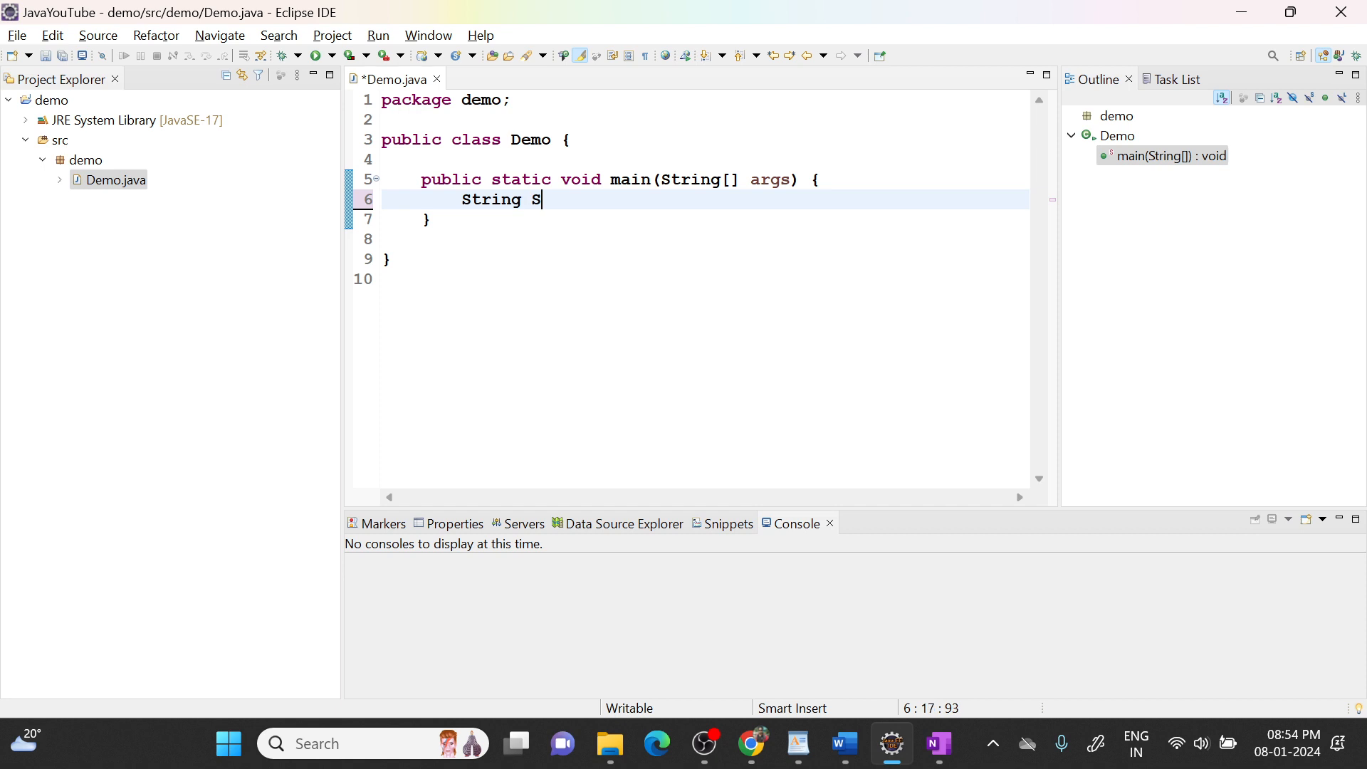
type("1=")
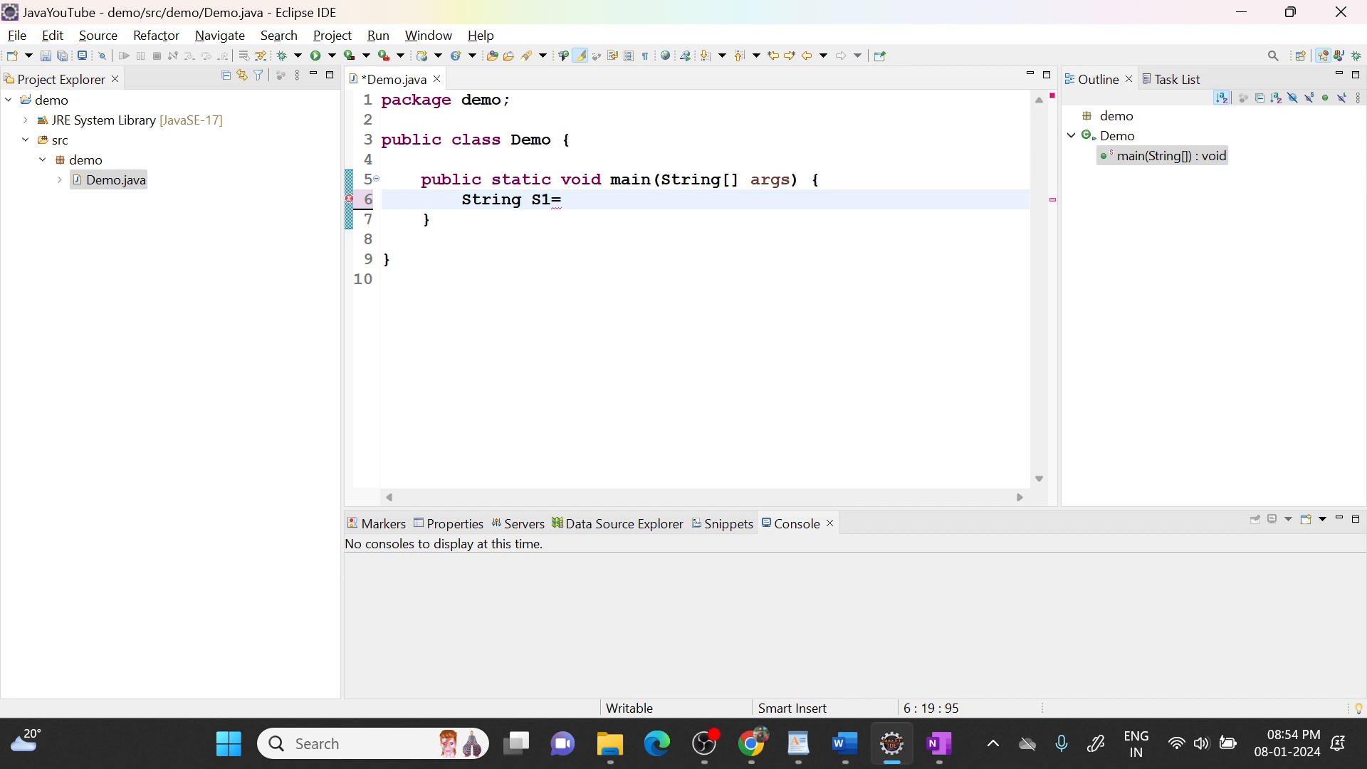
Step: Declare String S1="Naren" and String s2="Java", leaving a blank line below
type("\"Nar\"")
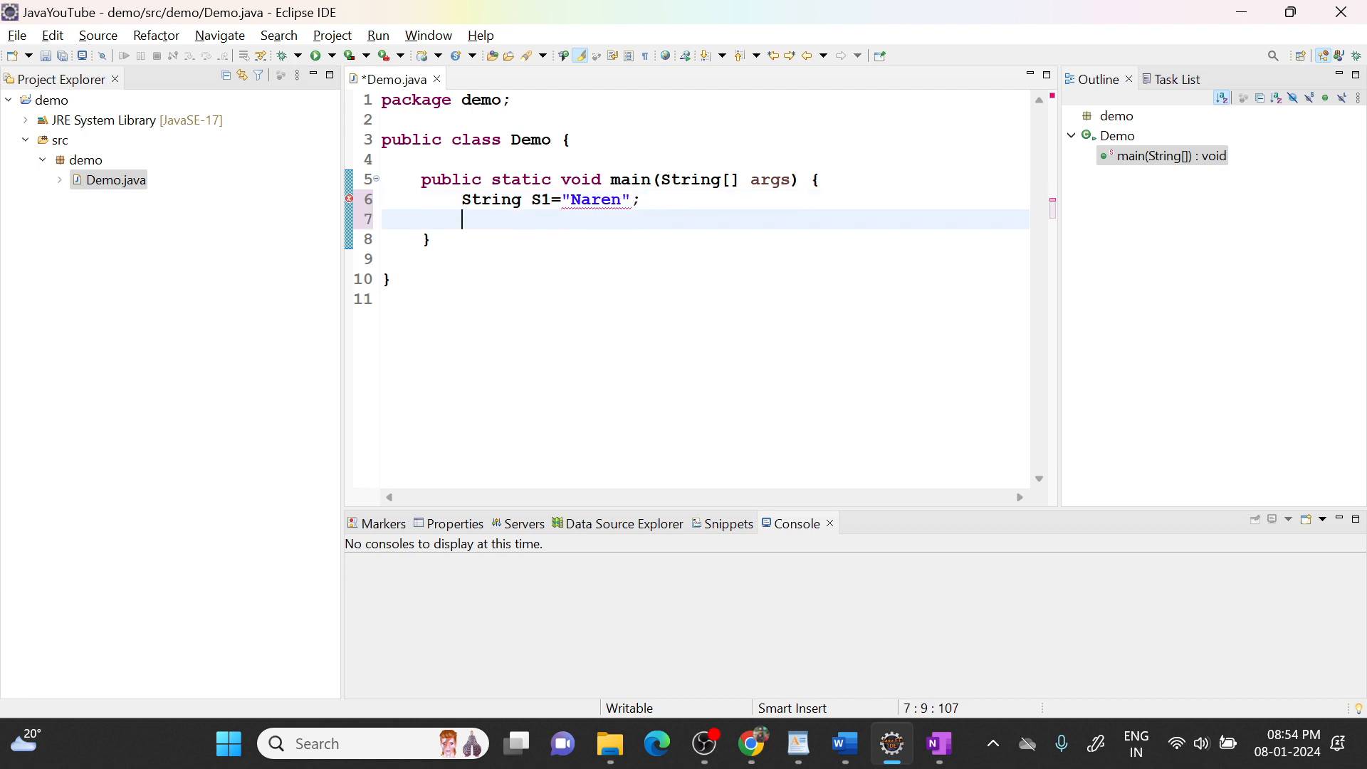
type("String s2")
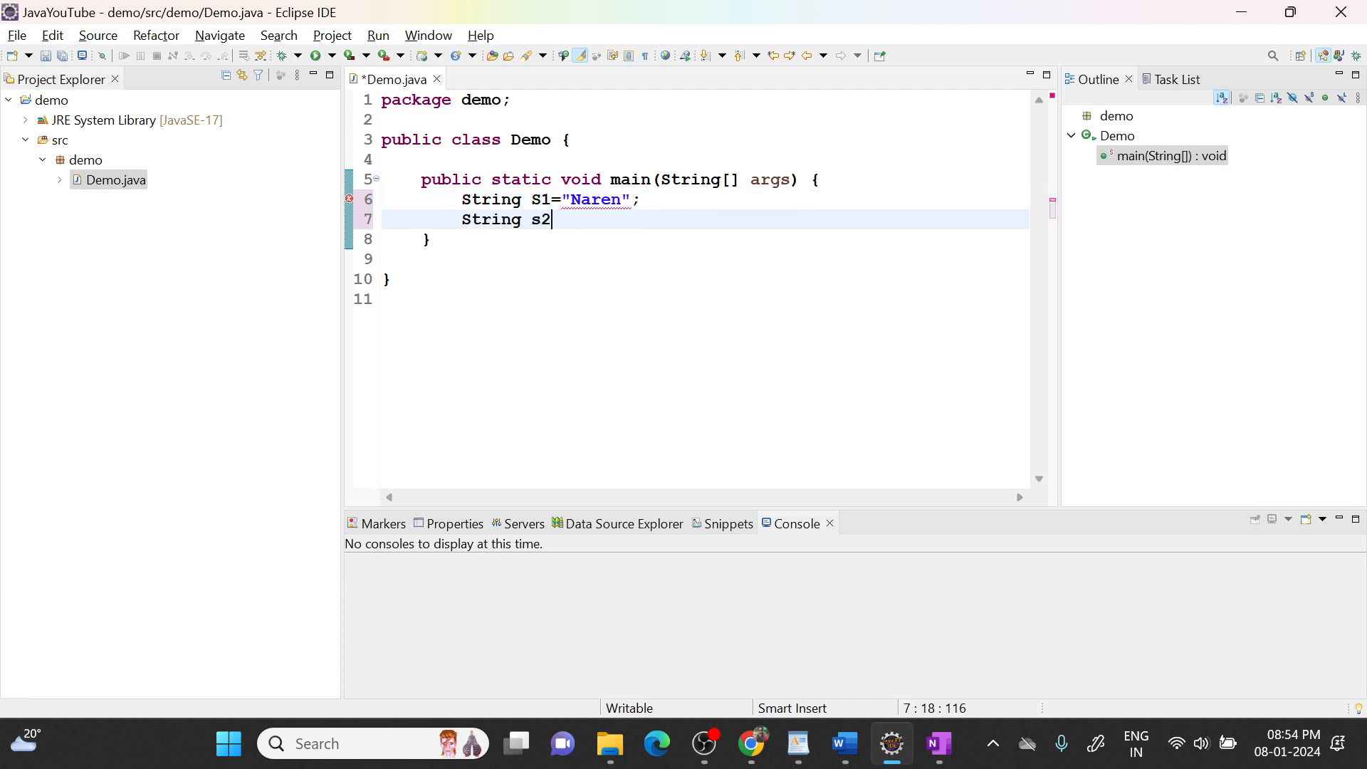
type("=\"")
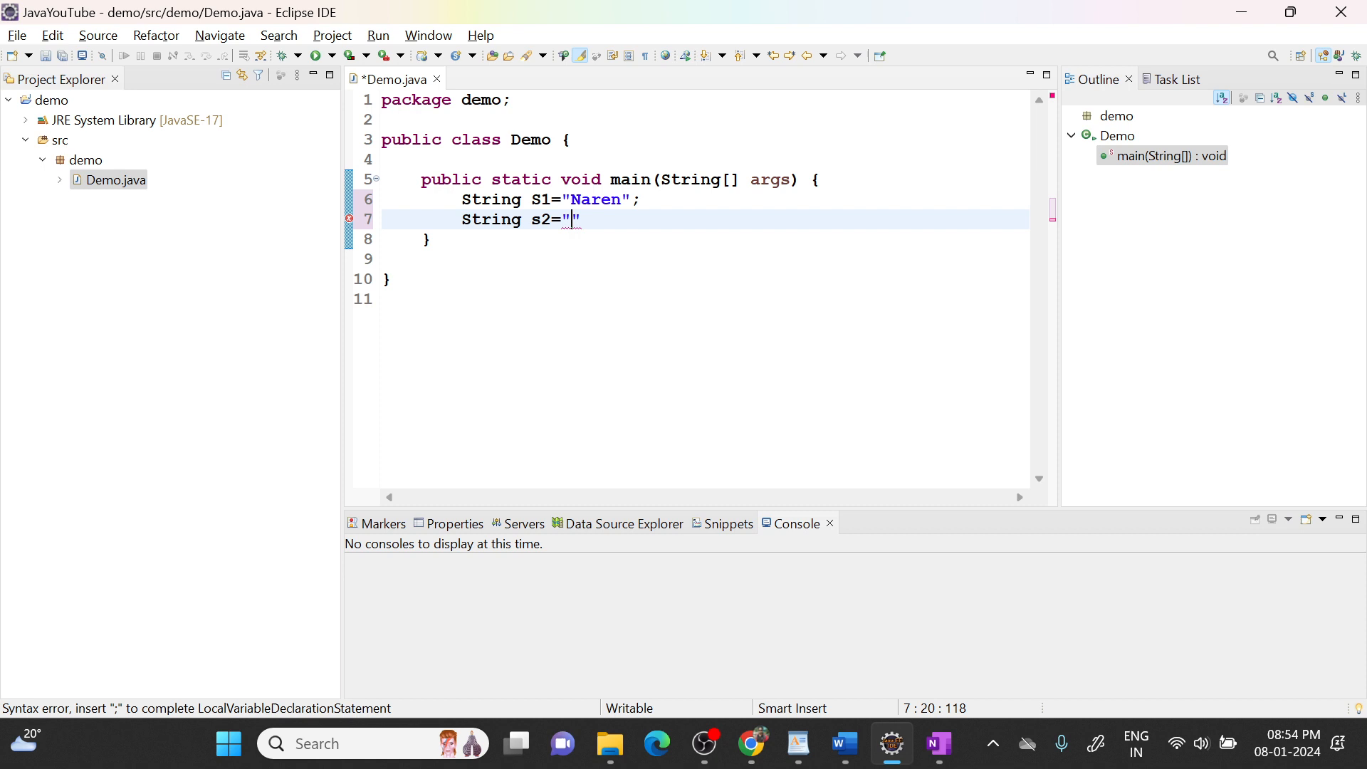
type("Java\";")
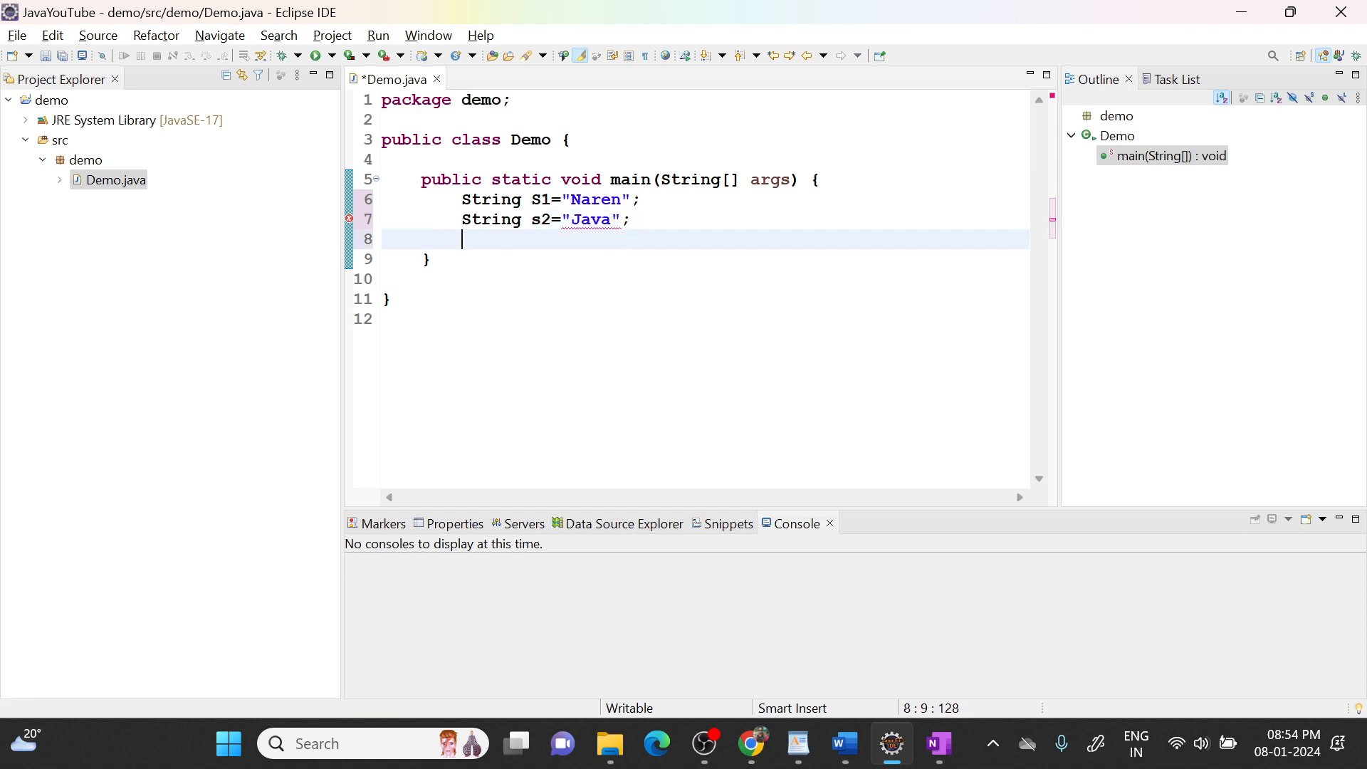
key("Return")
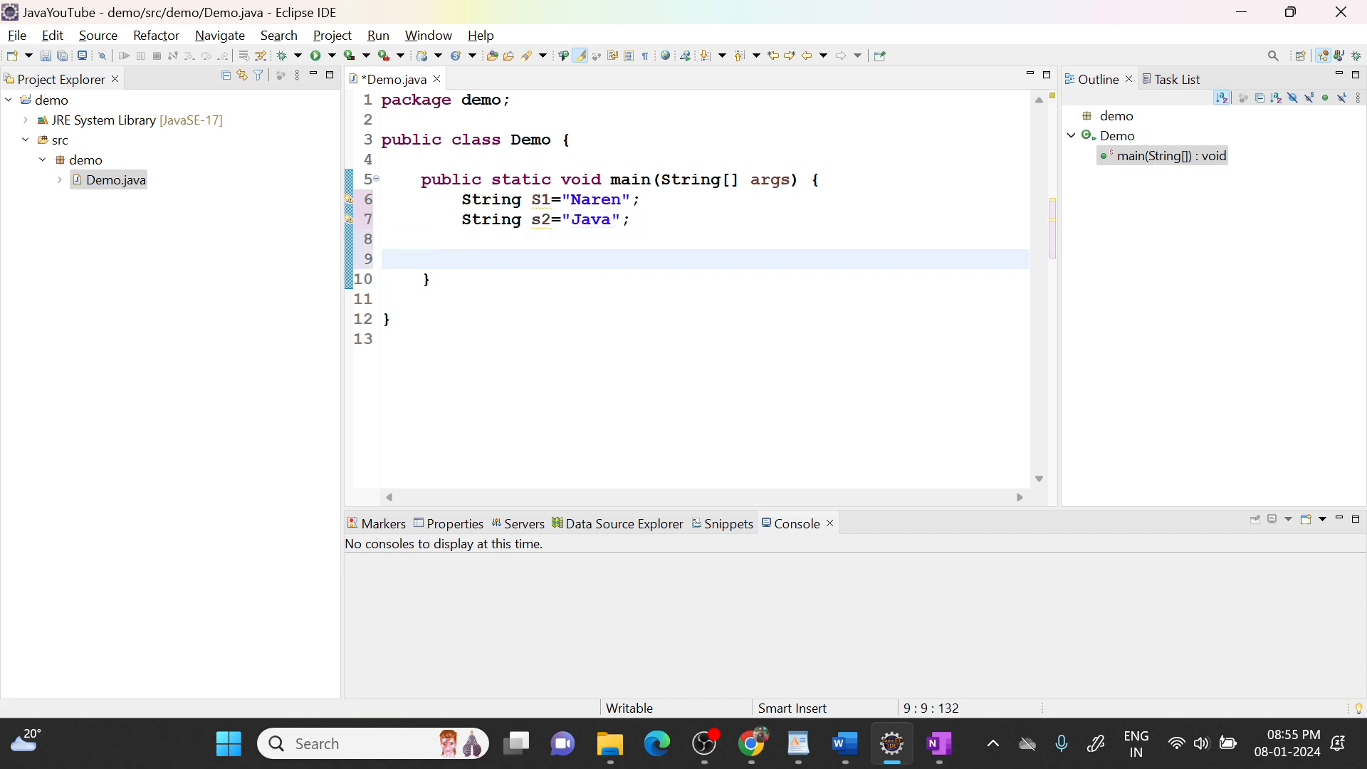
Step: Add the concatenation s1= s1+s2; and begin a sysout shortcut on the next line
type("s1=")
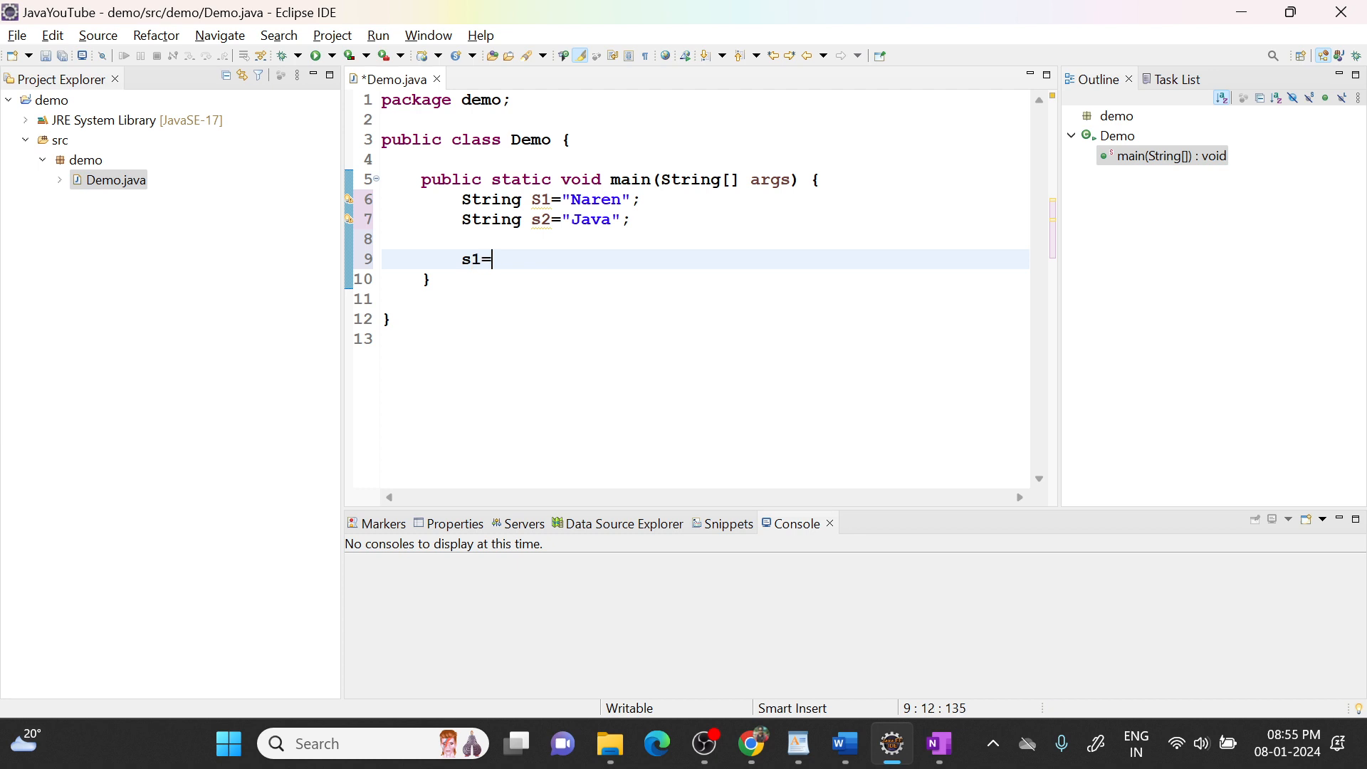
type("s1+")
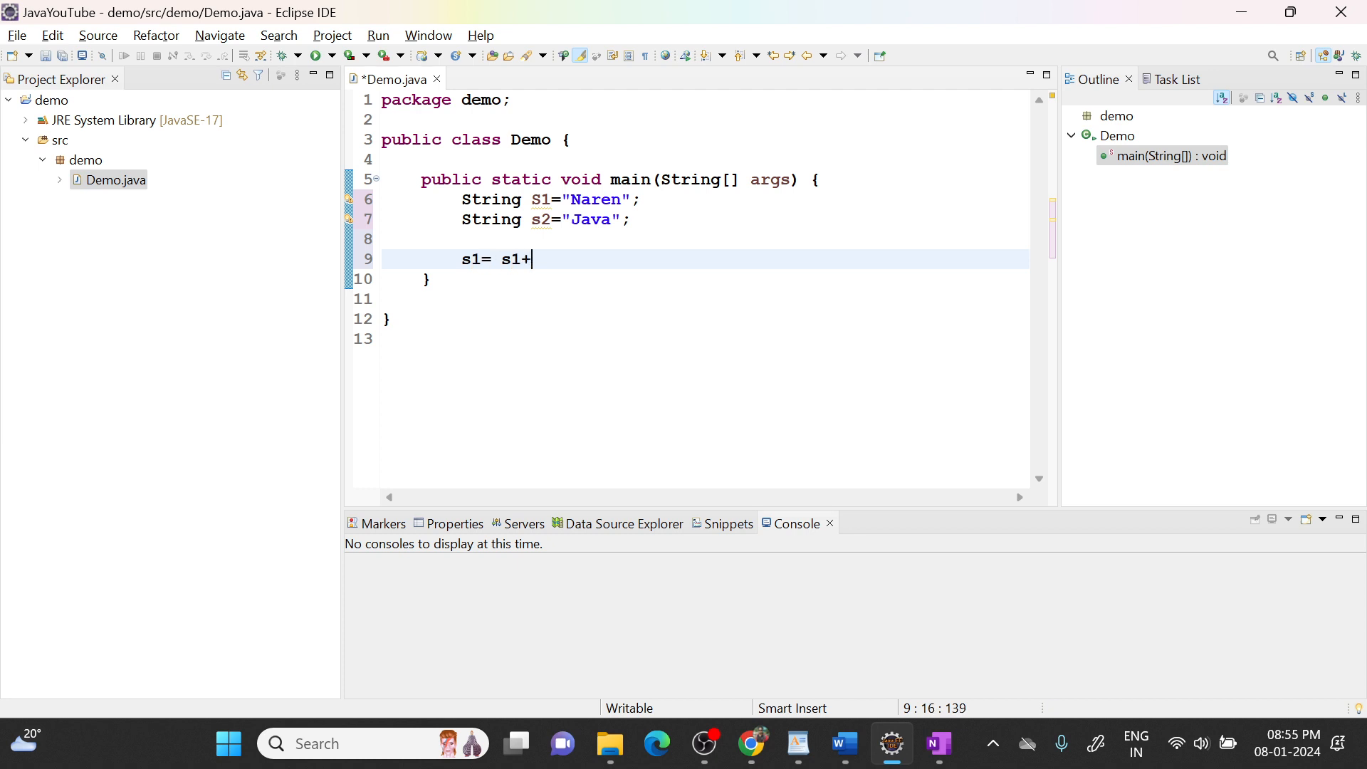
type("s2")
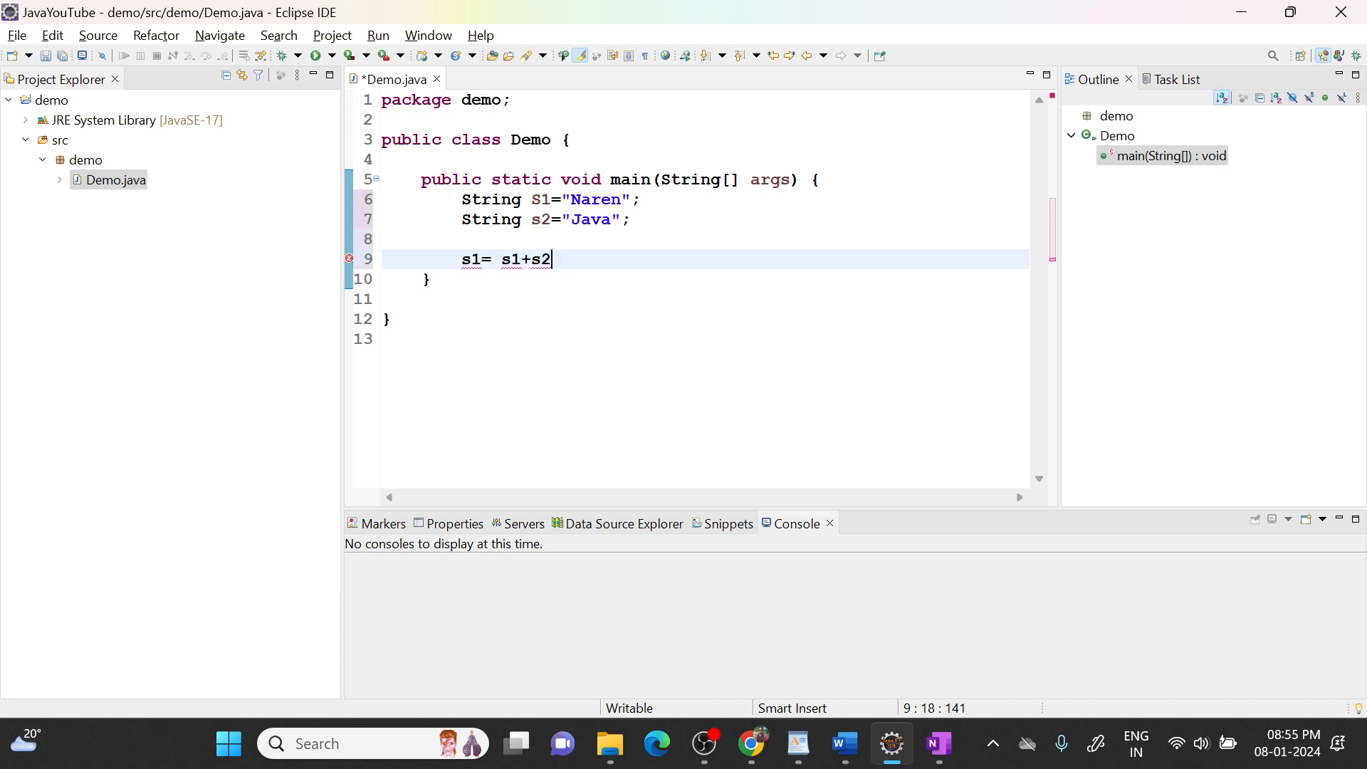
key("enter")
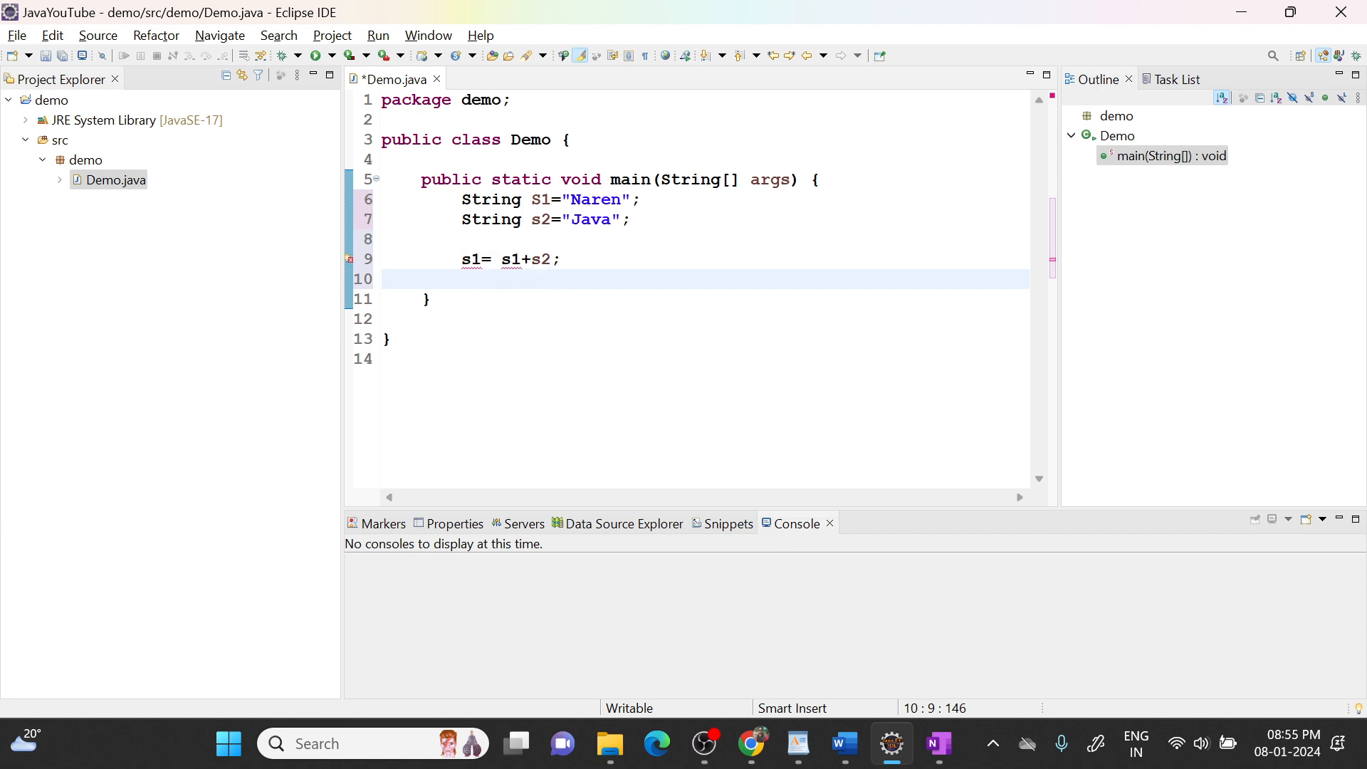
mouse_move(487, 298)
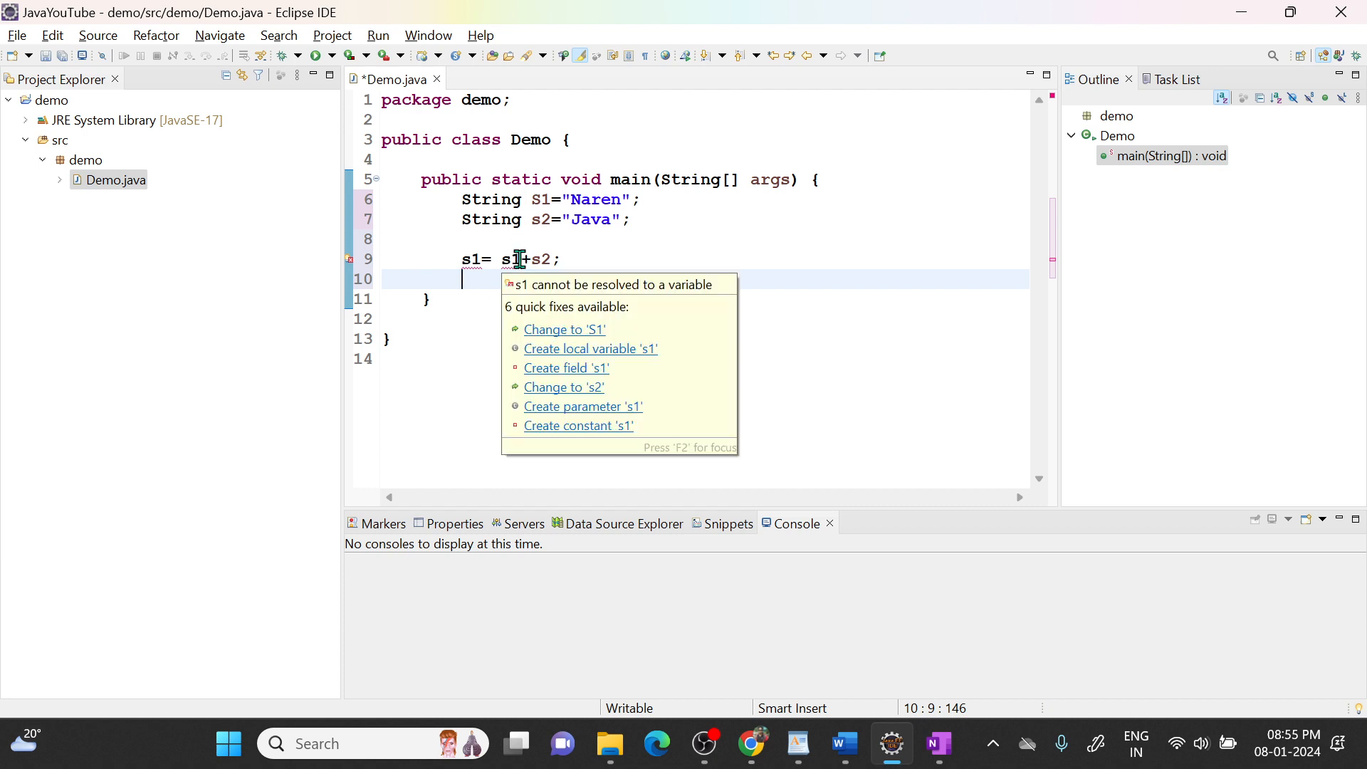
type("sysou")
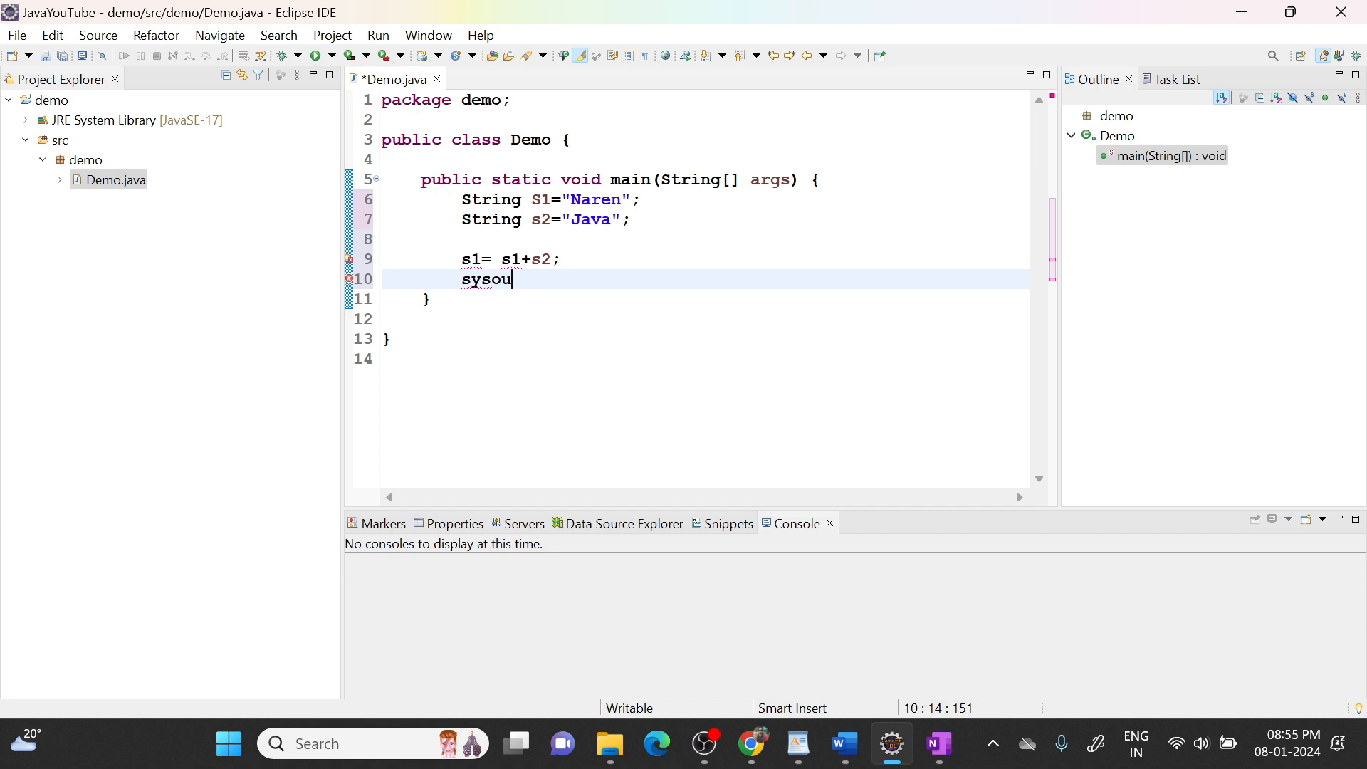
Step: Replace the print stub with the start of a s1.subs method call, renaming S1 to lowercase s1
key("BackSpace")
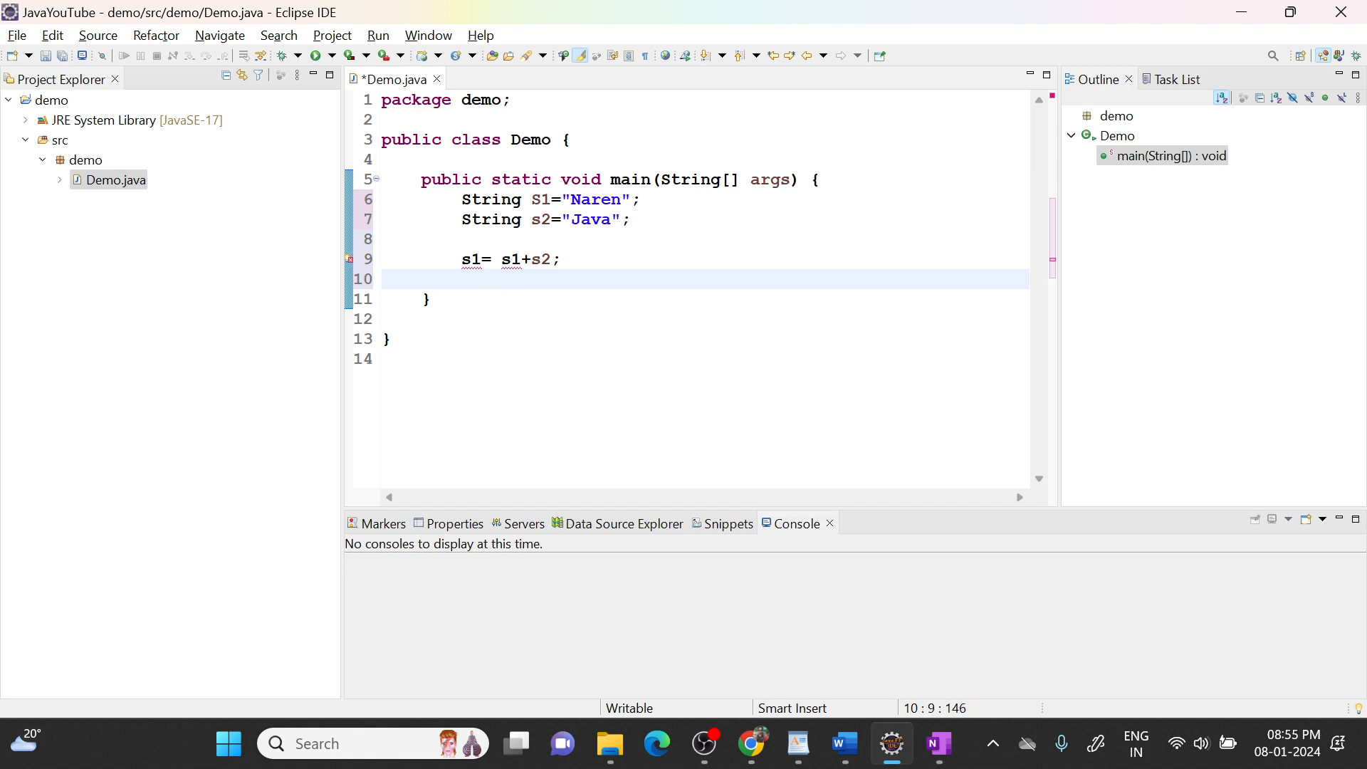
type("s1.s")
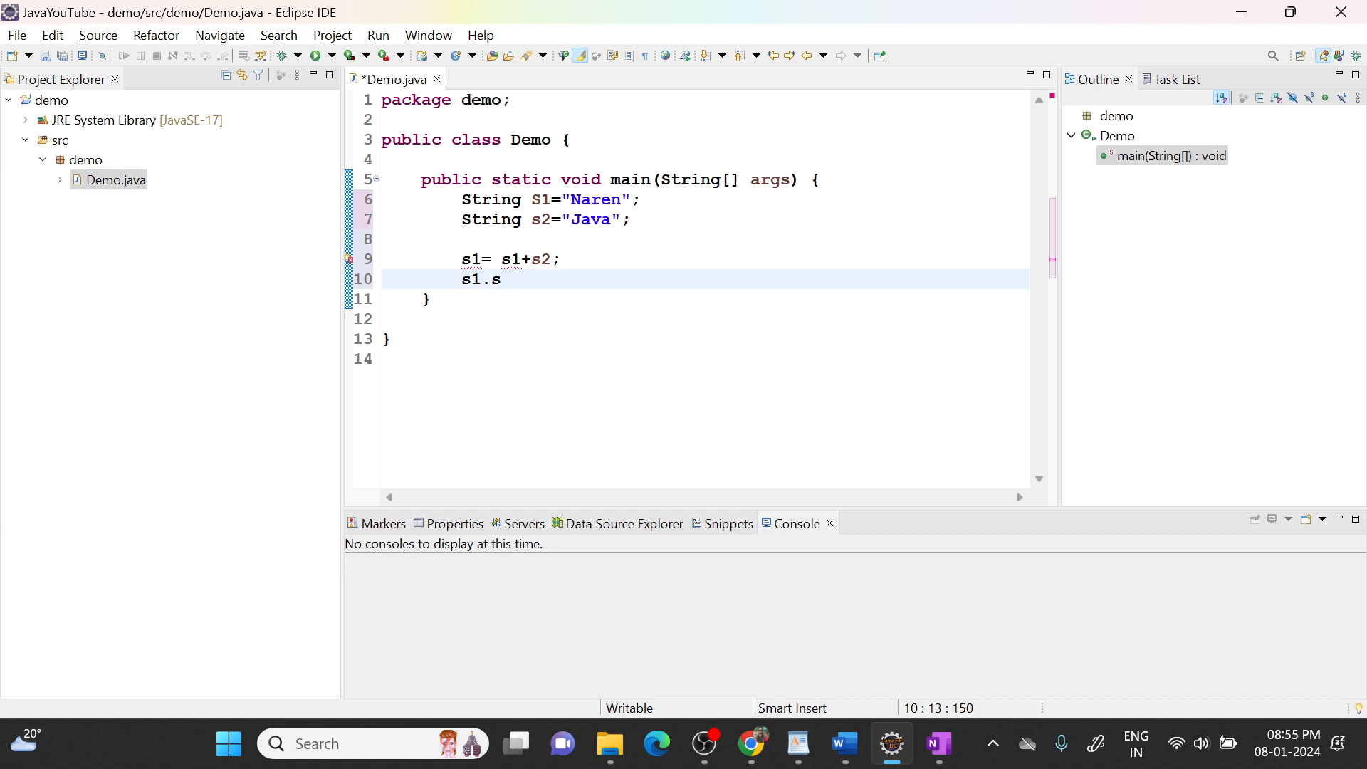
type("u")
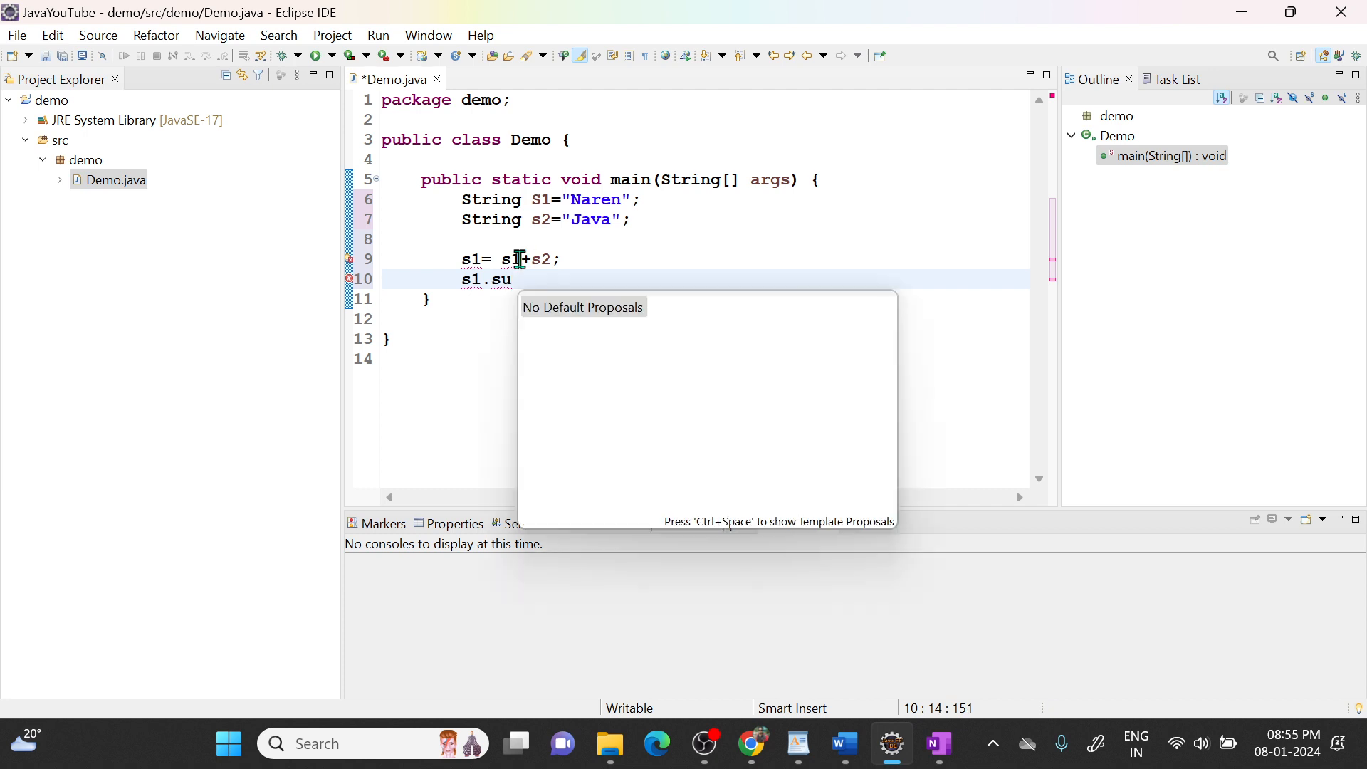
left_click(542, 200)
type("s")
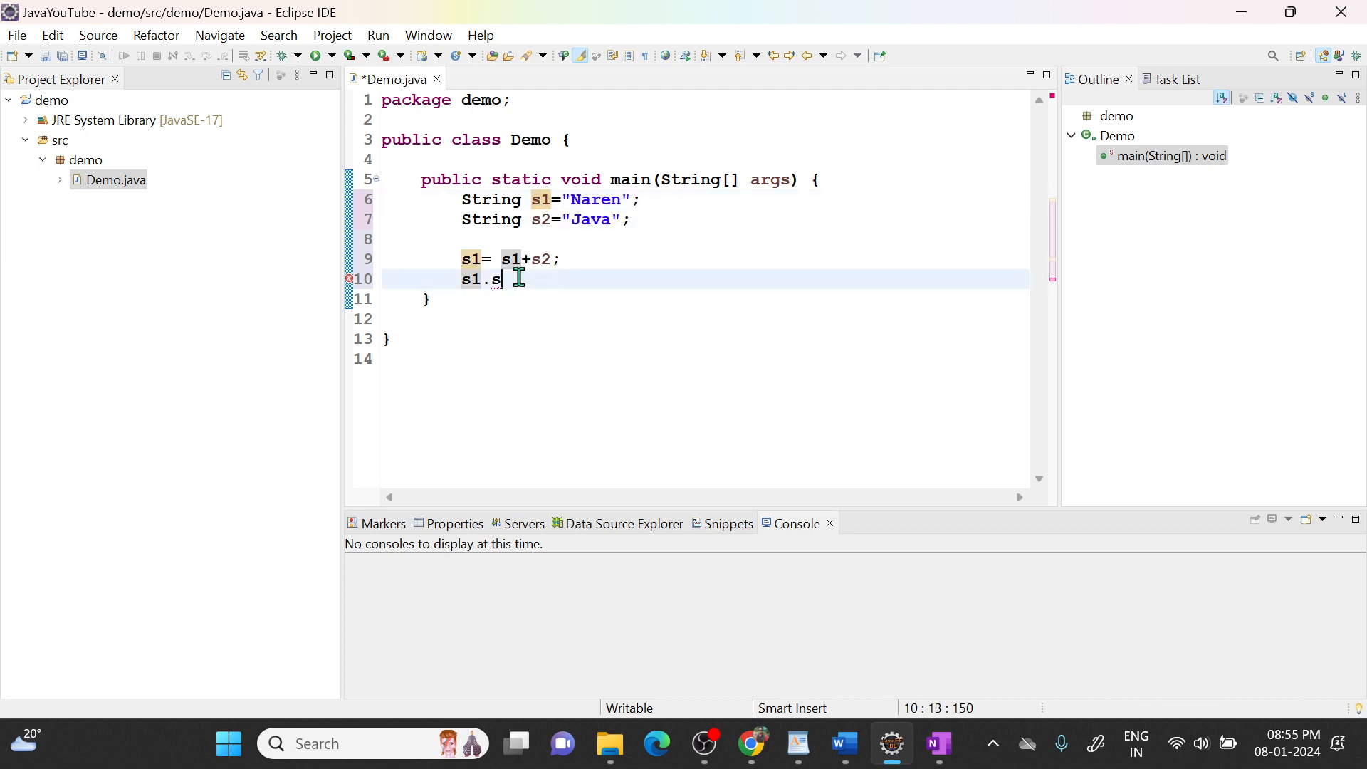
type("1.s")
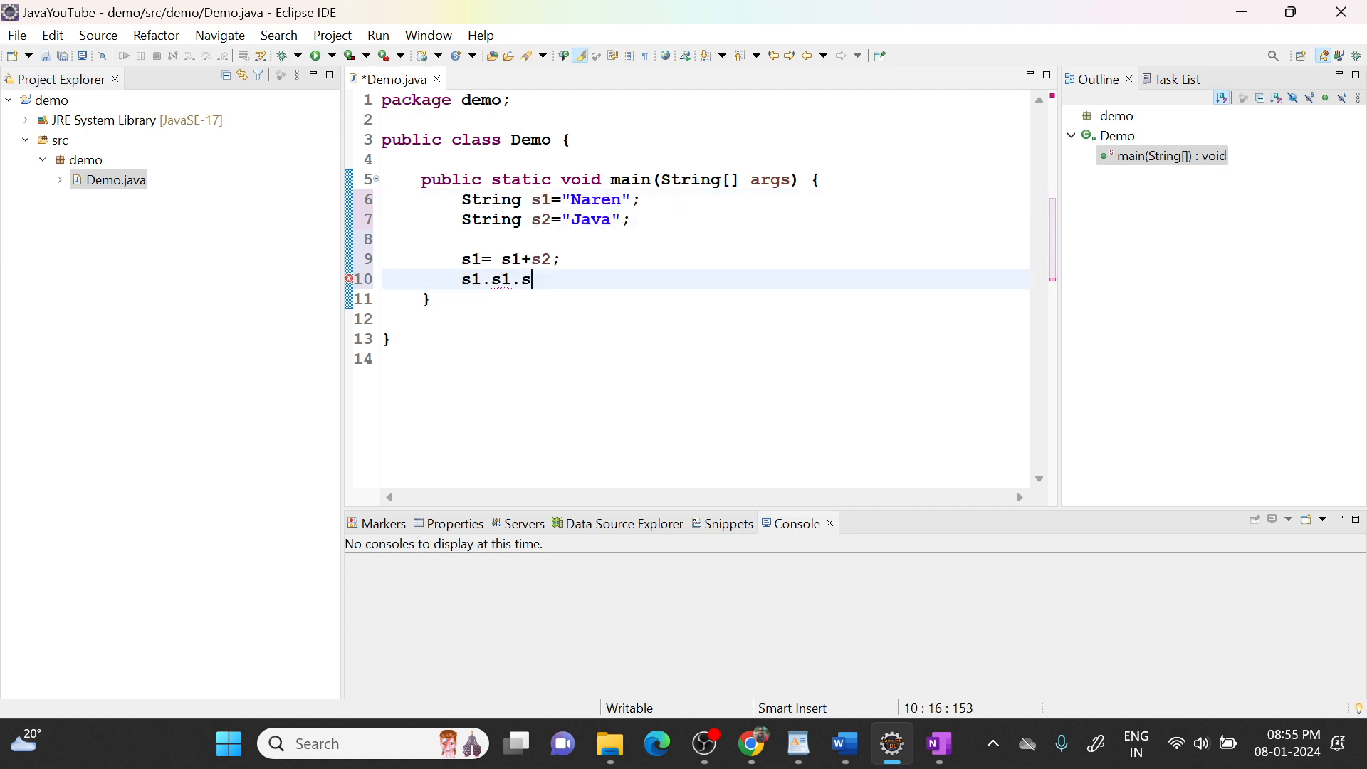
type("u")
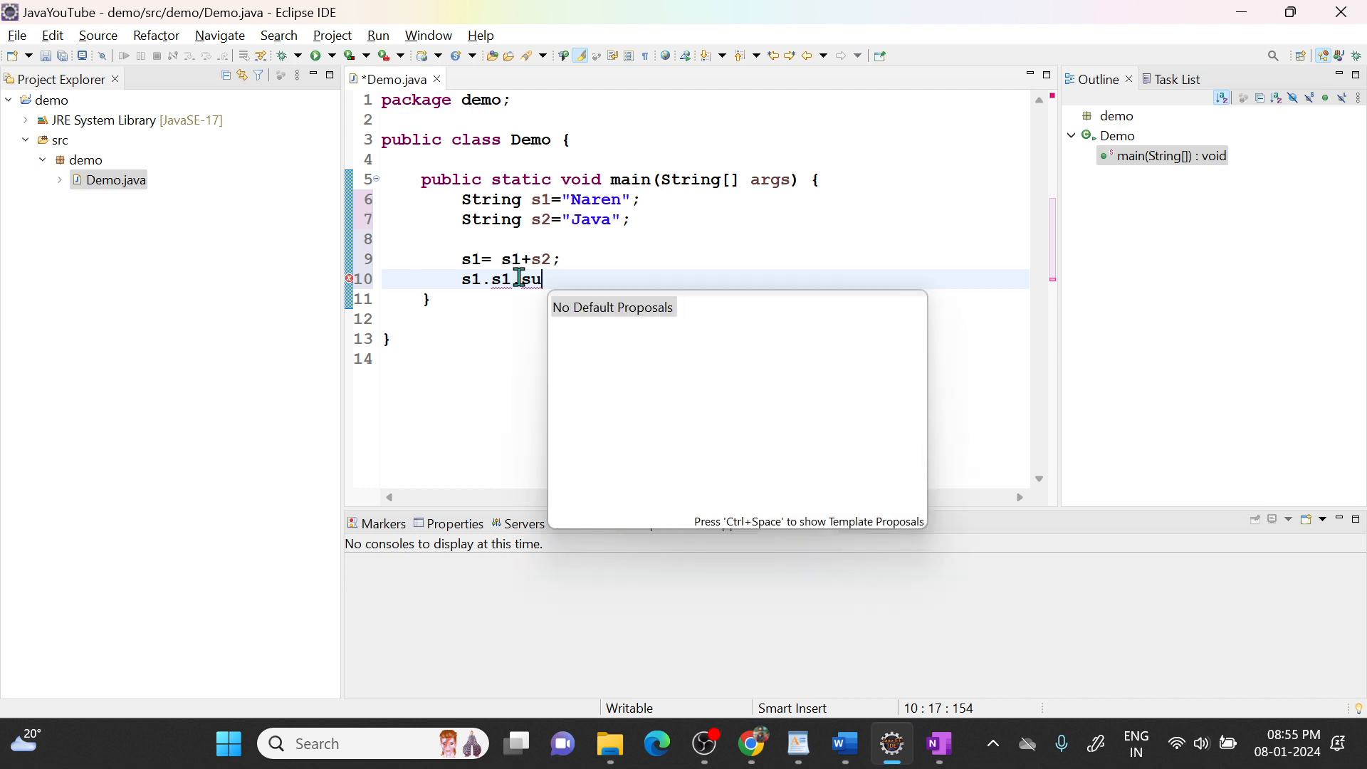
type("b")
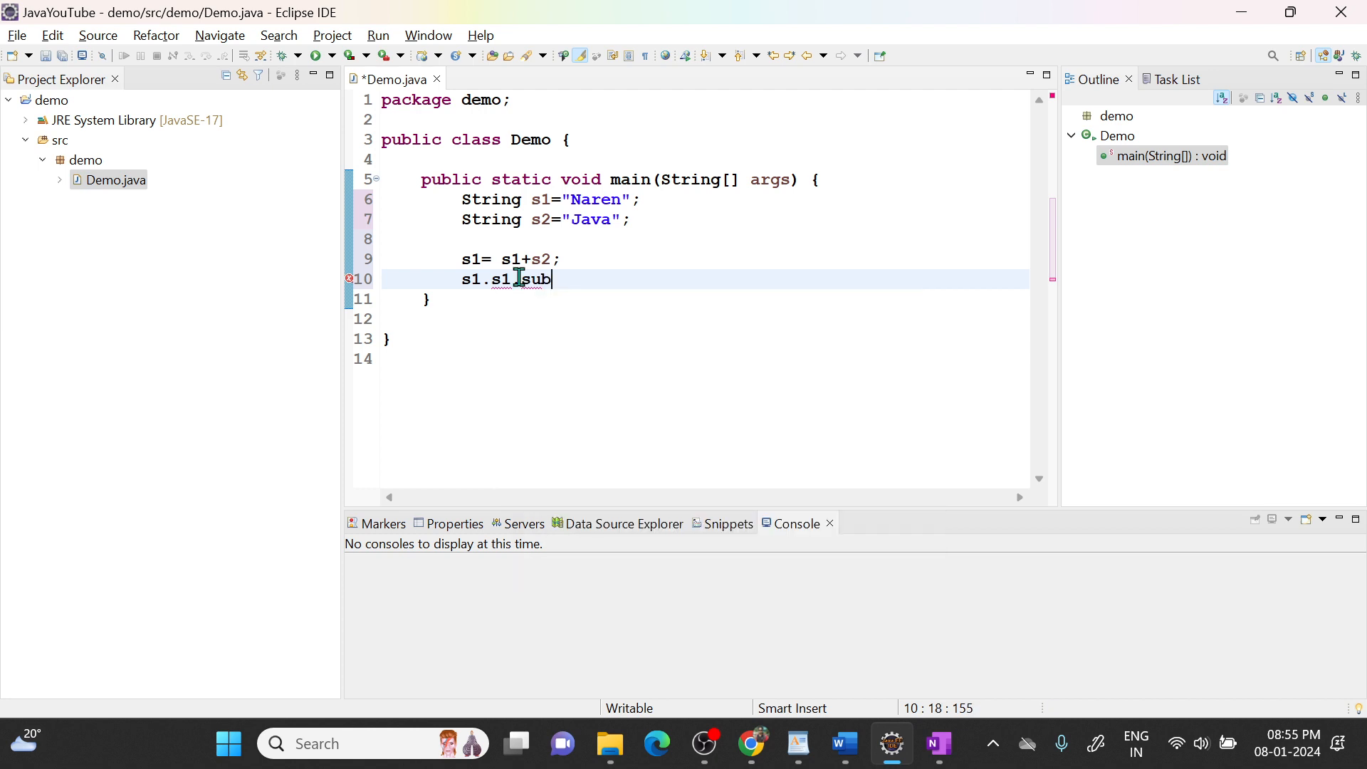
type("s1")
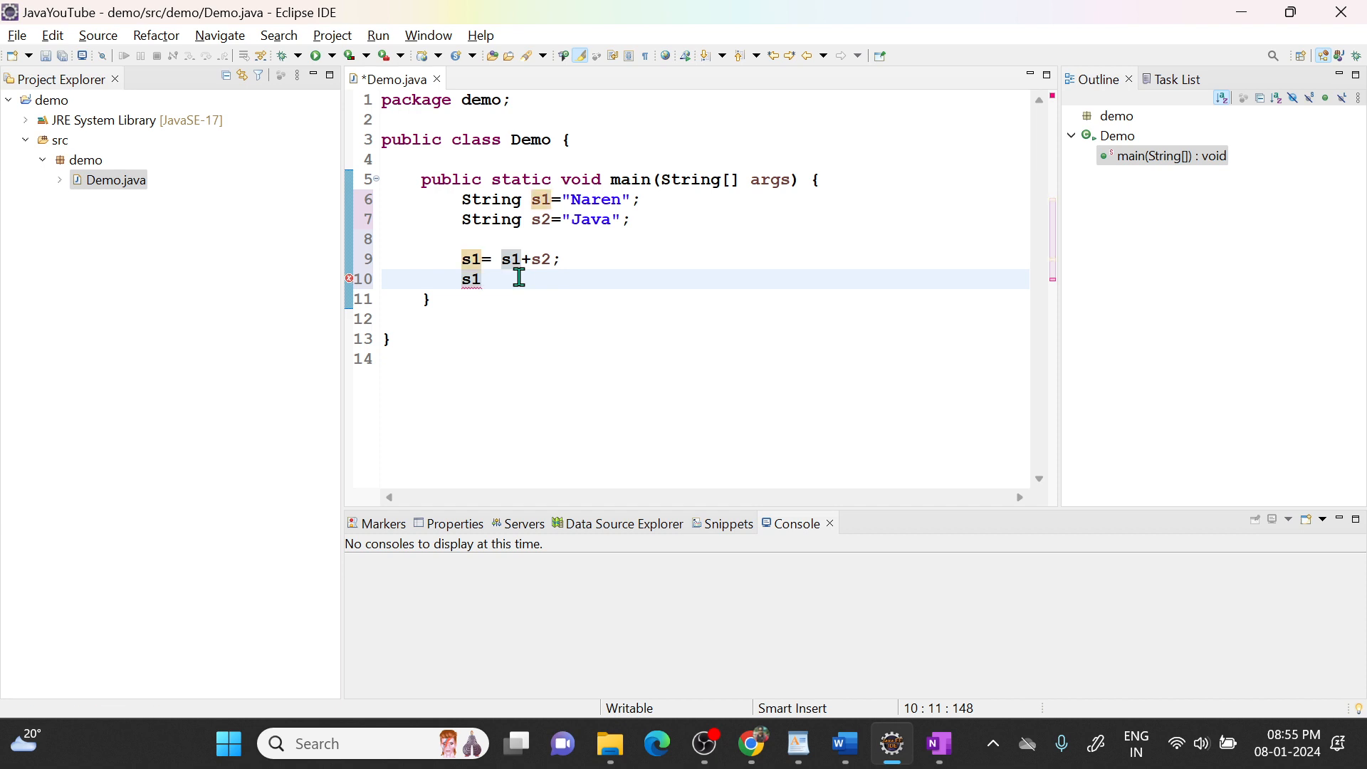
type(".")
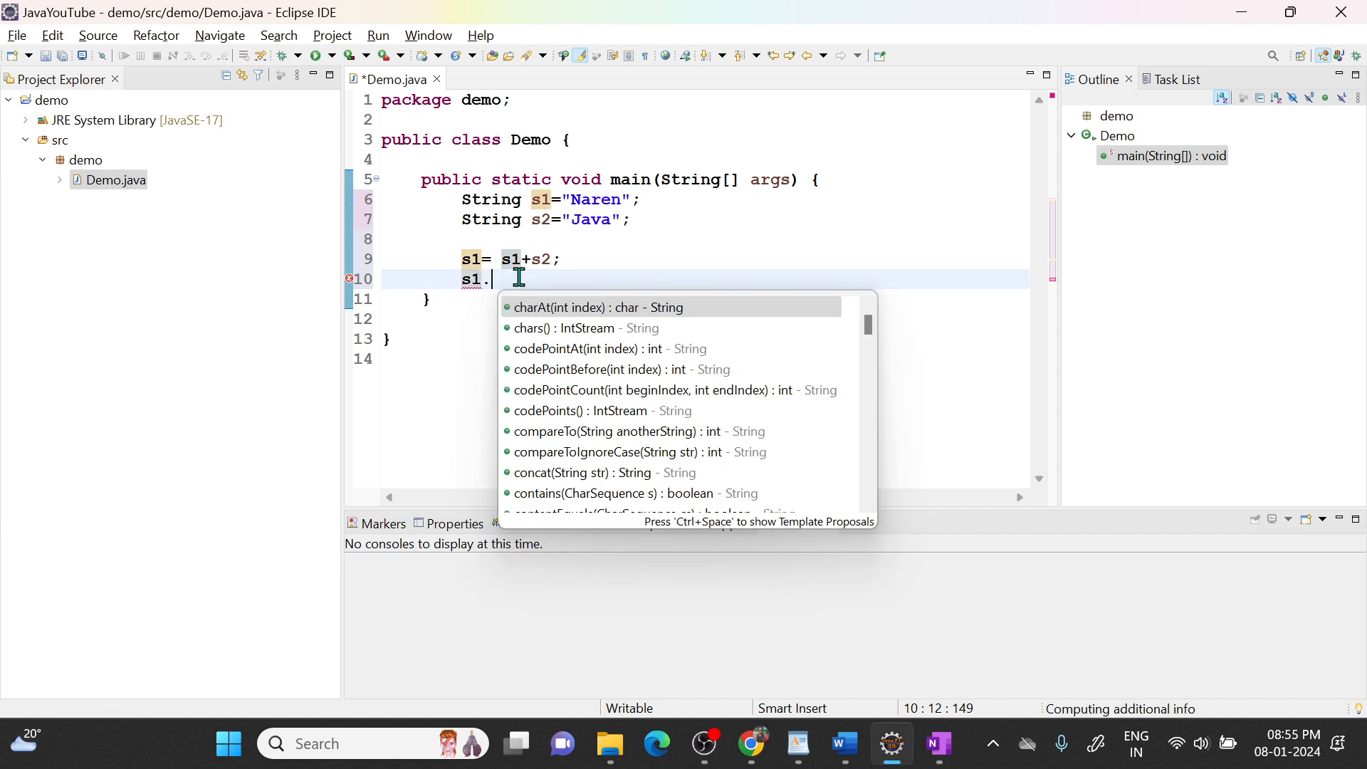
Step: Complete line 10 as s1.substring(0,s1.length()-s2.length());
type("substring(0")
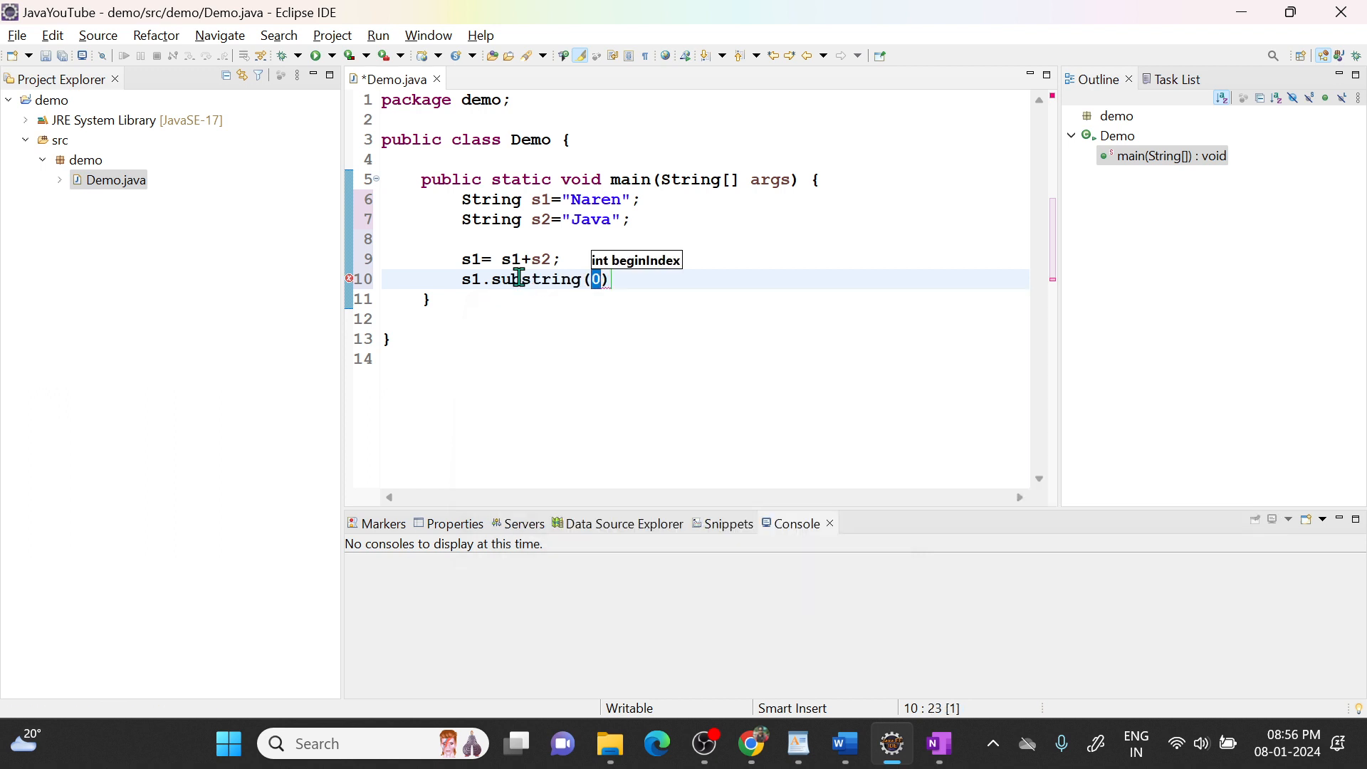
mouse_move(582, 243)
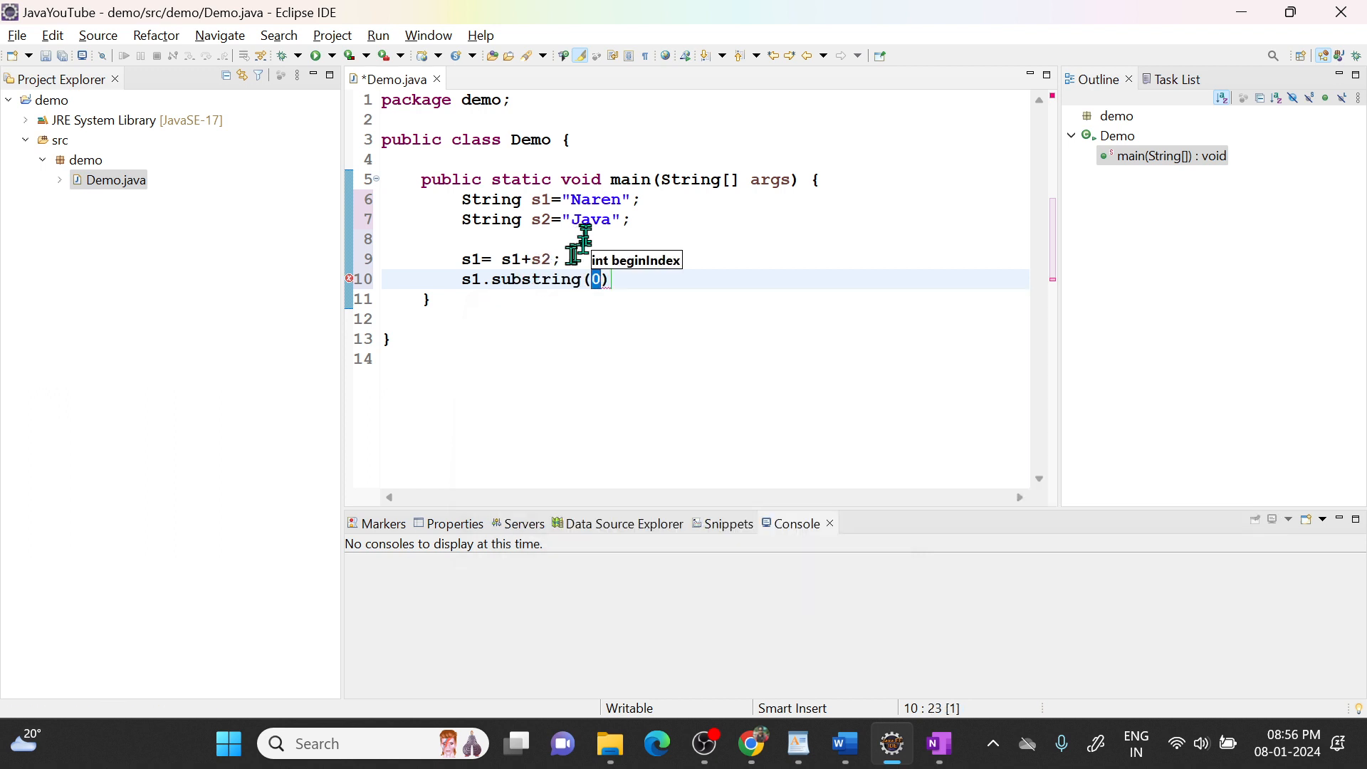
mouse_move(596, 279)
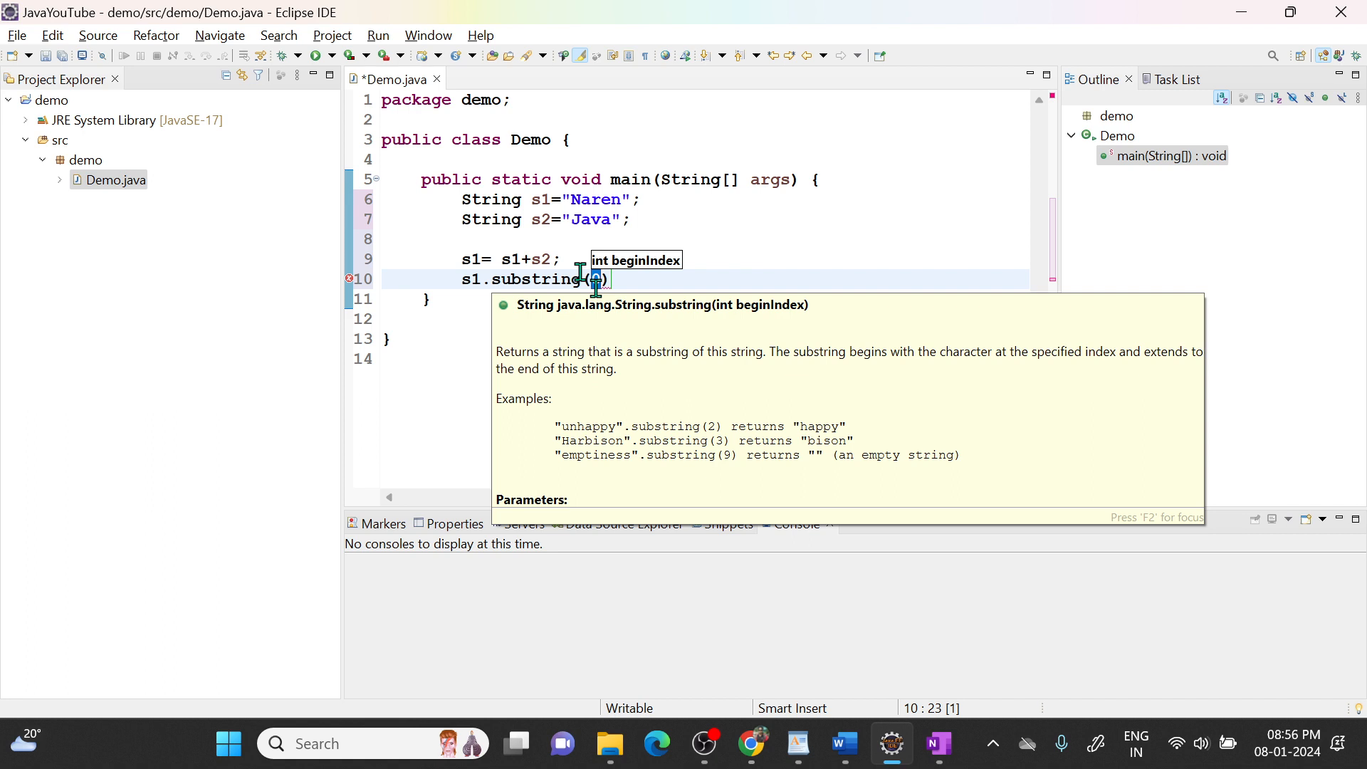
type(",")
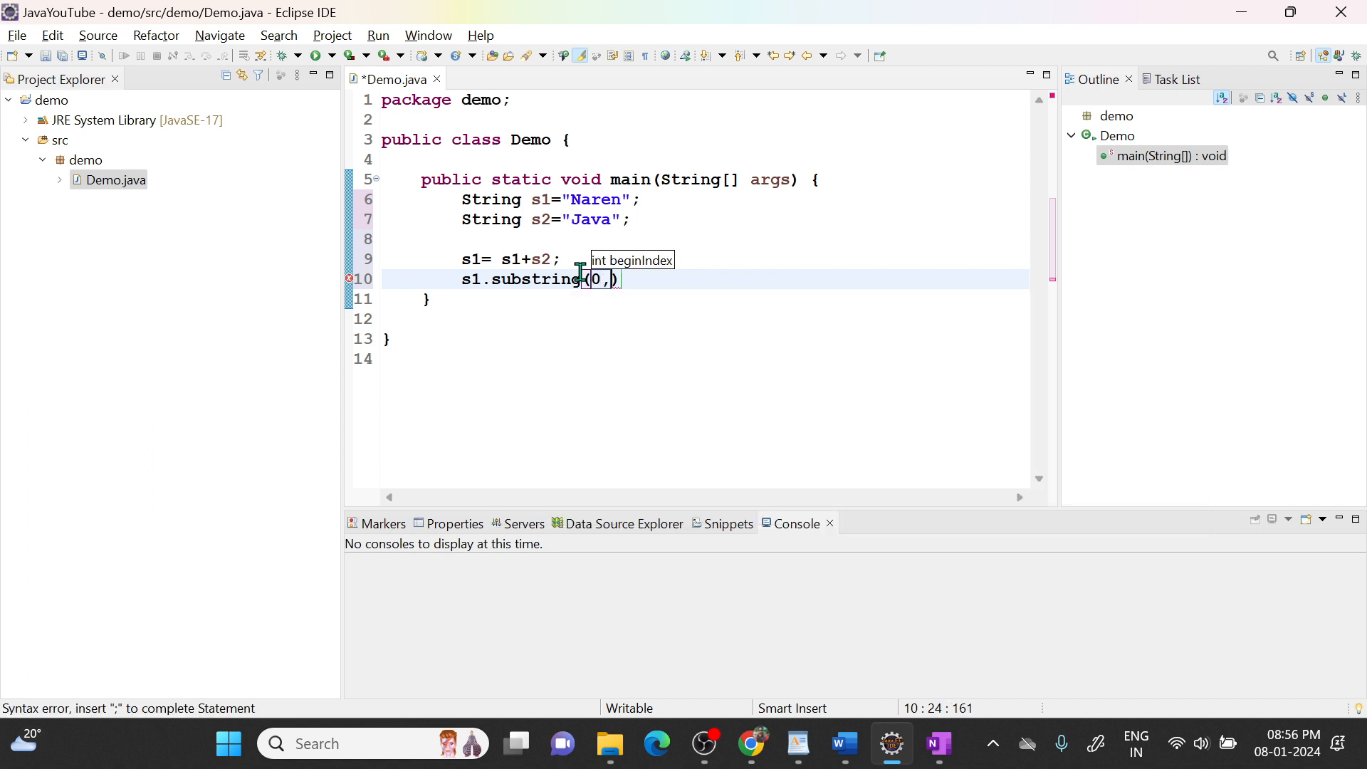
type("s1.")
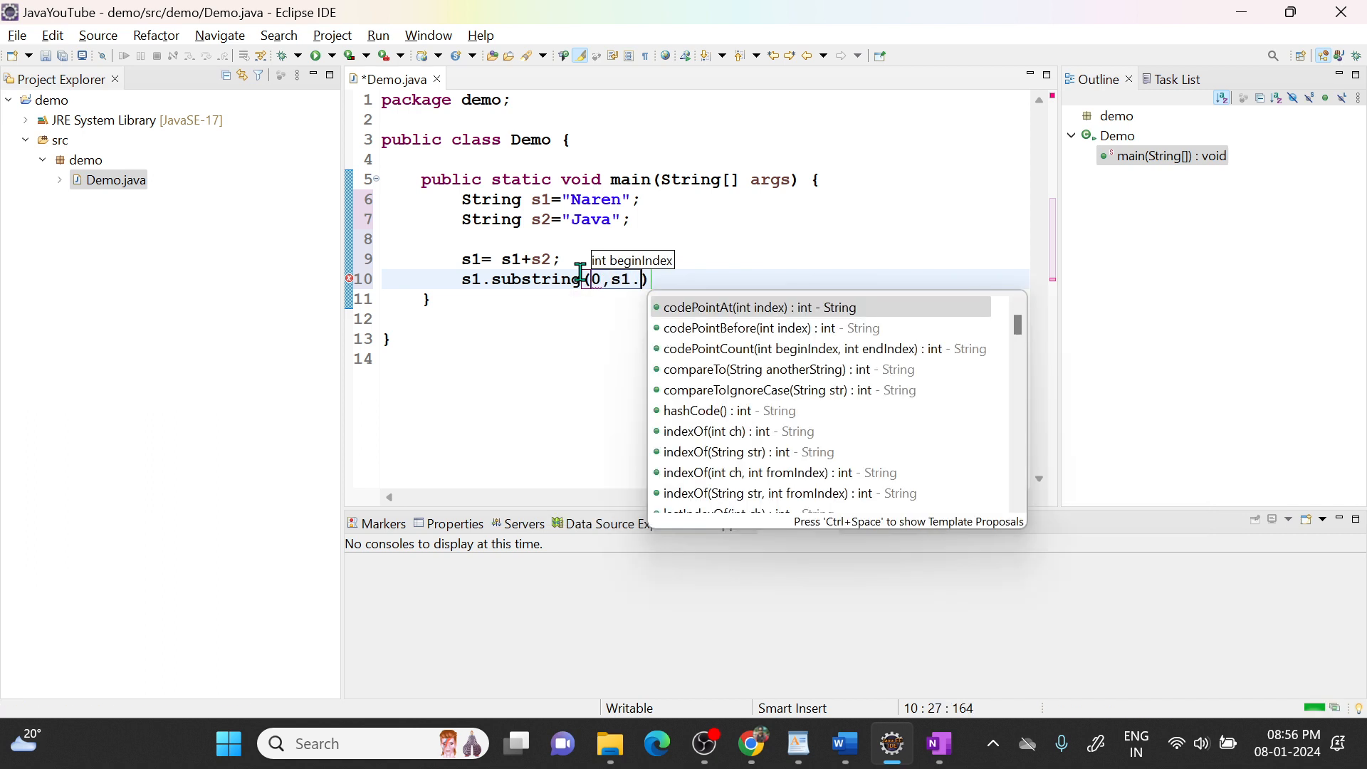
type("length()-)")
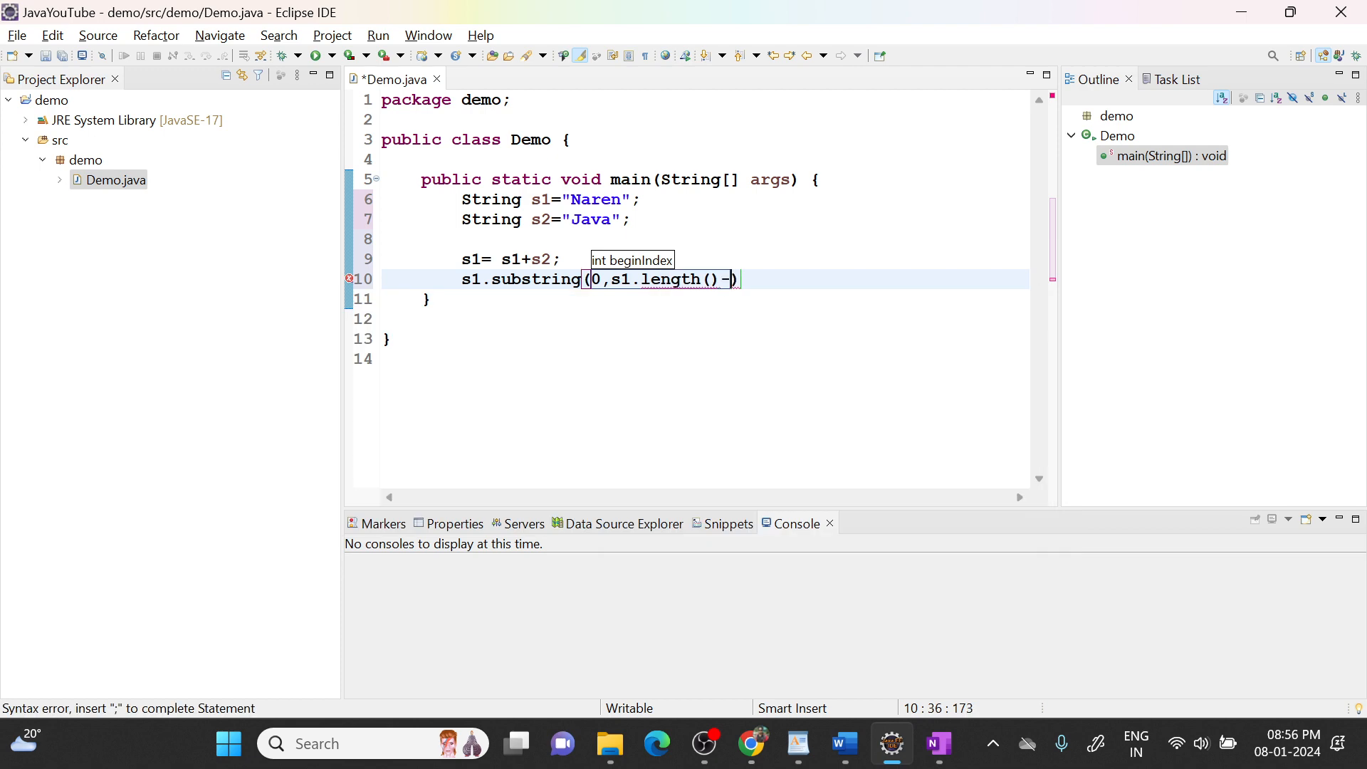
type("s2.length(")
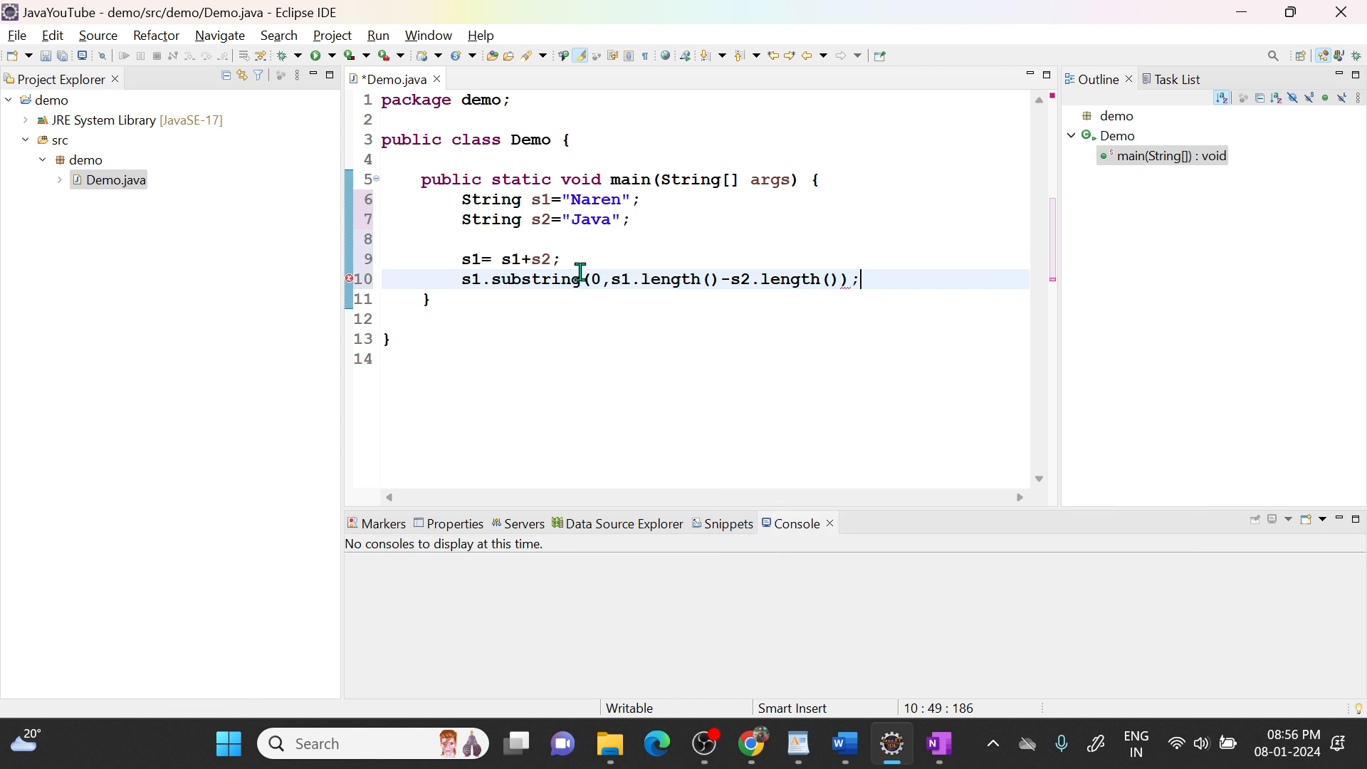
Step: Append the comment // NarenJava after s1= s1+s2; and highlight s2's occurrences
type("/")
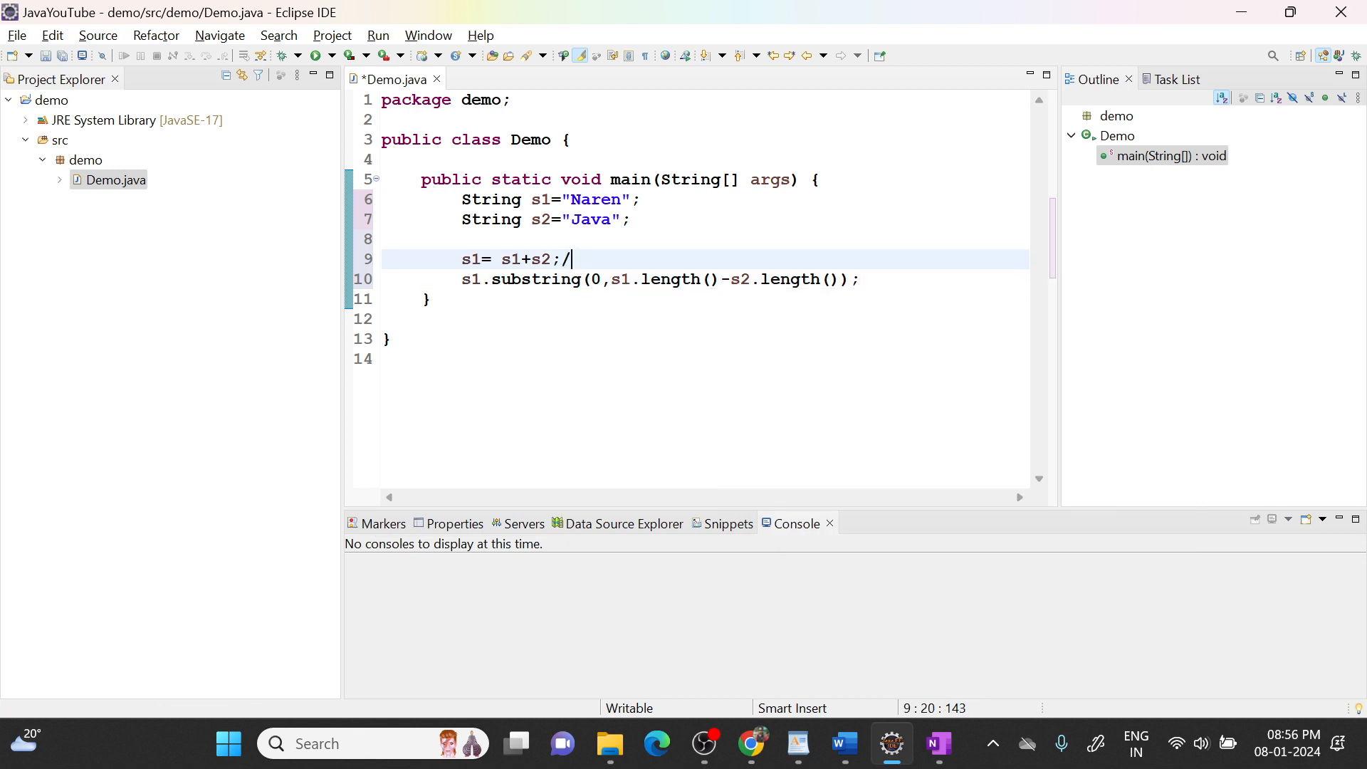
type("/ Naren")
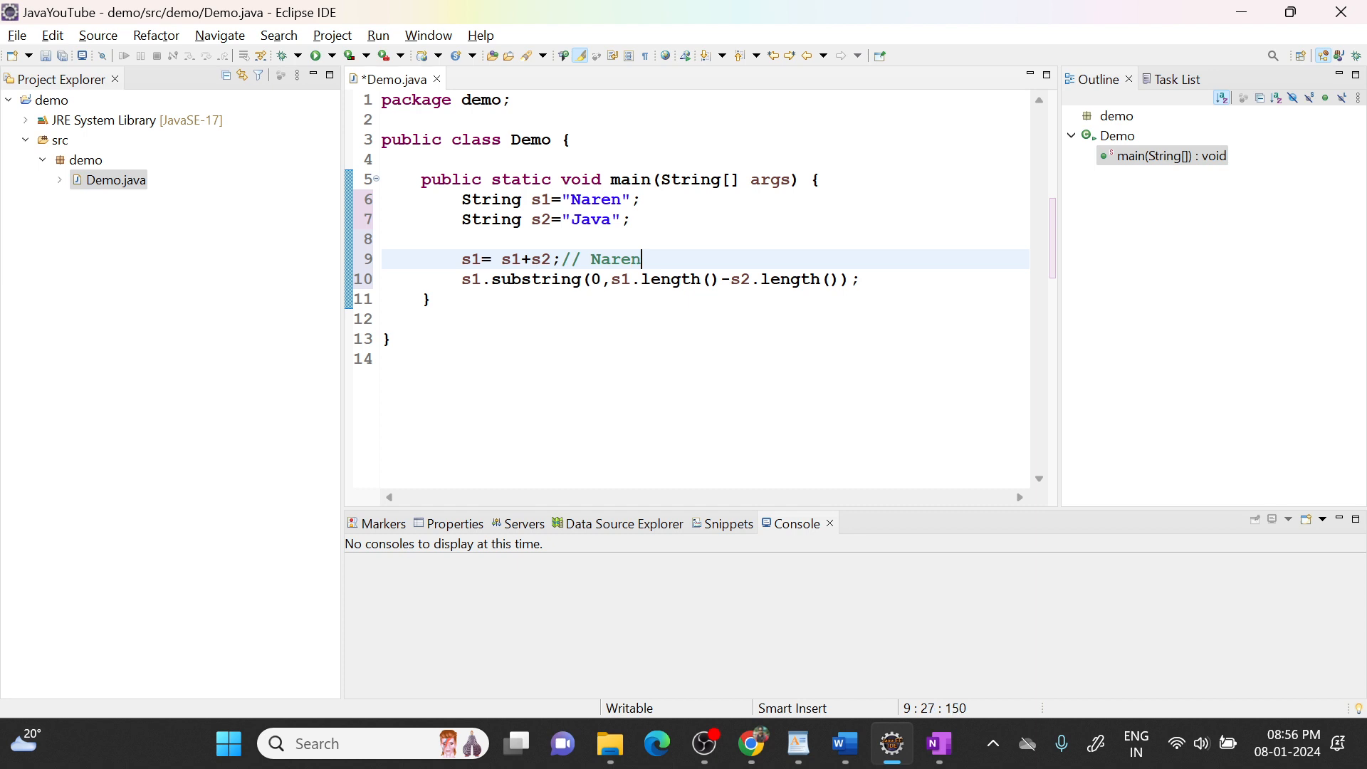
type("Java")
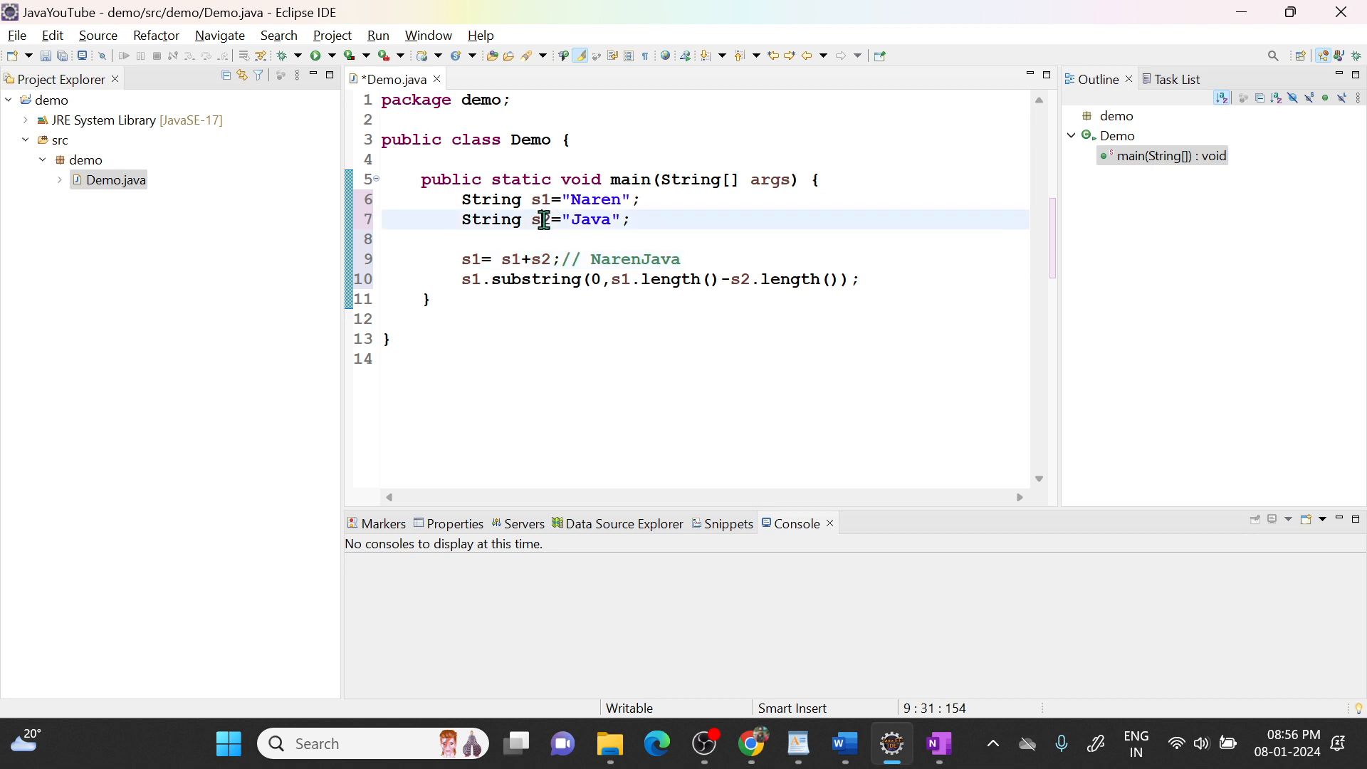
double_click(542, 220)
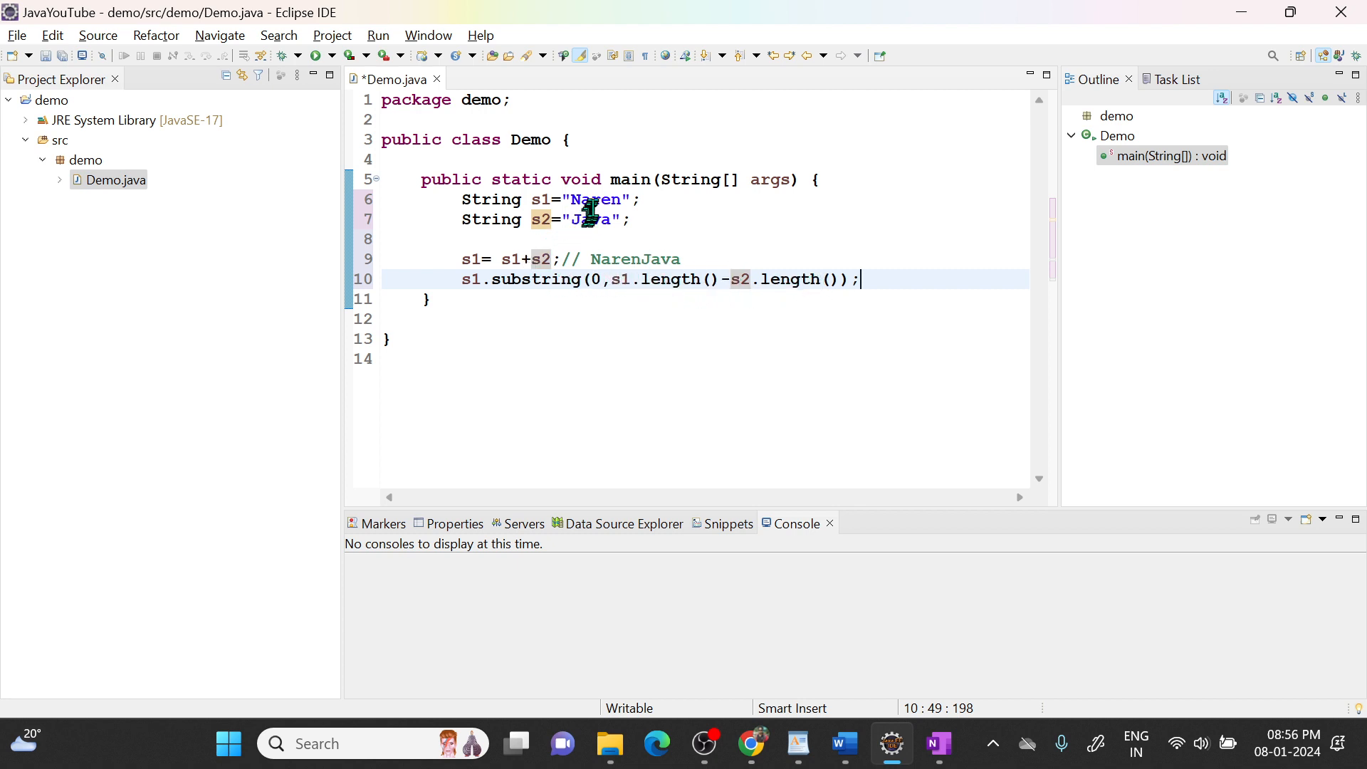
mouse_move(619, 265)
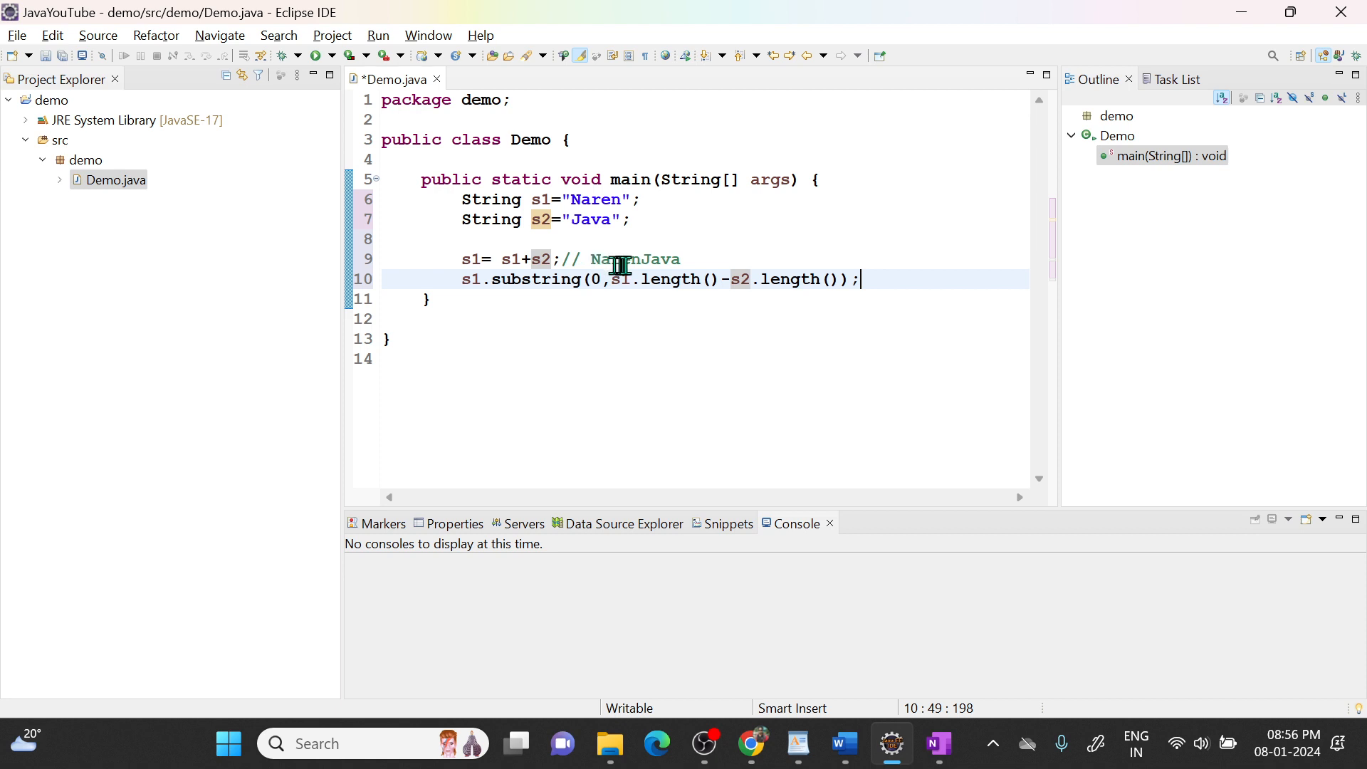
mouse_move(483, 299)
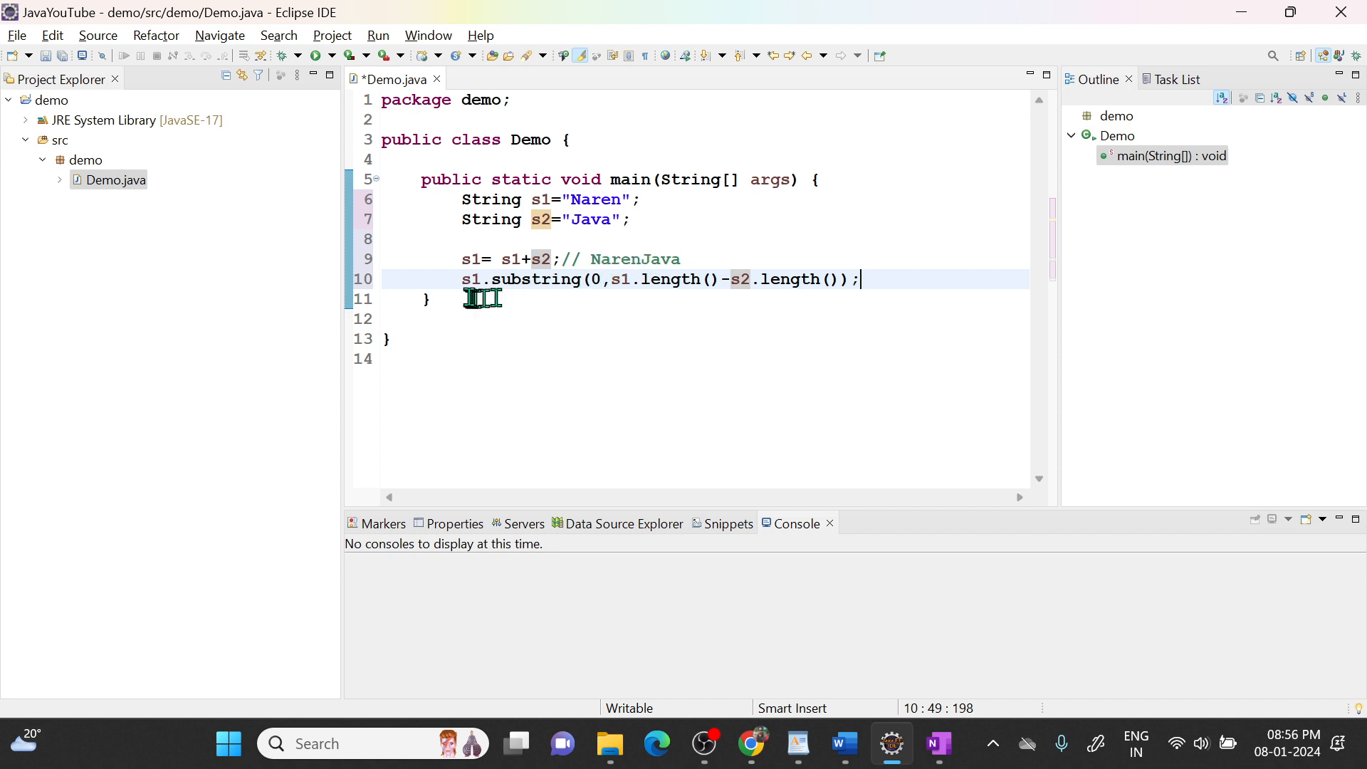
Step: Append the comment // Naren to the end of line 10's s2 assignment
left_click(457, 280)
type("s2= ")
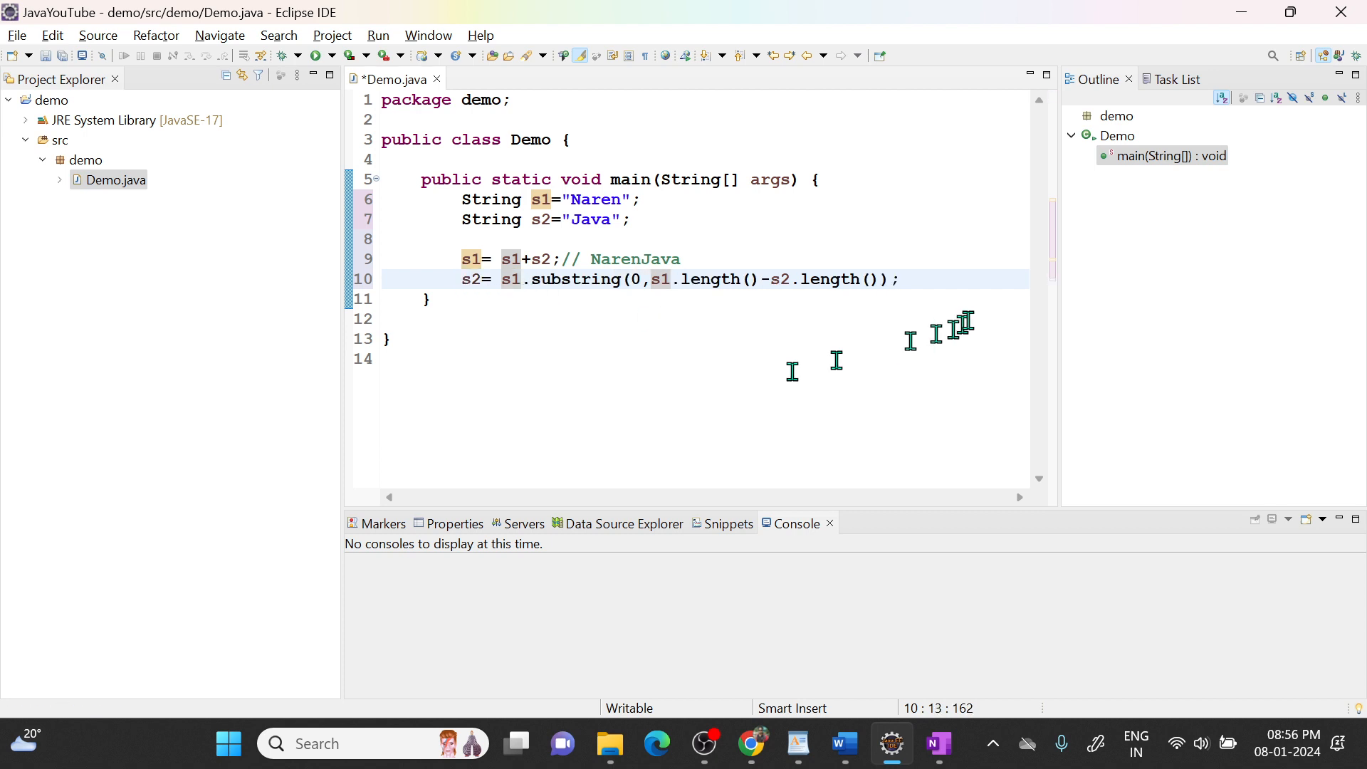
left_click(899, 279)
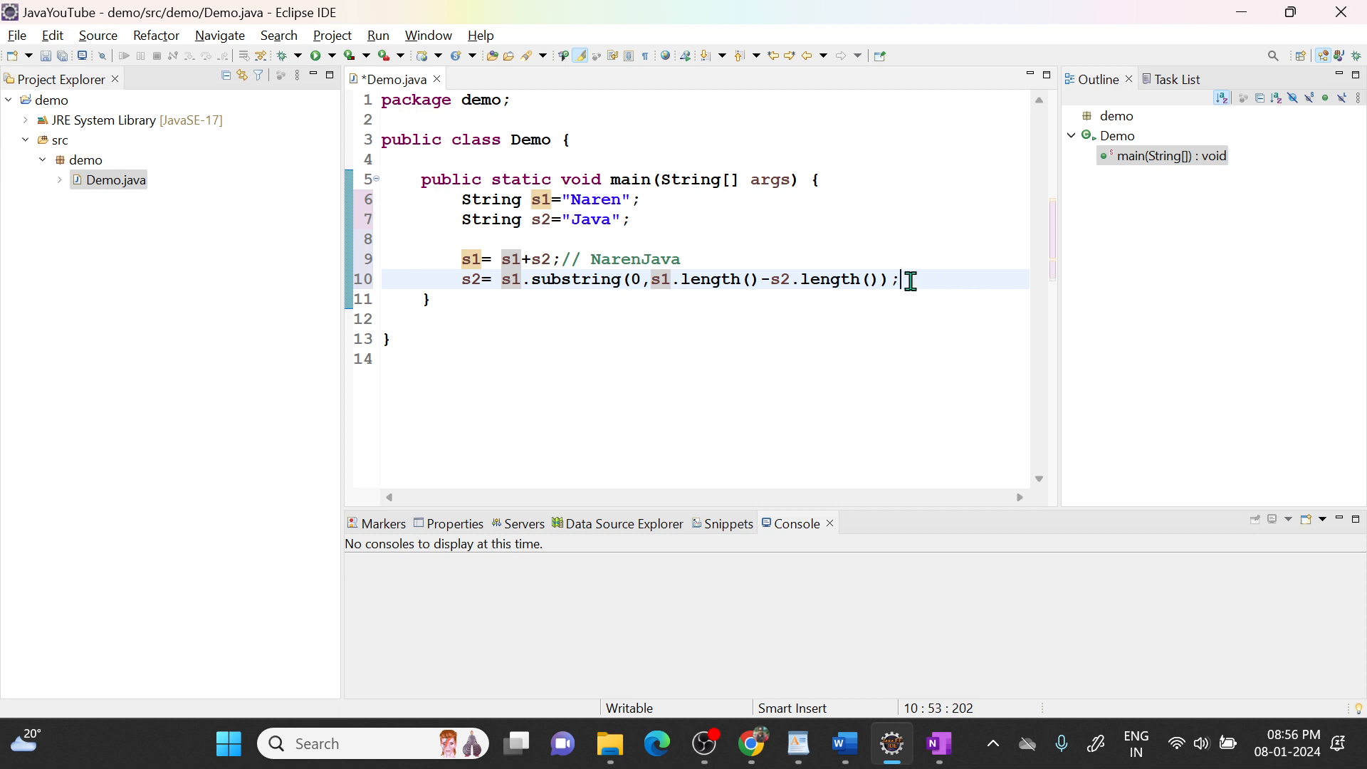
type("// Naren")
type("s")
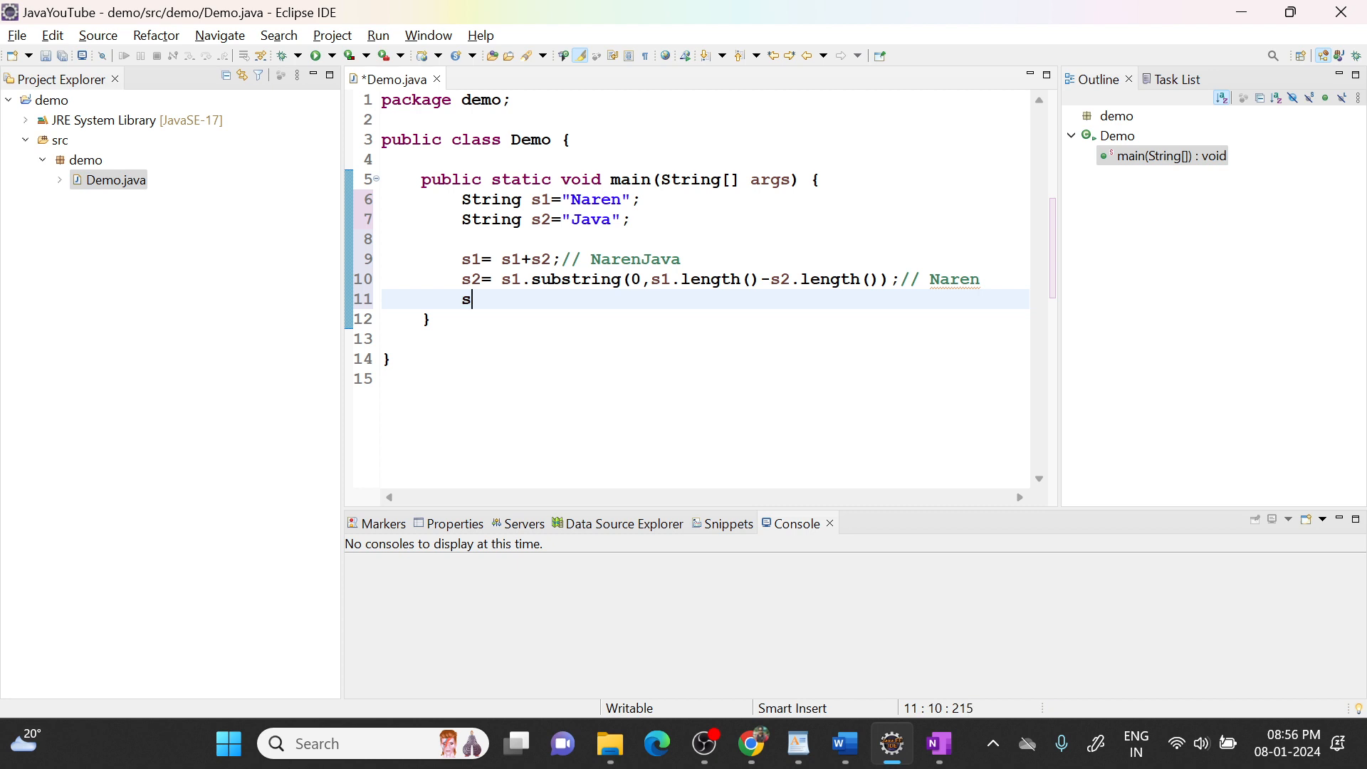
Step: Add line 11 assigning s1 = s1.substring(s2.length())
type("1")
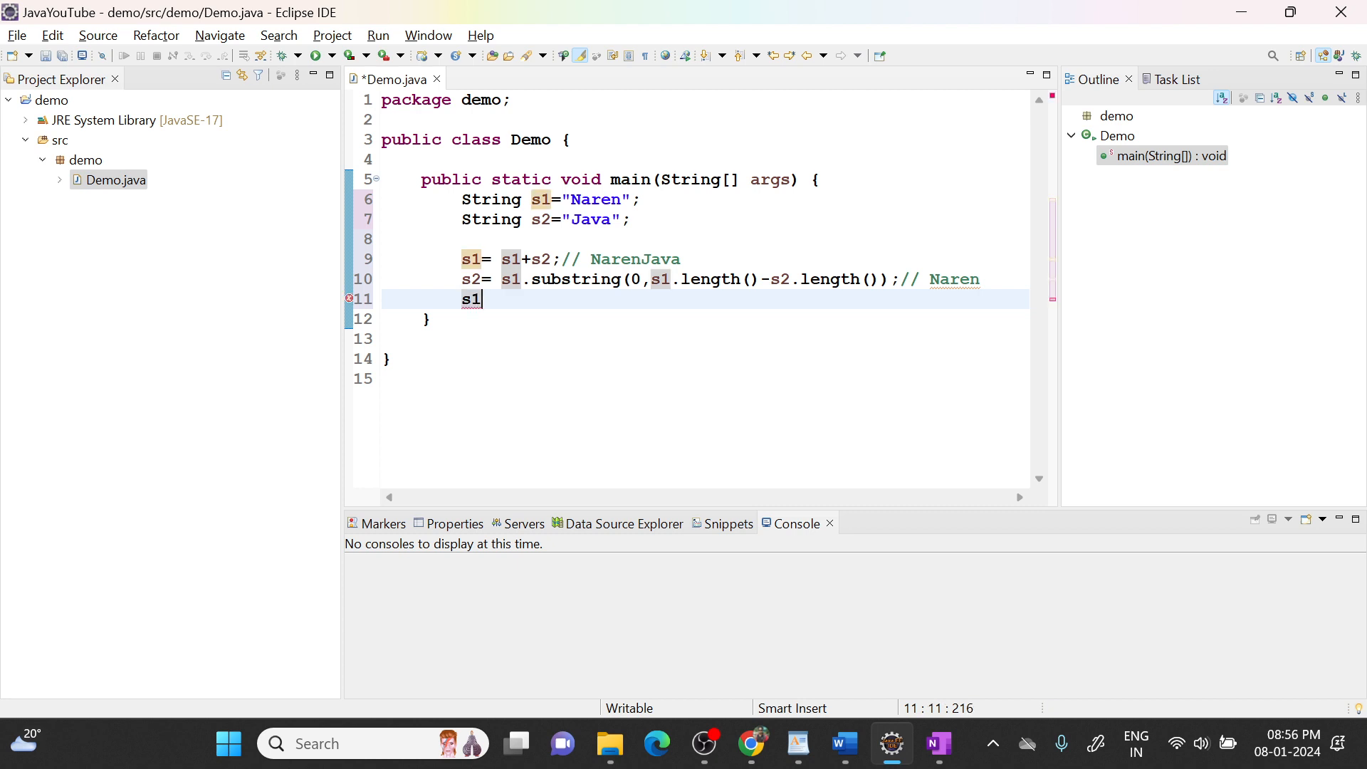
type("=")
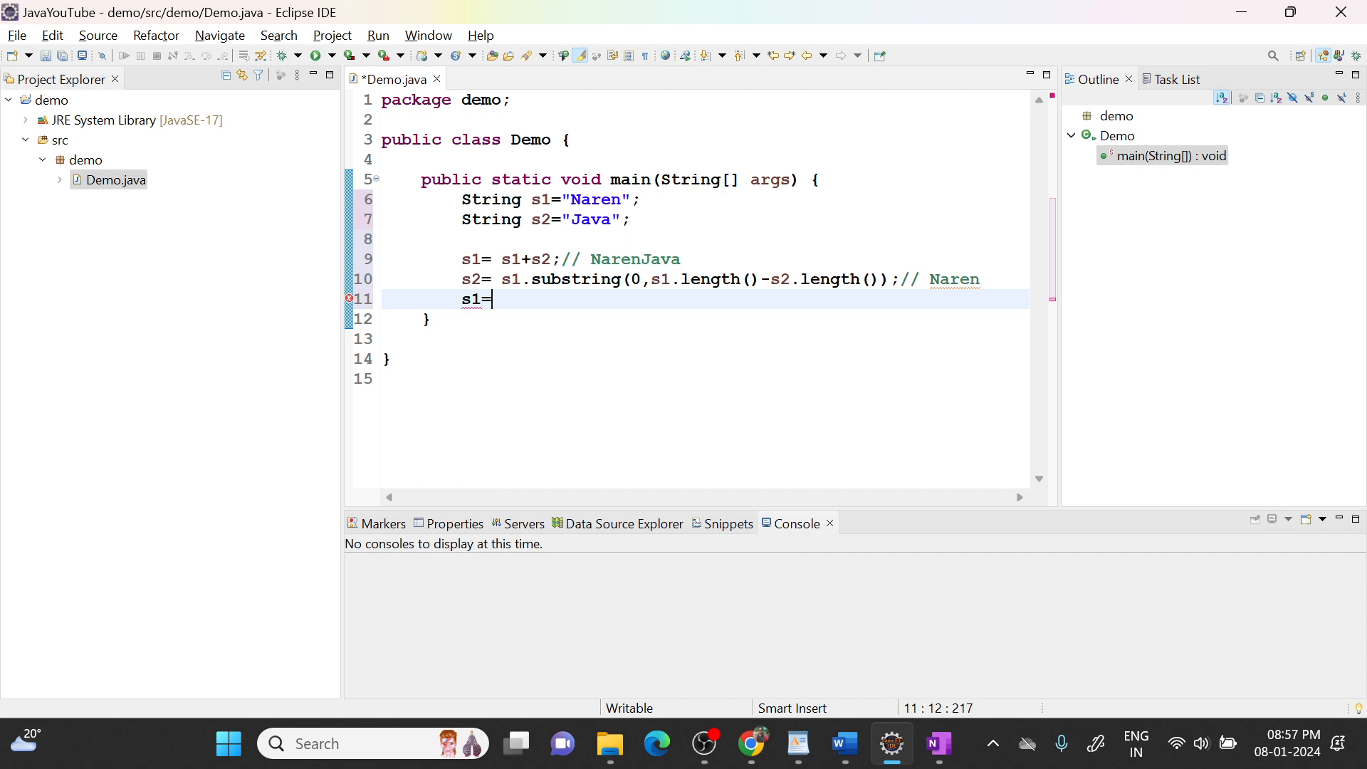
type("s1")
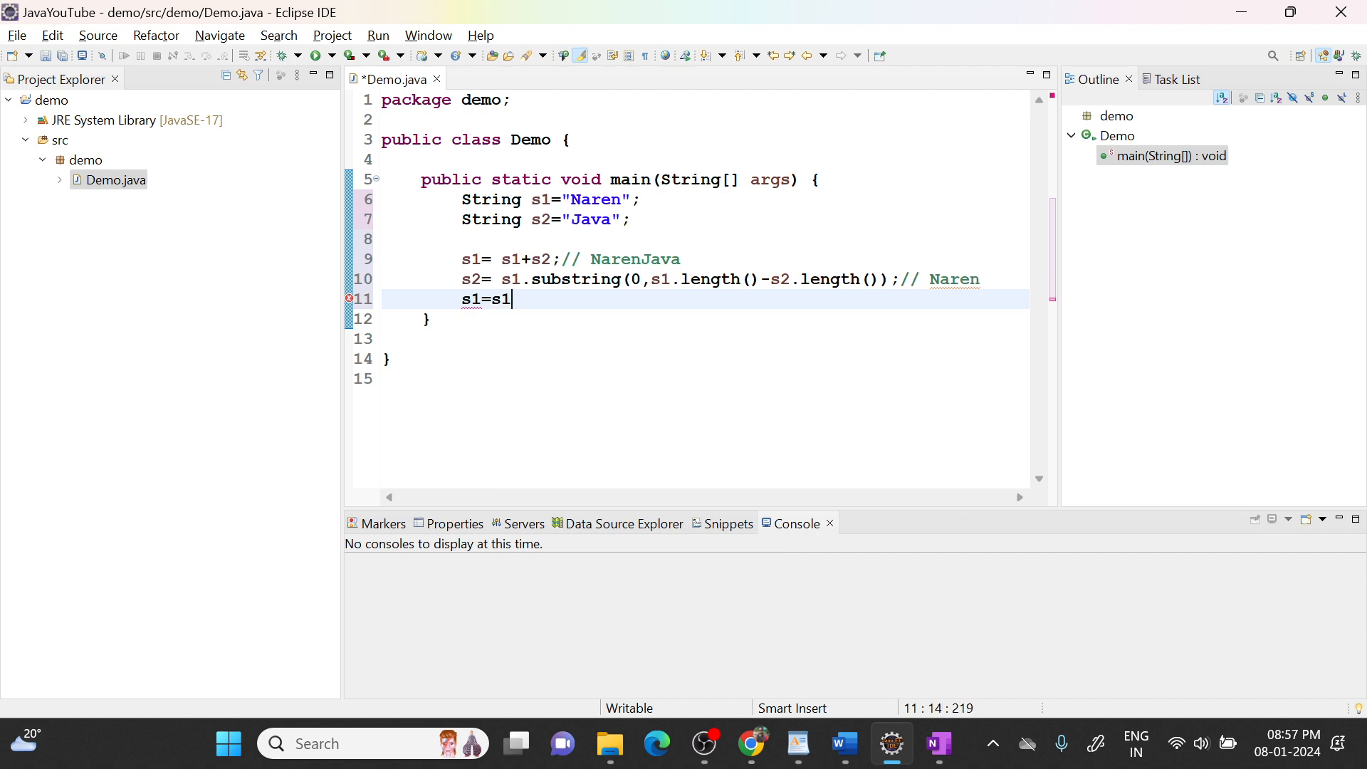
type(".sle")
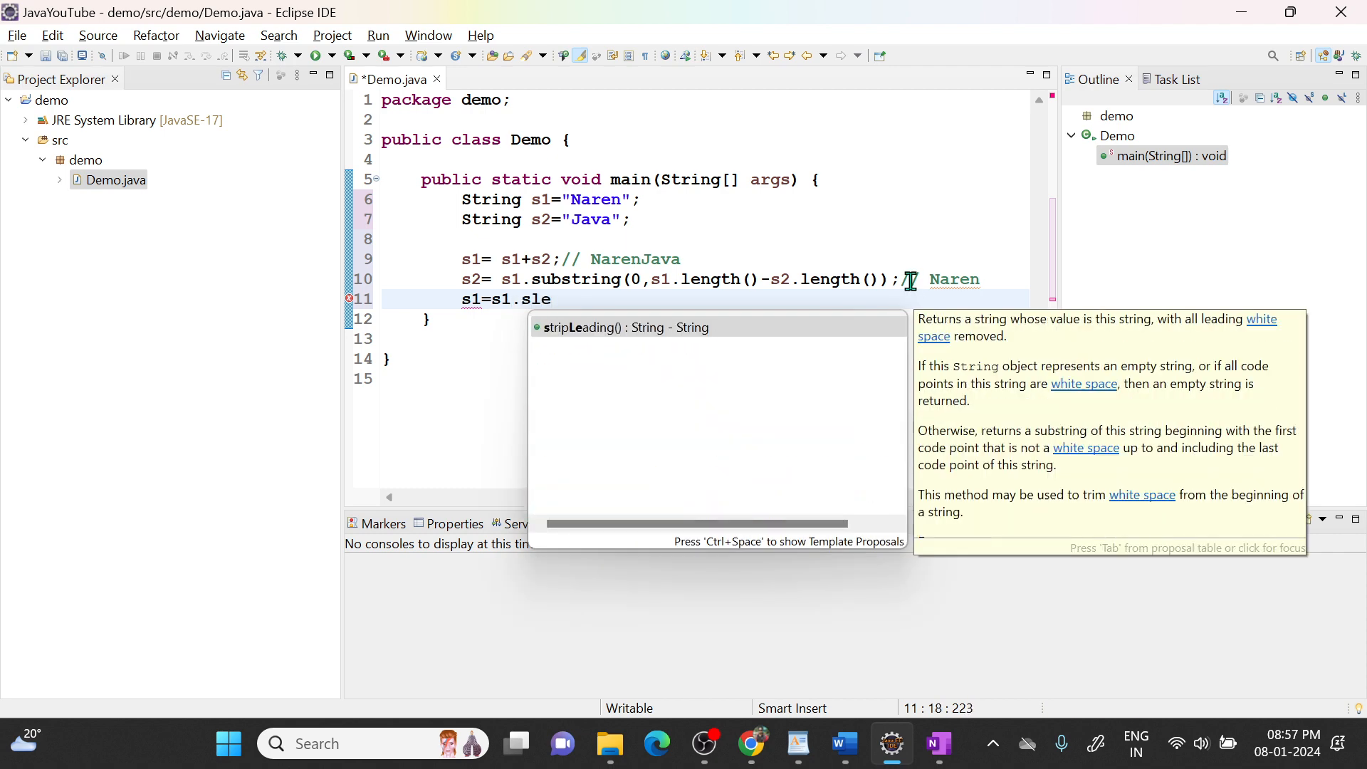
key("BackSpace")
type("ubstring(s")
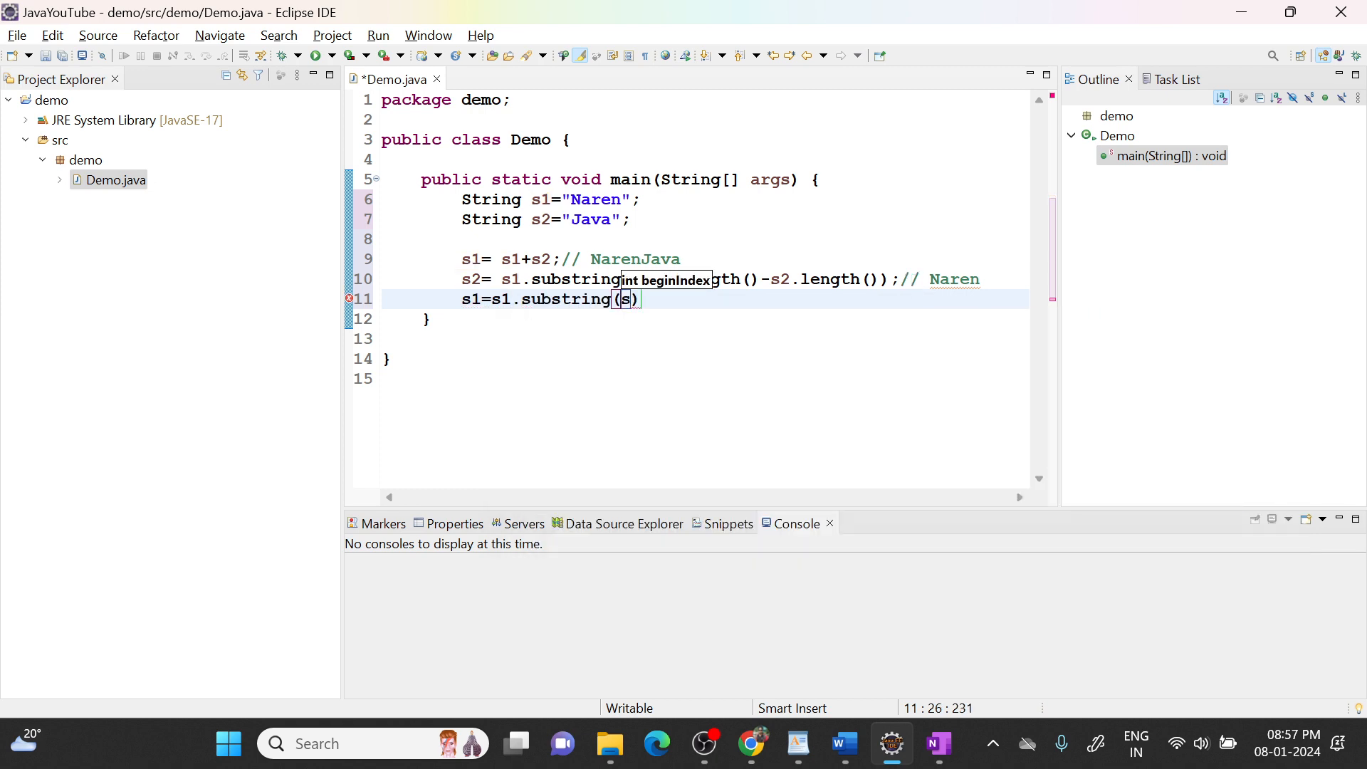
type("2")
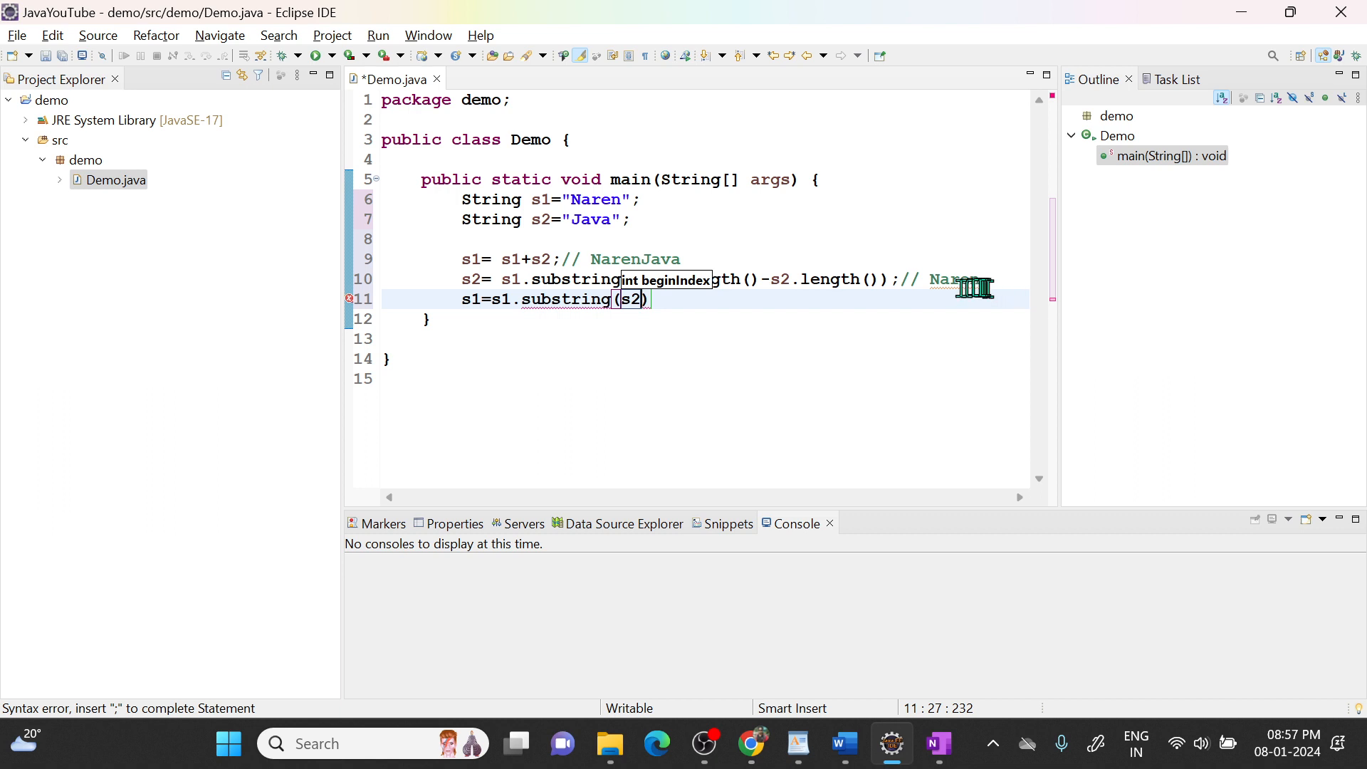
mouse_move(640, 259)
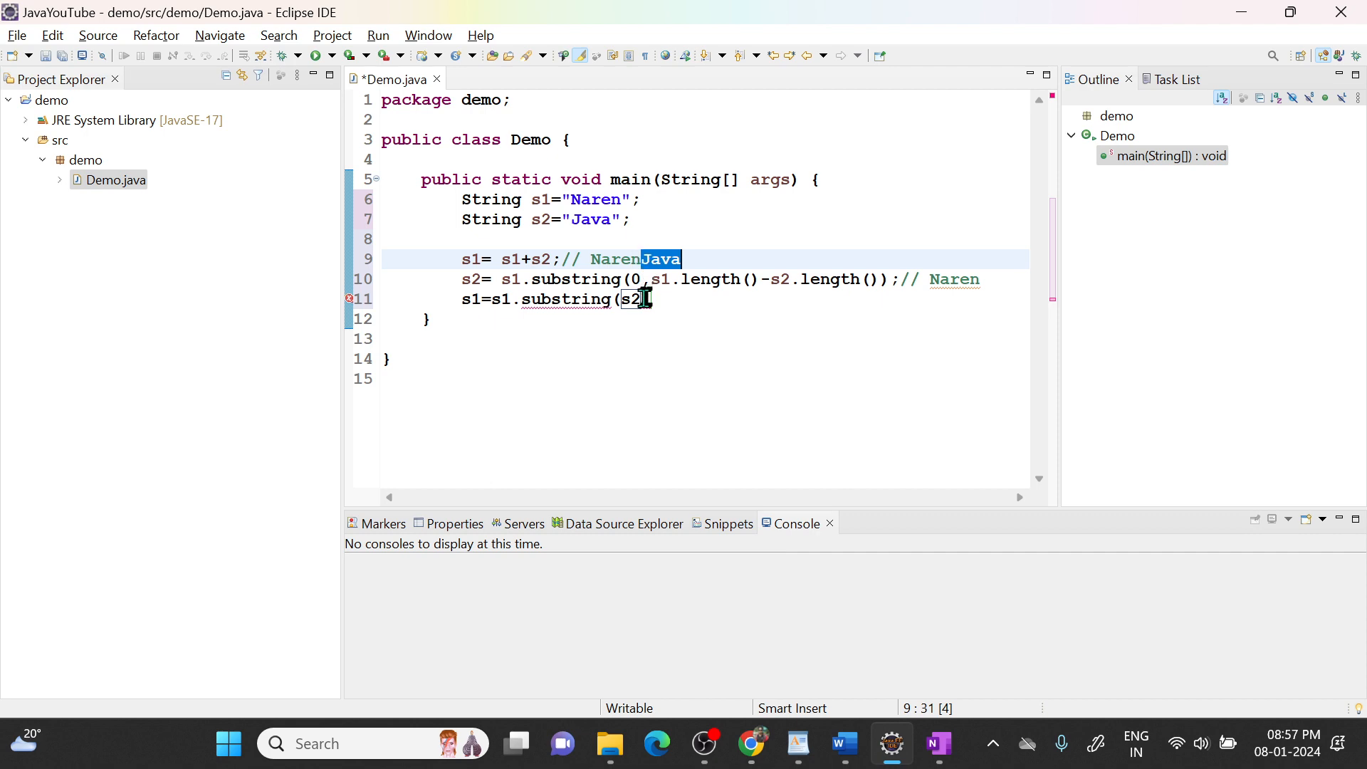
type("length(")
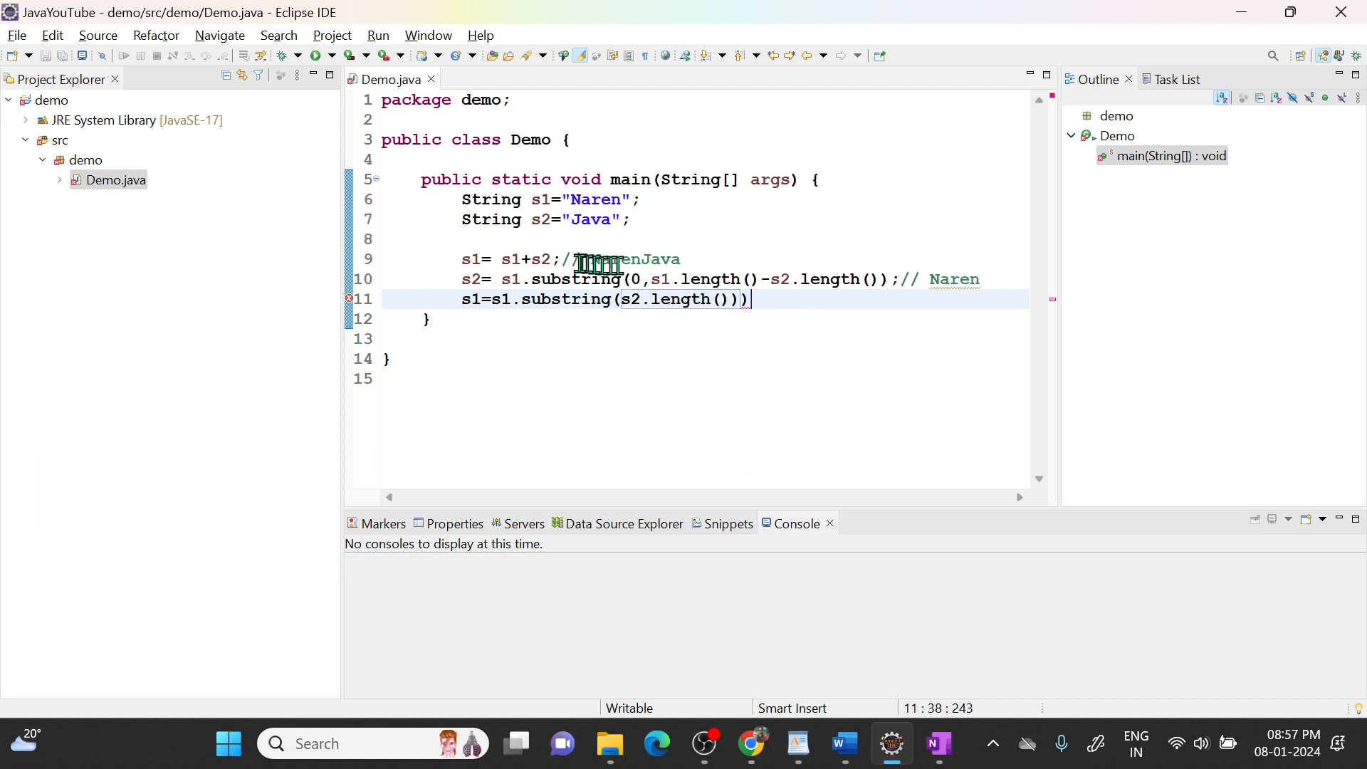
Step: Point out the NarenJava comment and start a System.out.println statement
double_click(953, 280)
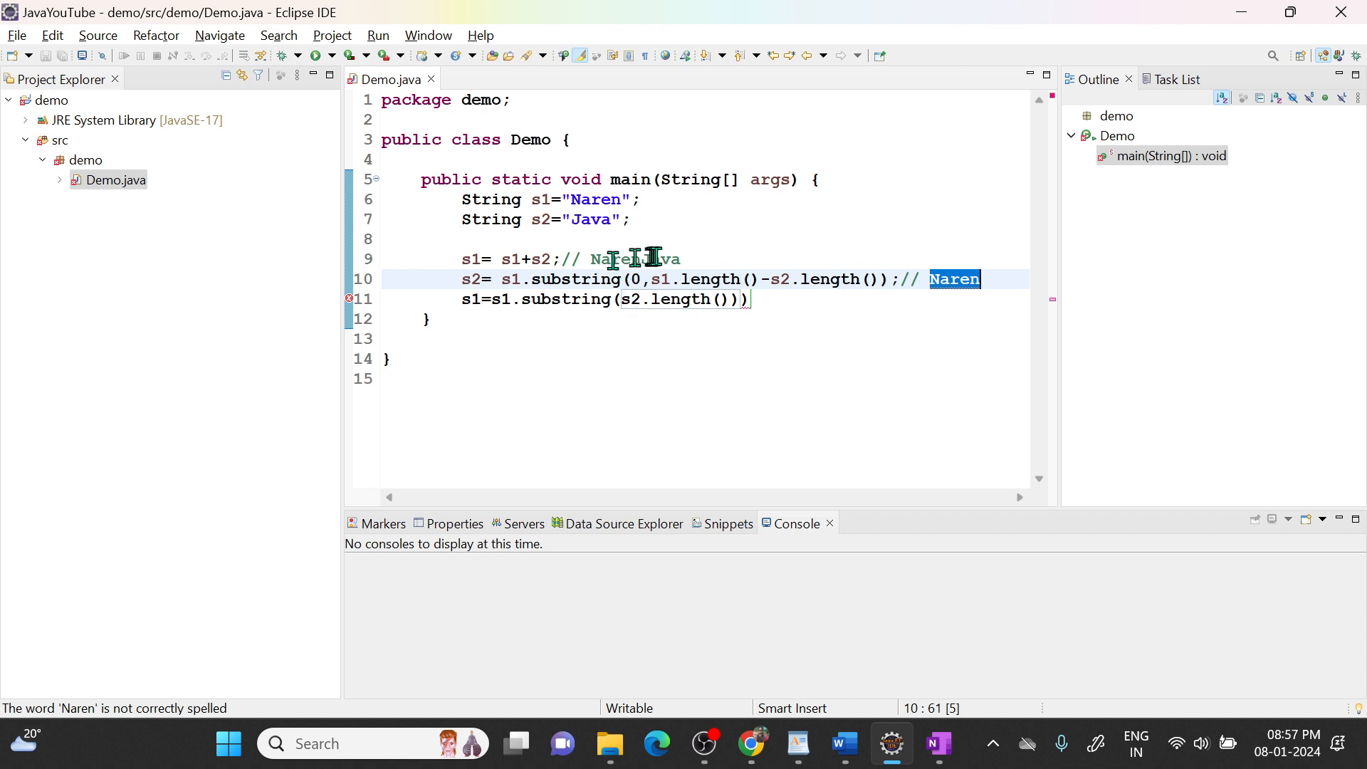
type("System.out.println();")
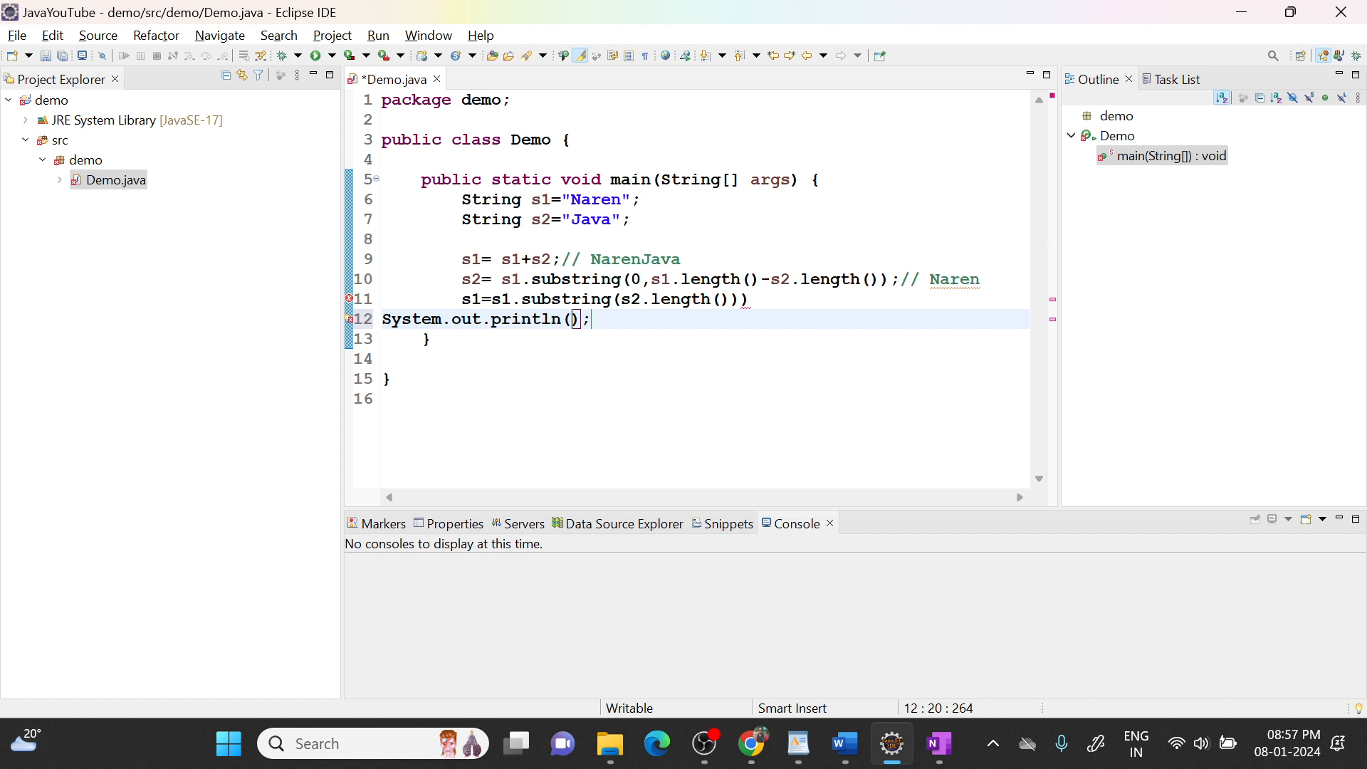
mouse_move(608, 320)
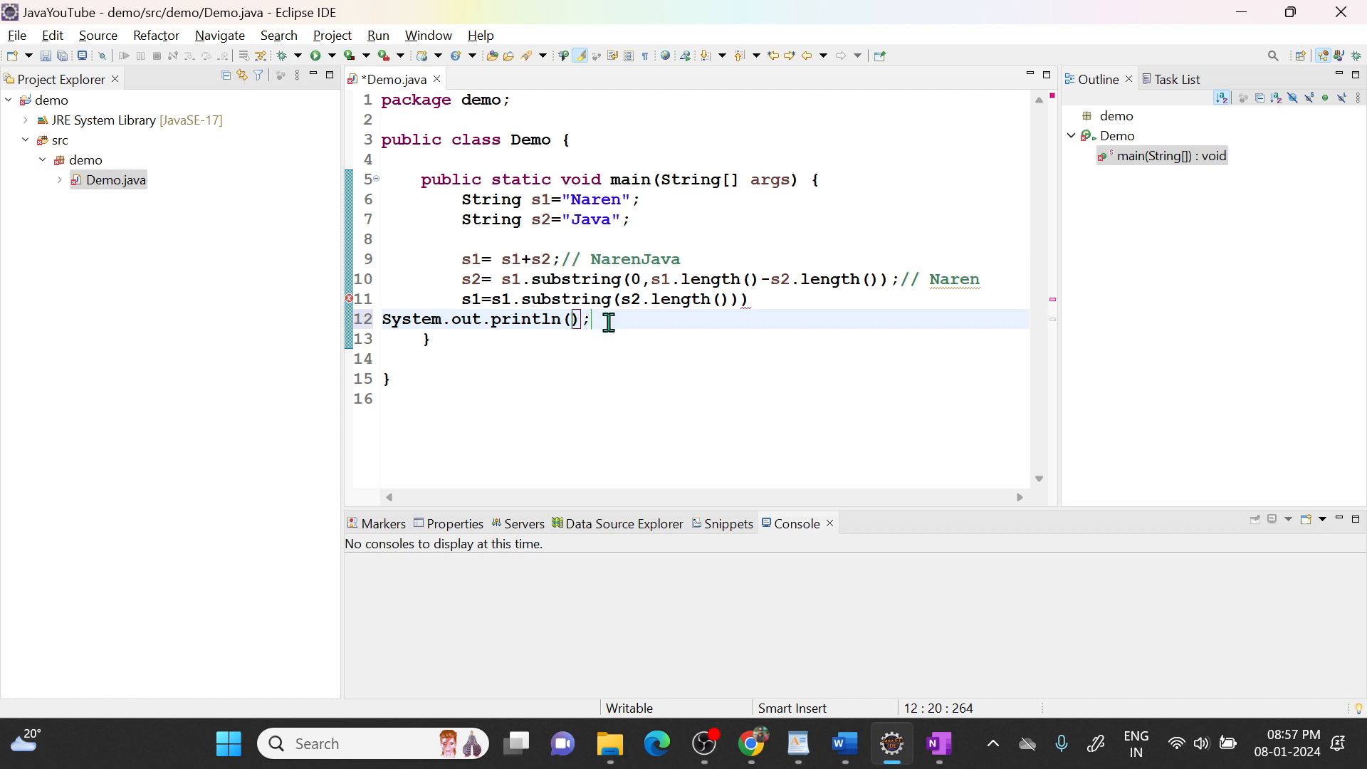
Step: Select the whole Demo class and auto-format it so println sits indented inside main
key("ctrl+a")
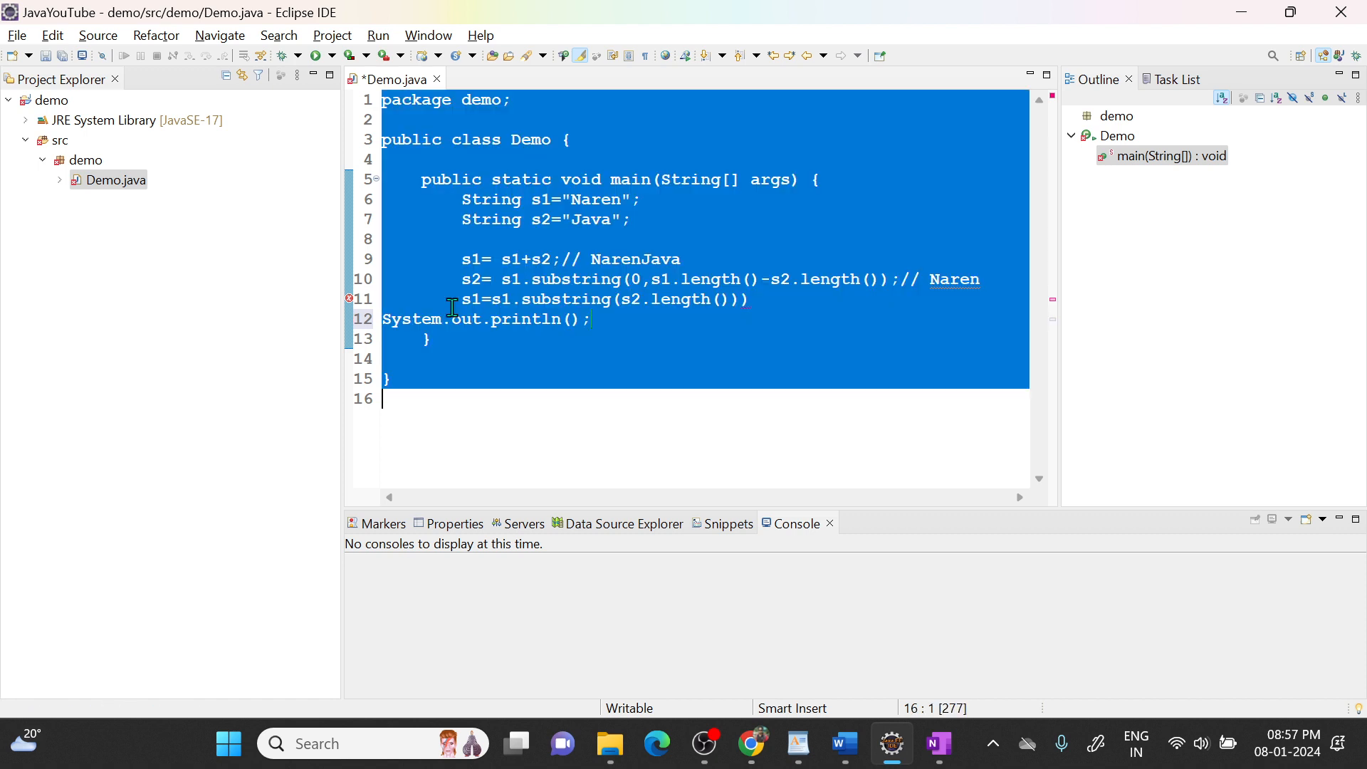
mouse_move(620, 364)
type(";")
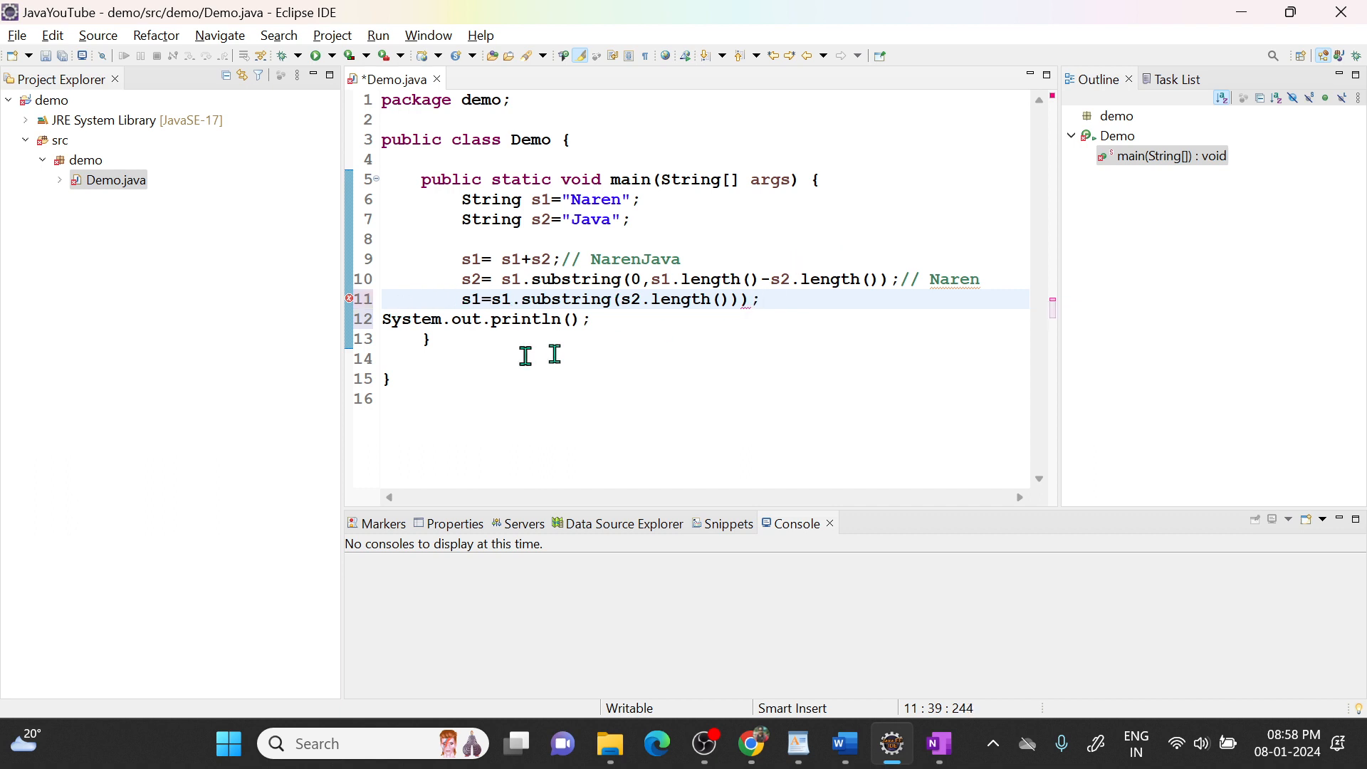
key("ctrl+a")
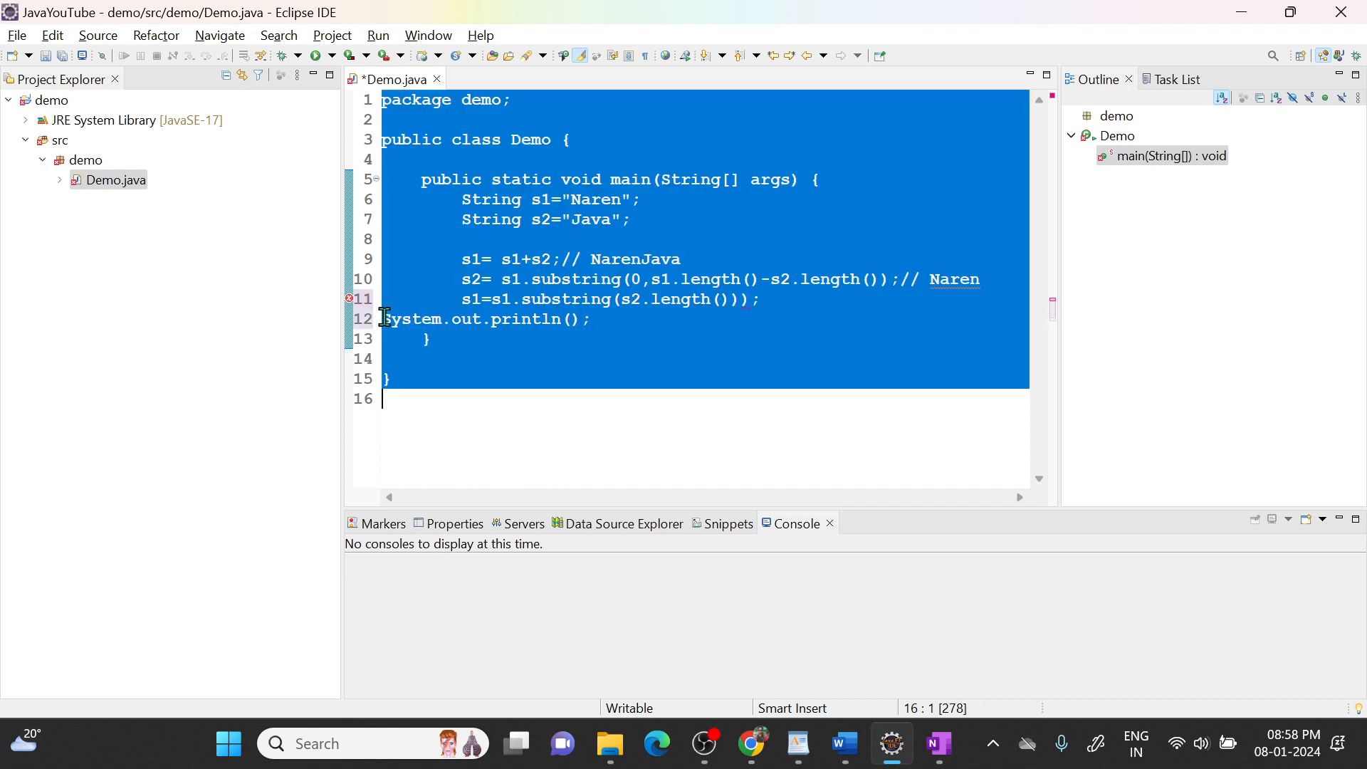
left_click(599, 359)
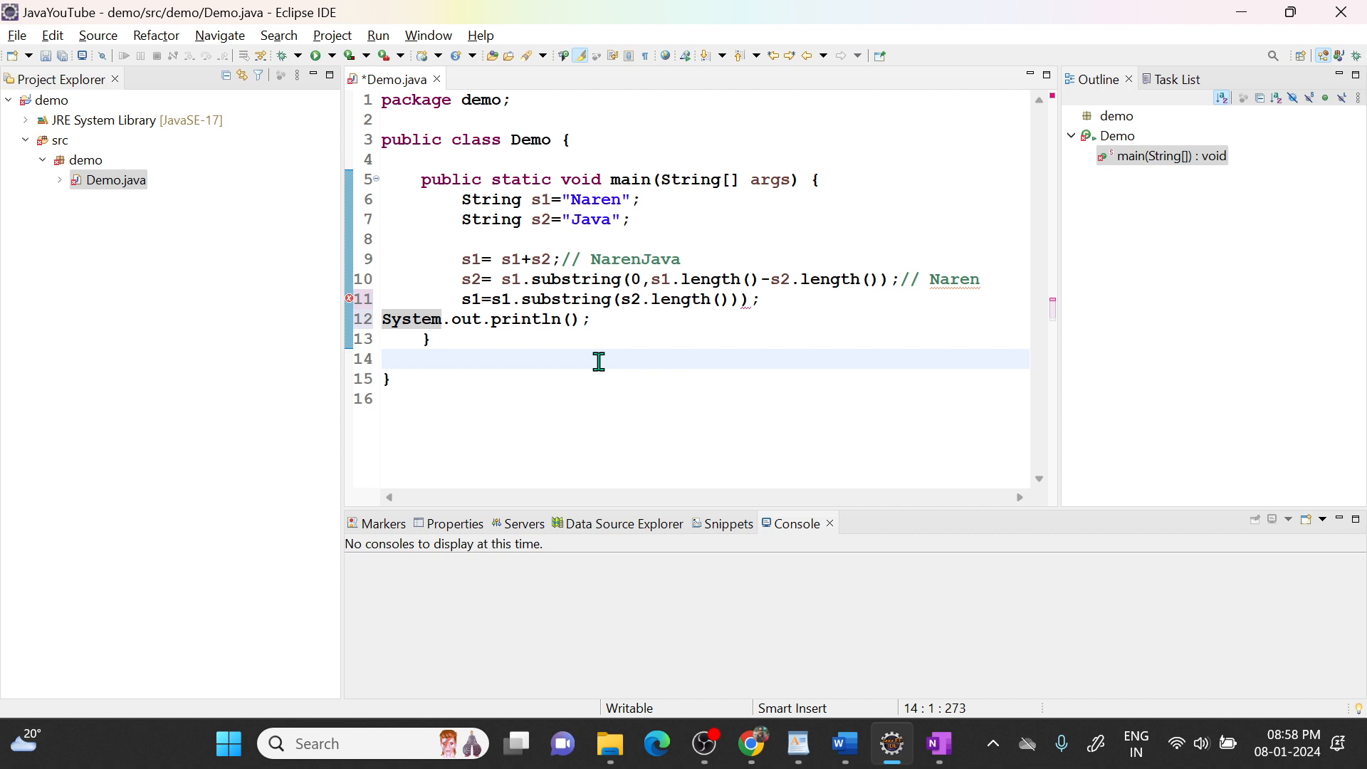
key("ctrl+a")
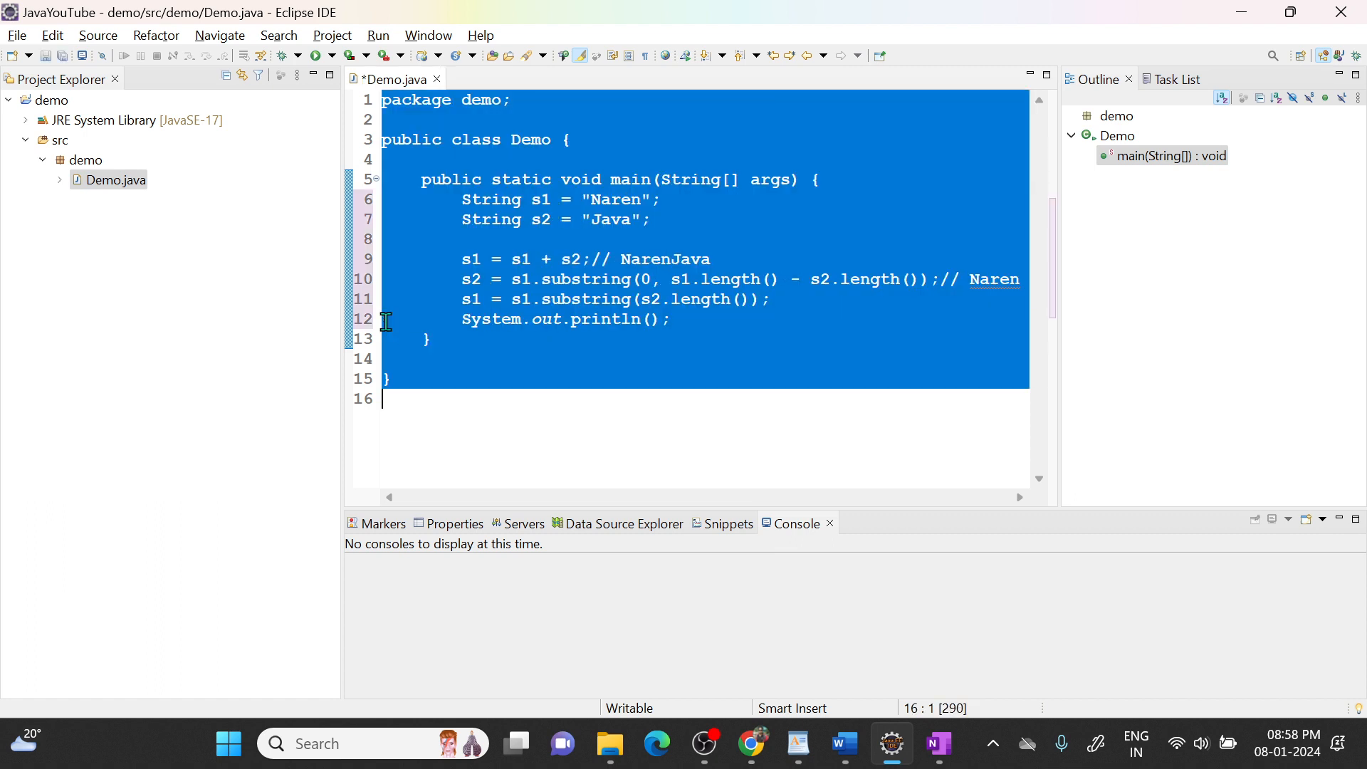
Step: Make println print "s1=" + s1 + " s2=" + s2 and save Demo.java
left_click(649, 319)
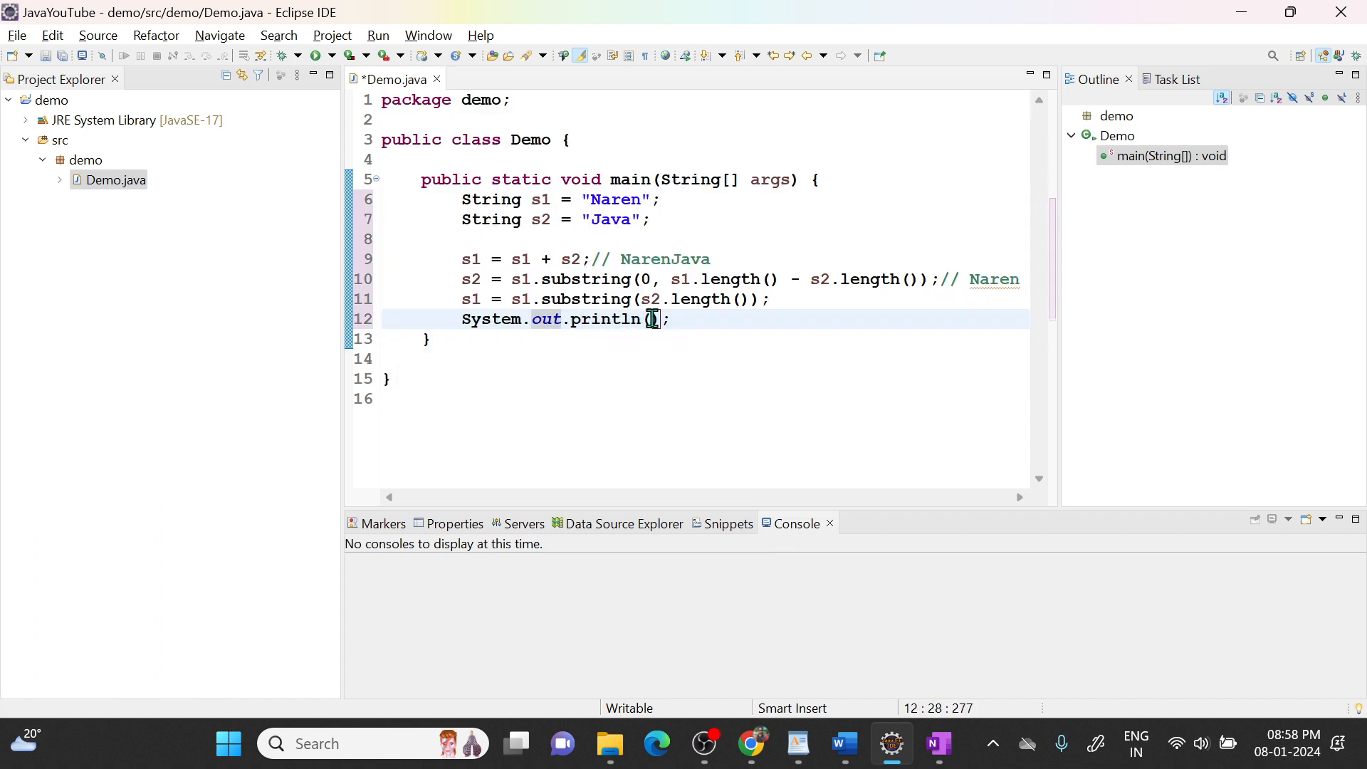
type("s")
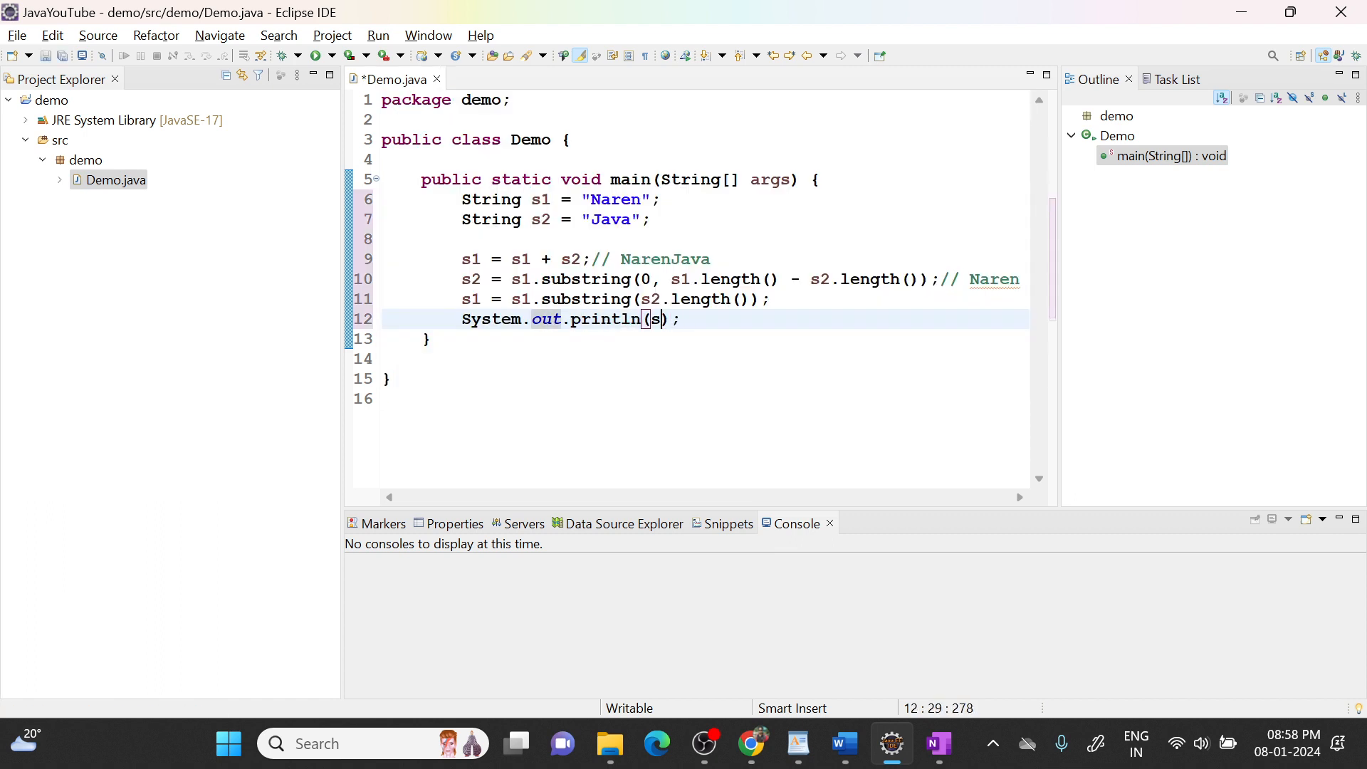
type("1")
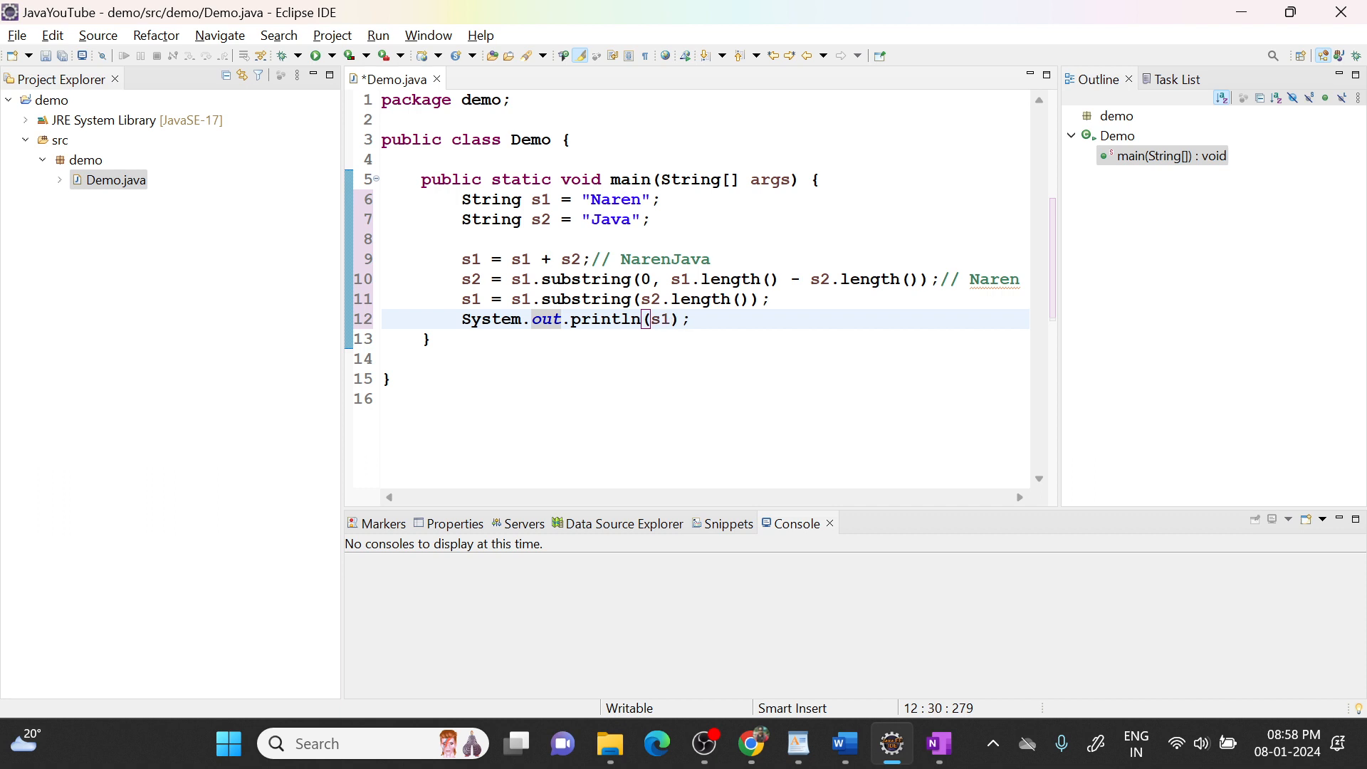
type("=\"\"")
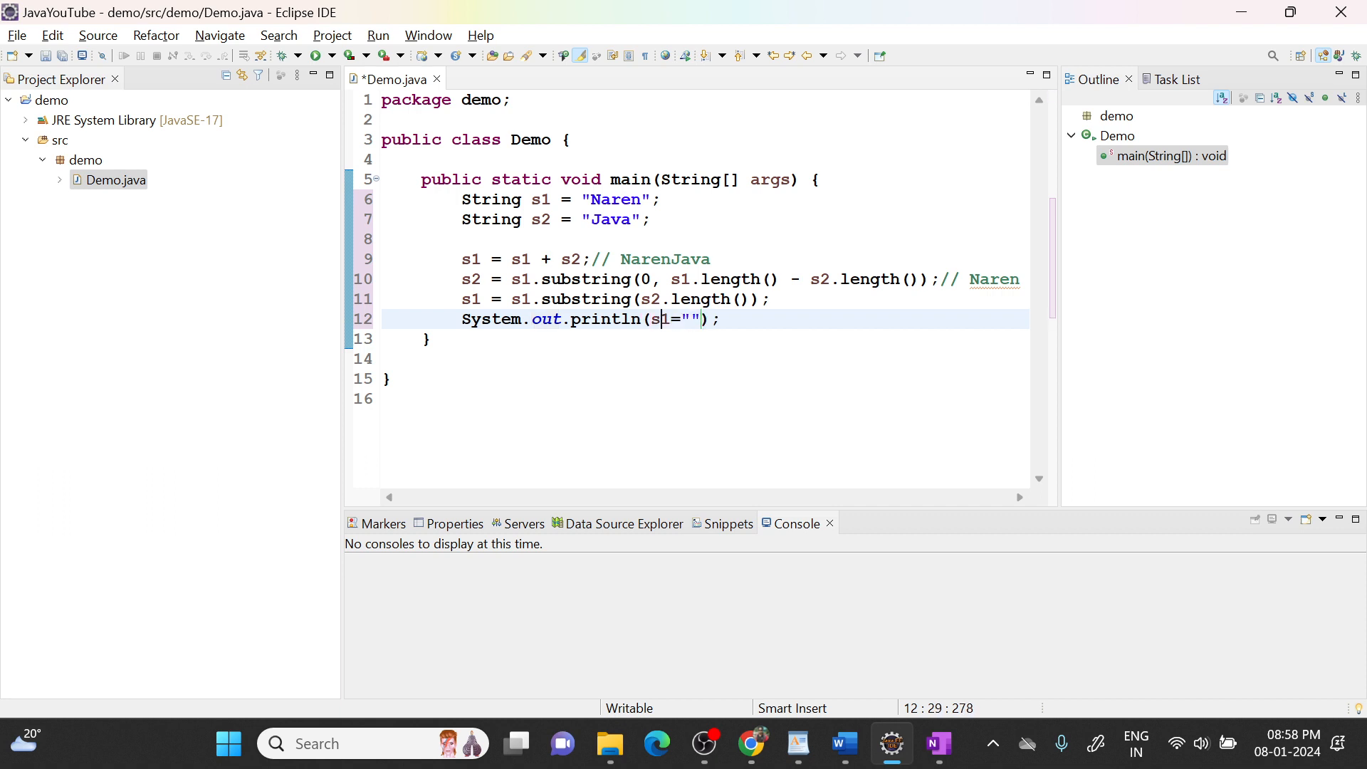
type("s1=")
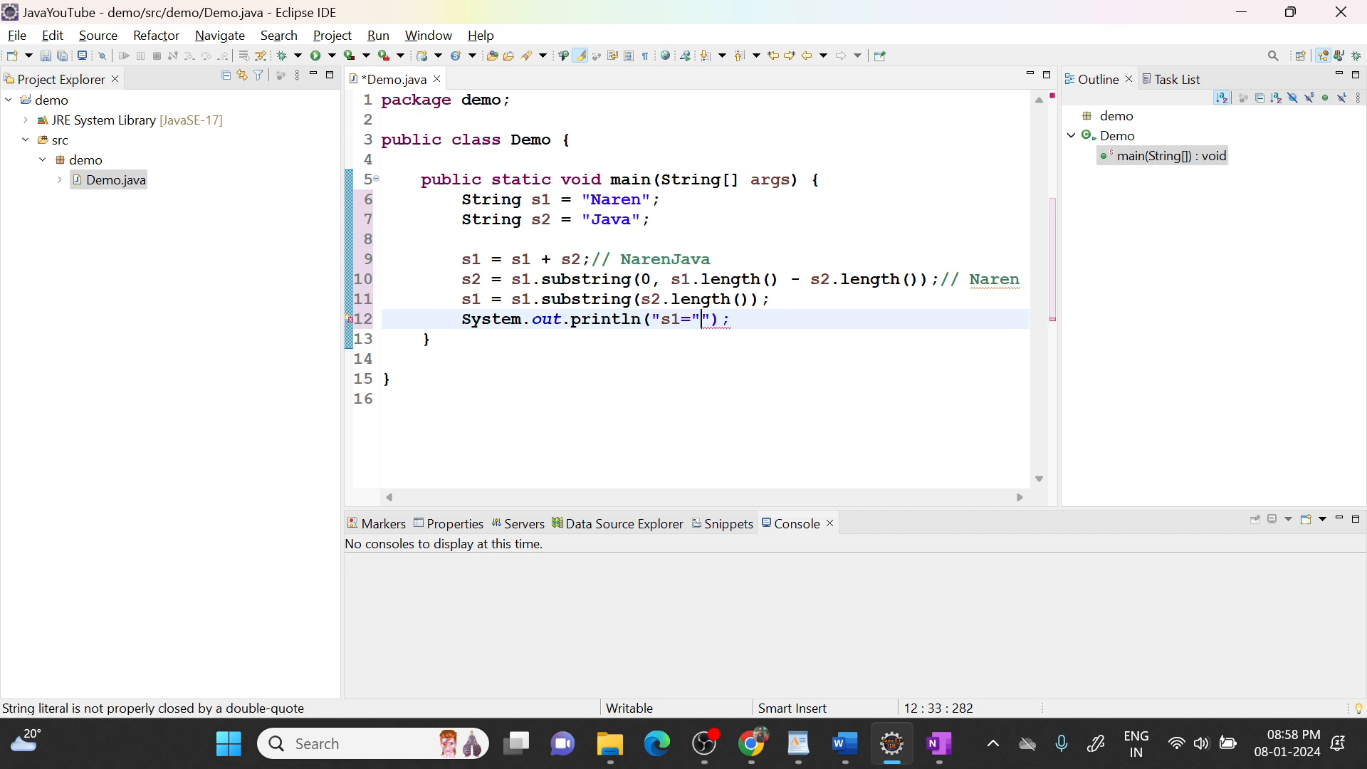
type("+")
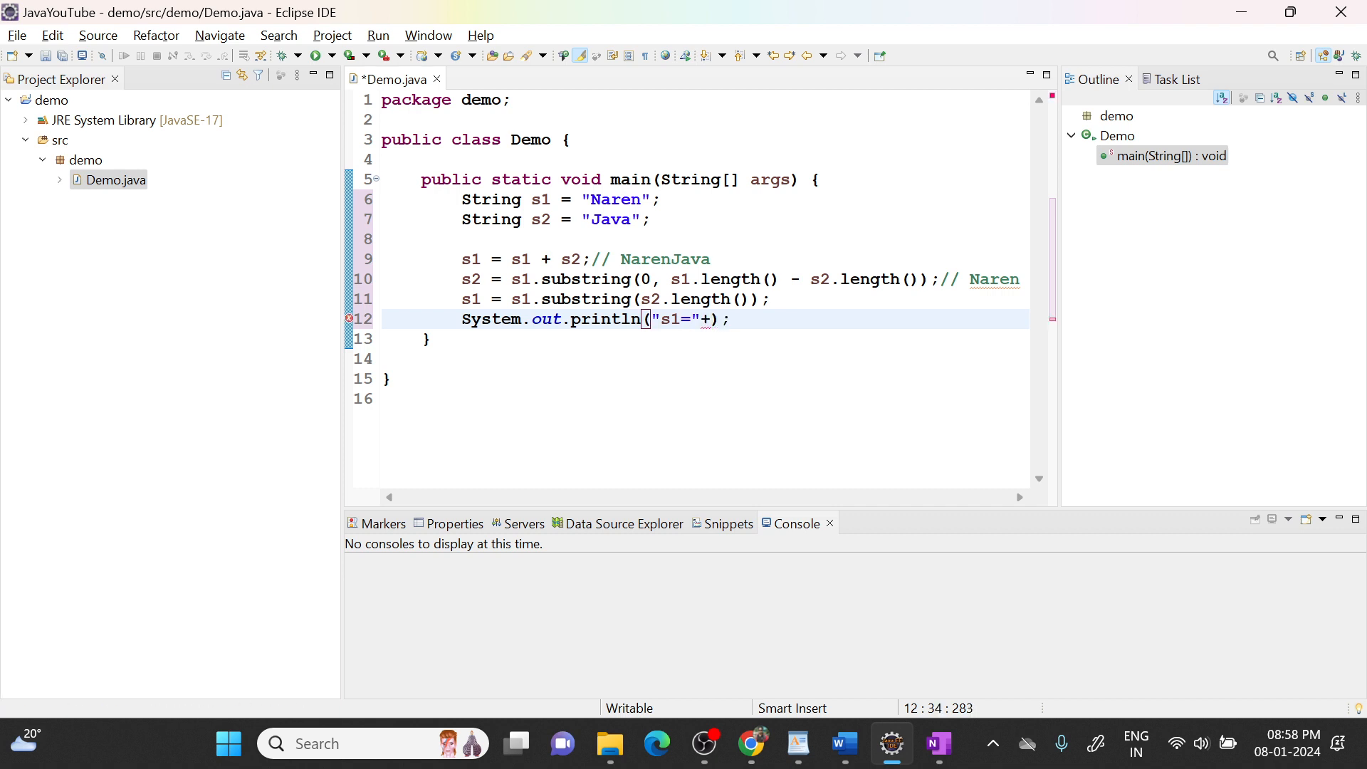
type("s1")
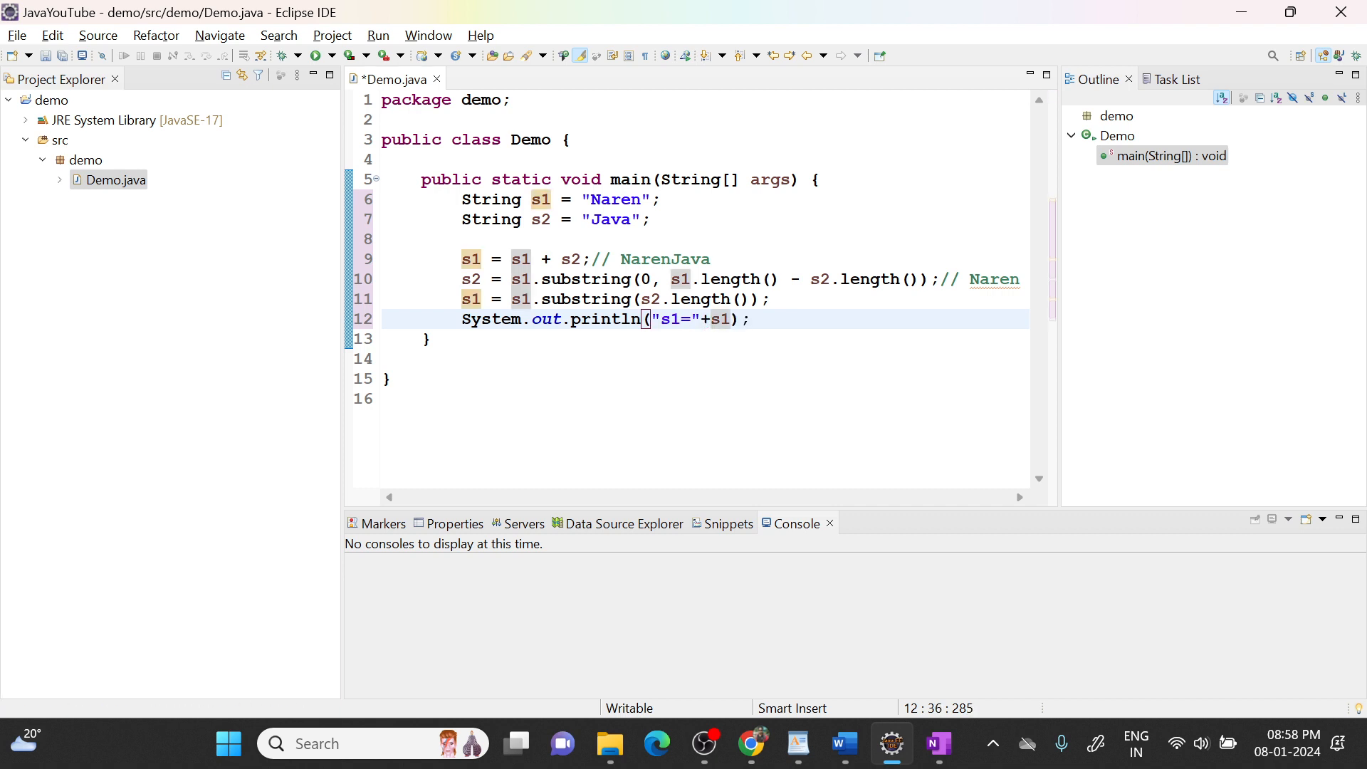
type("+")
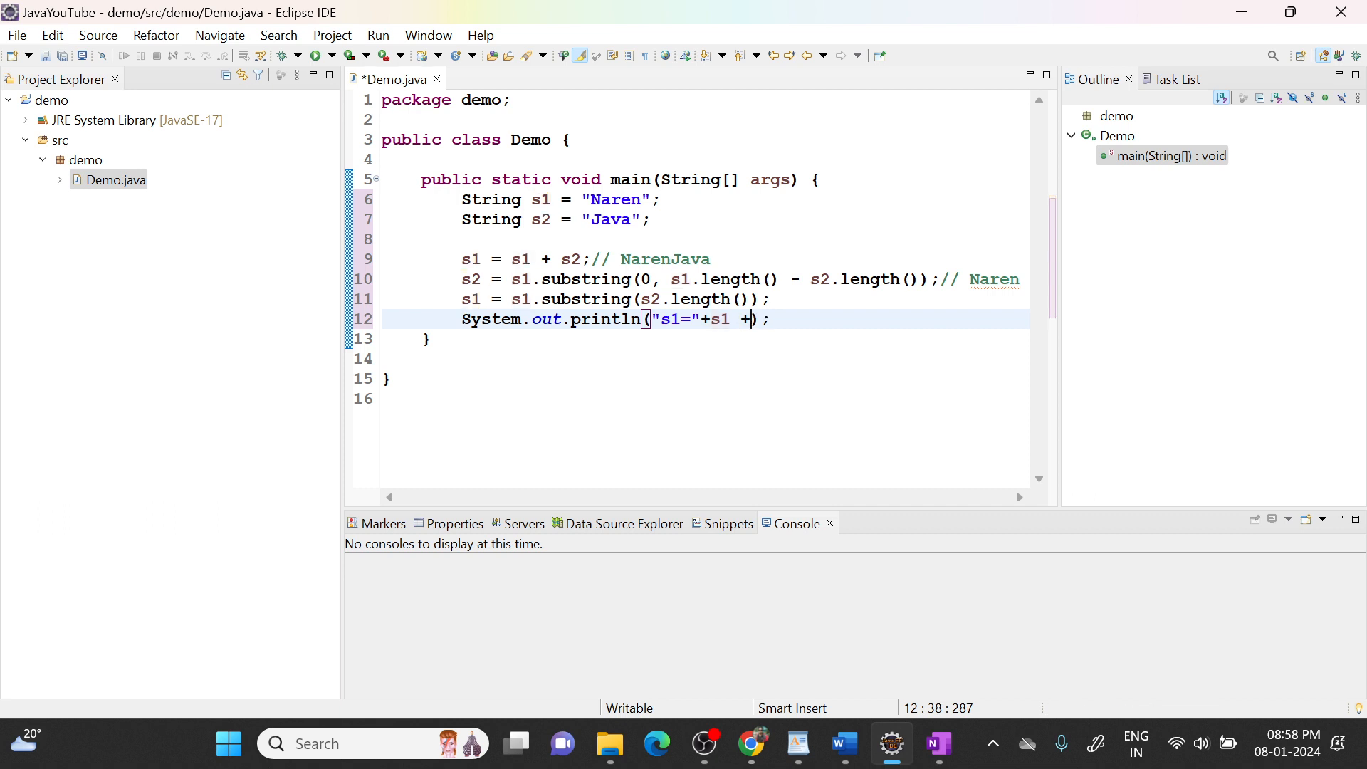
type("\"S2\"")
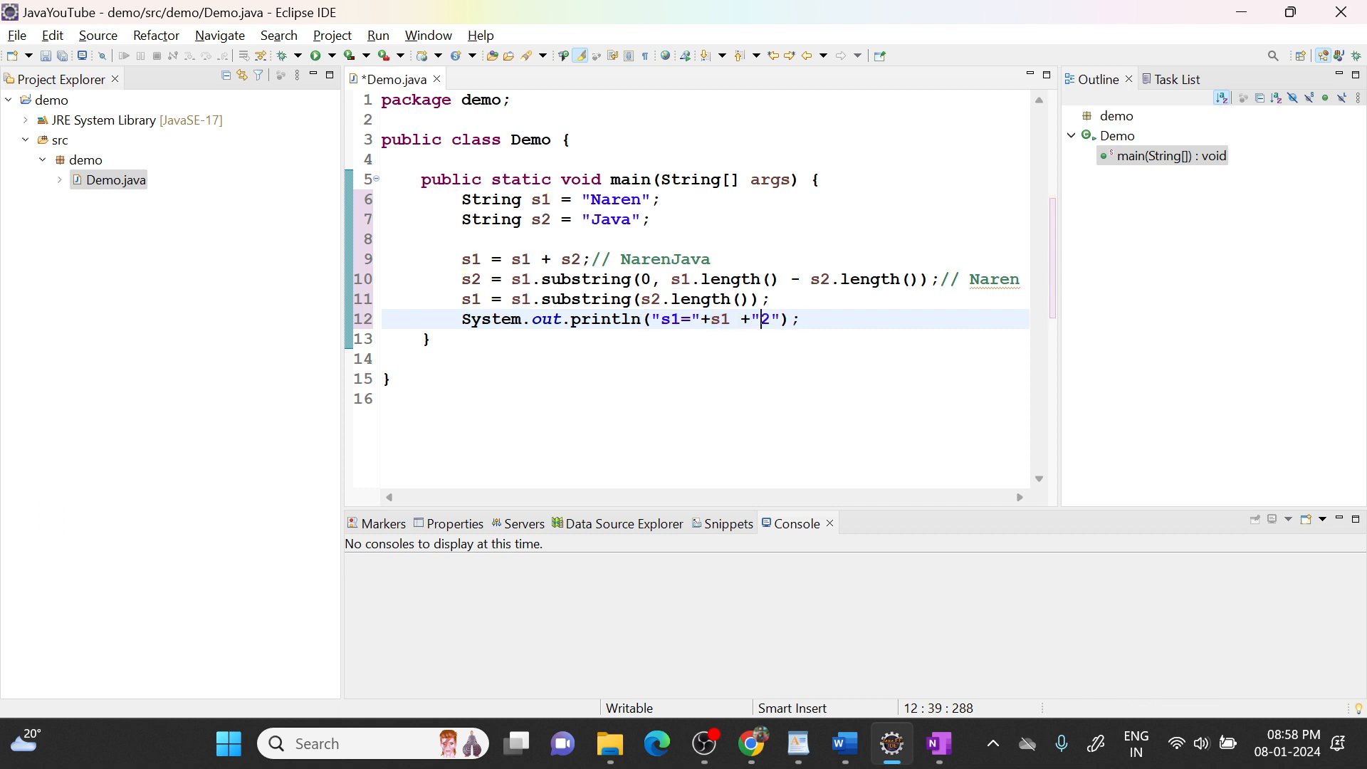
type("s2")
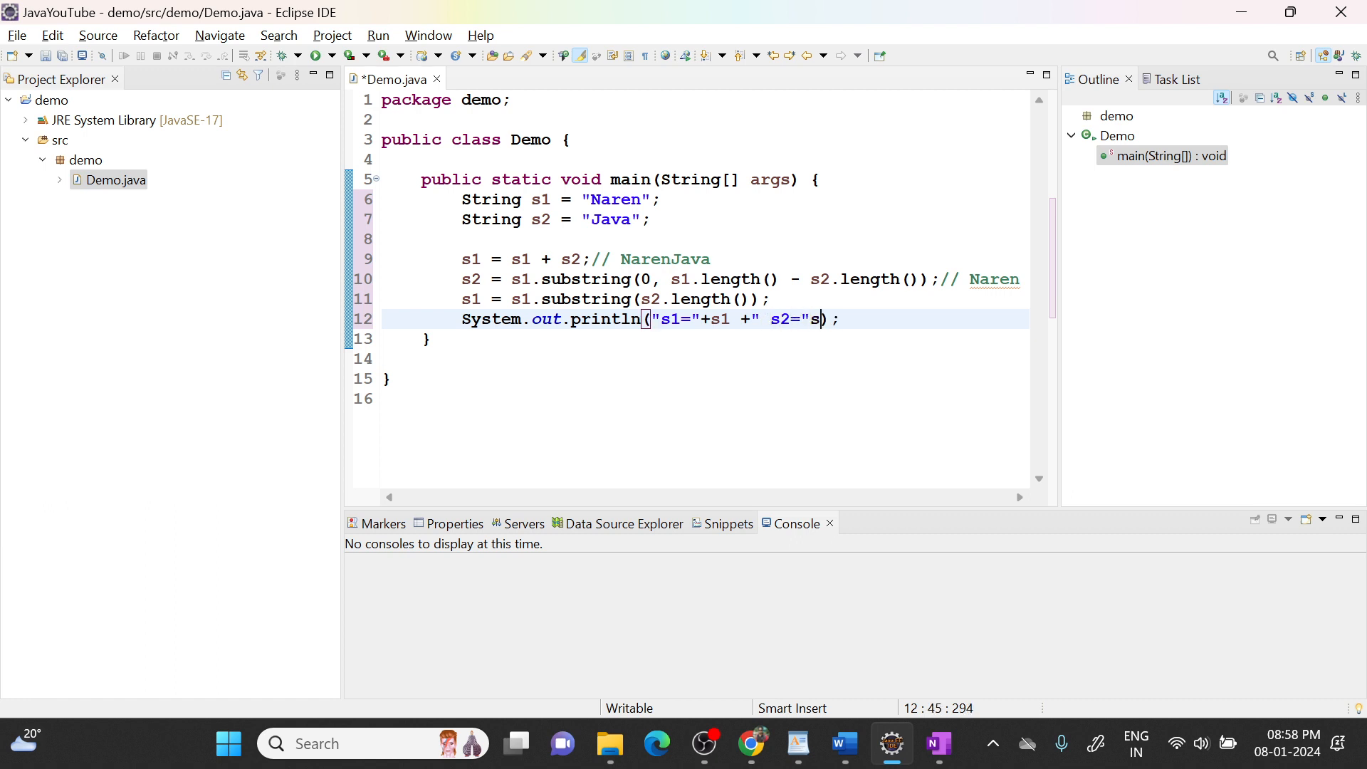
type("2)")
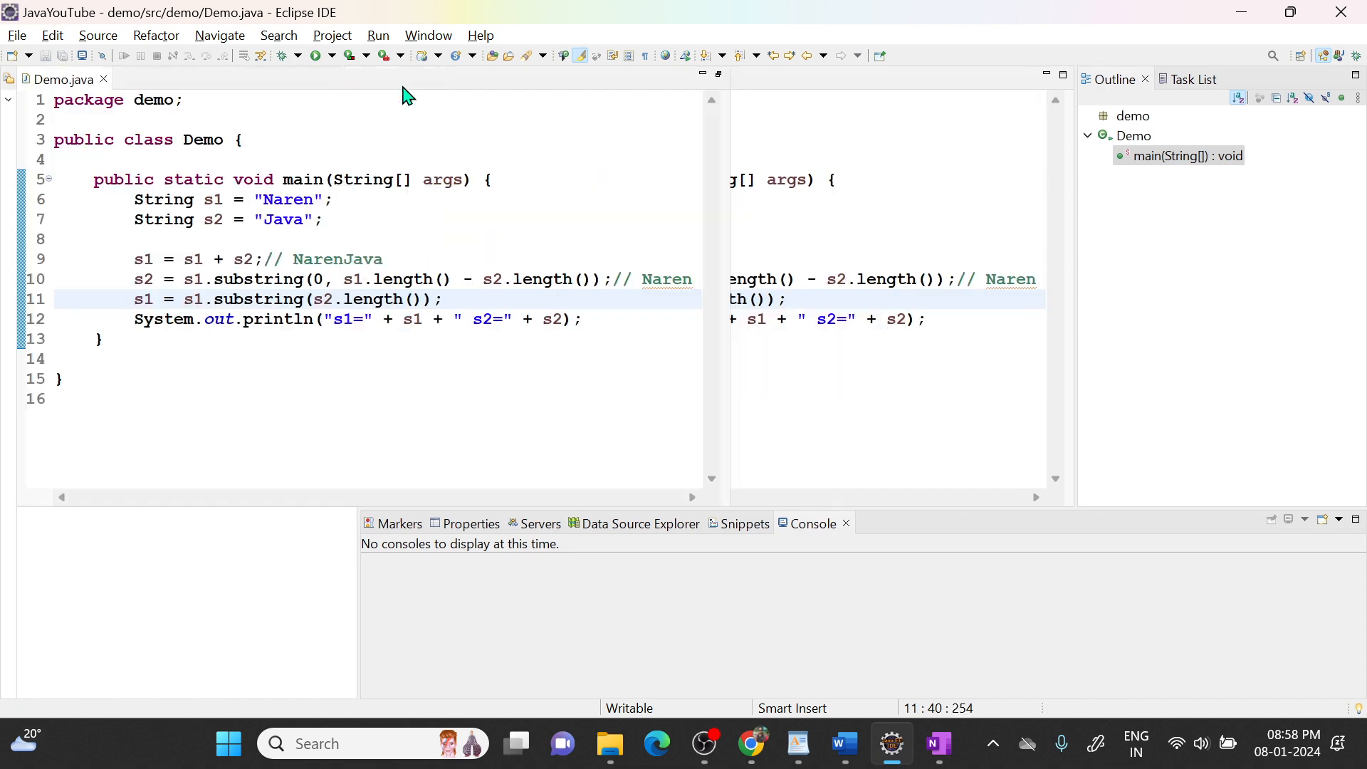
Step: Run Demo as a Java Application so the console shows s1=Java s2=Naren
left_click(321, 56)
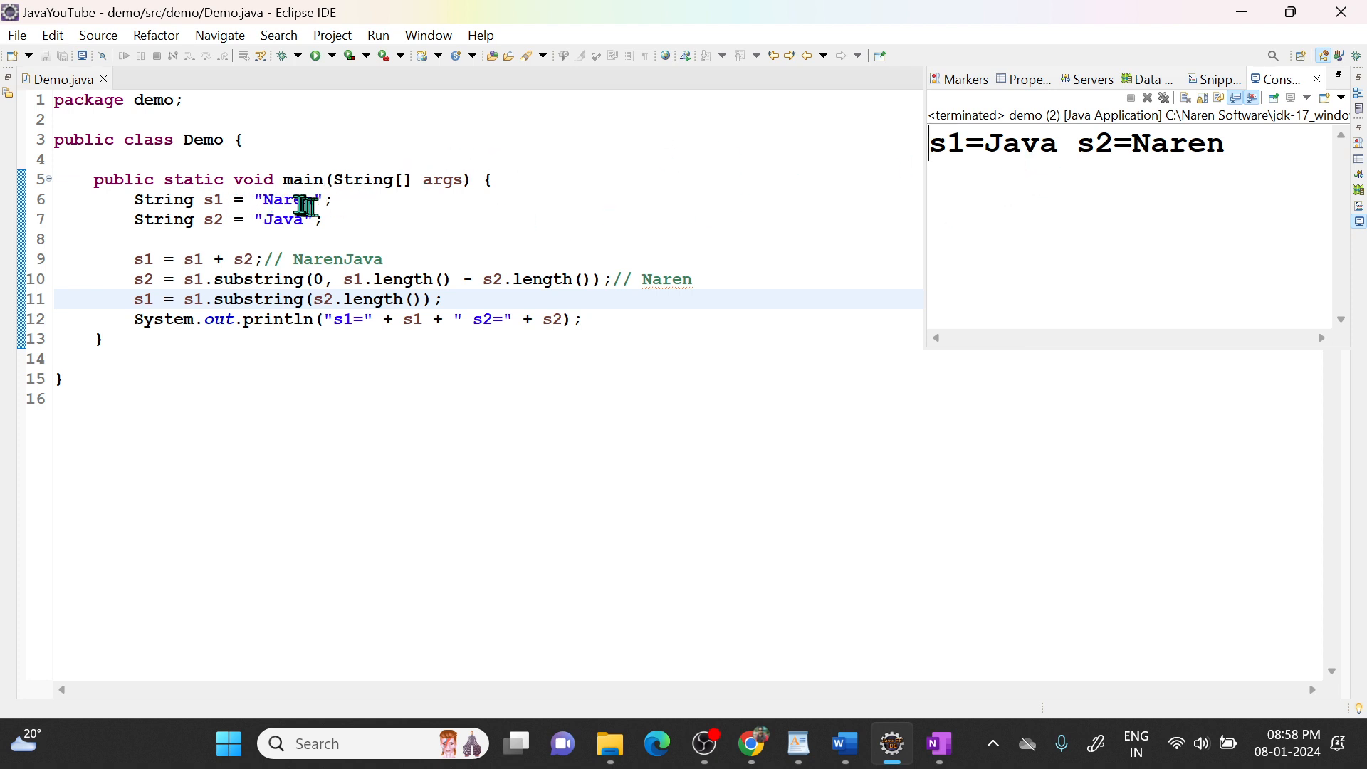
double_click(282, 219)
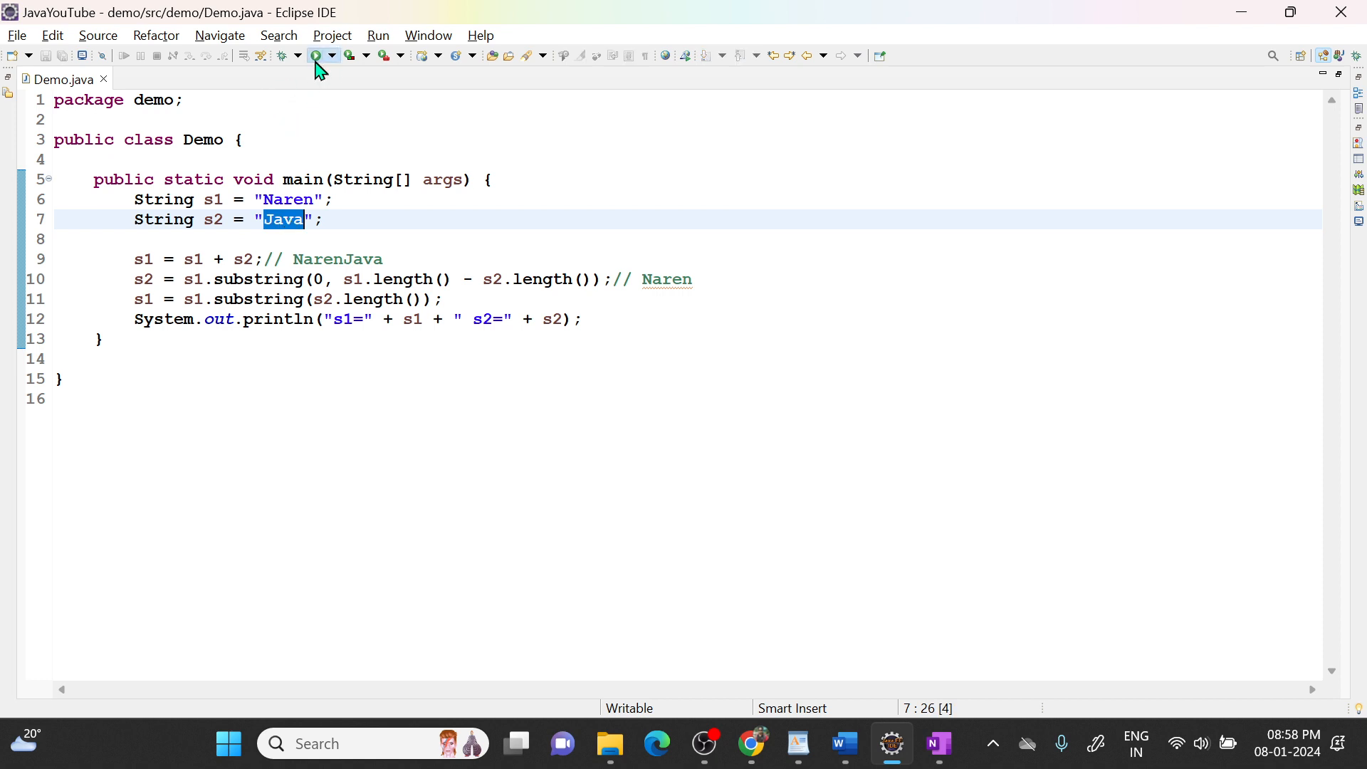
left_click(318, 56)
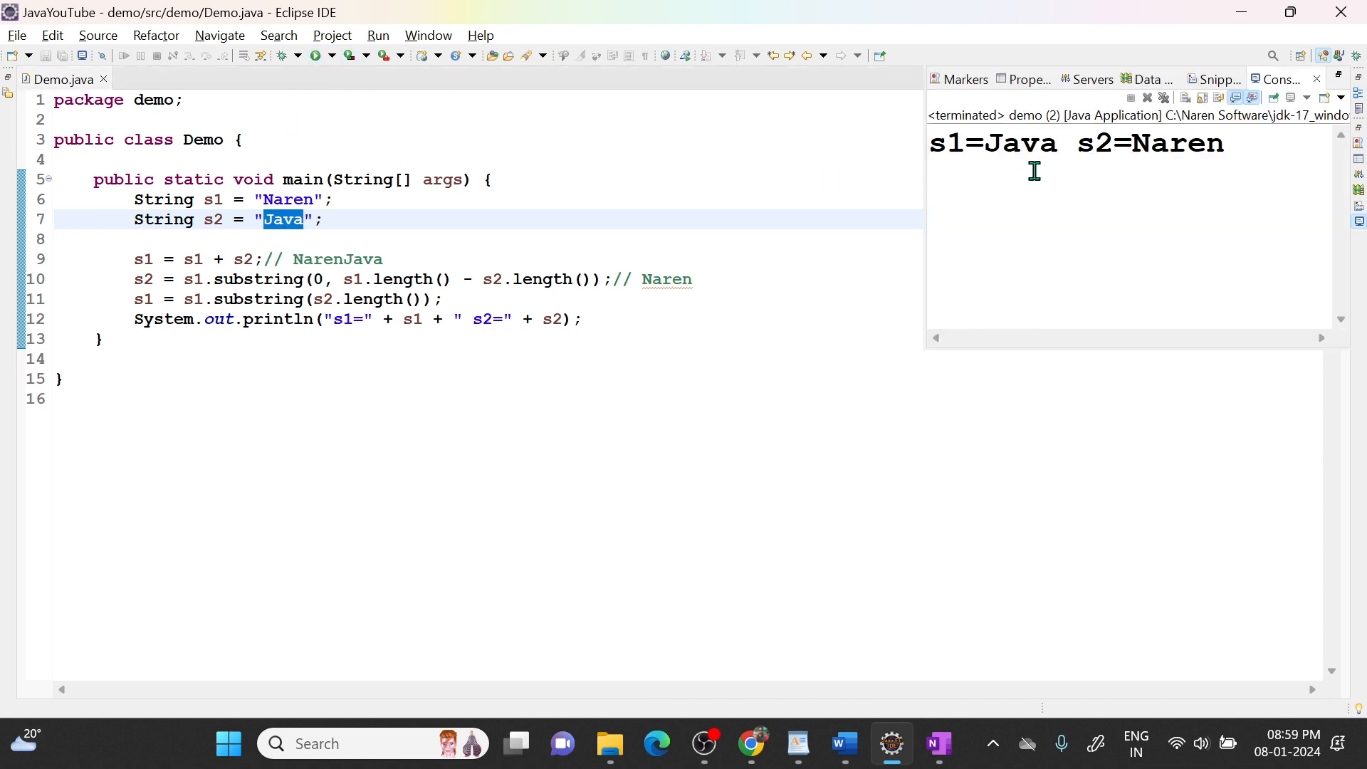
mouse_move(658, 287)
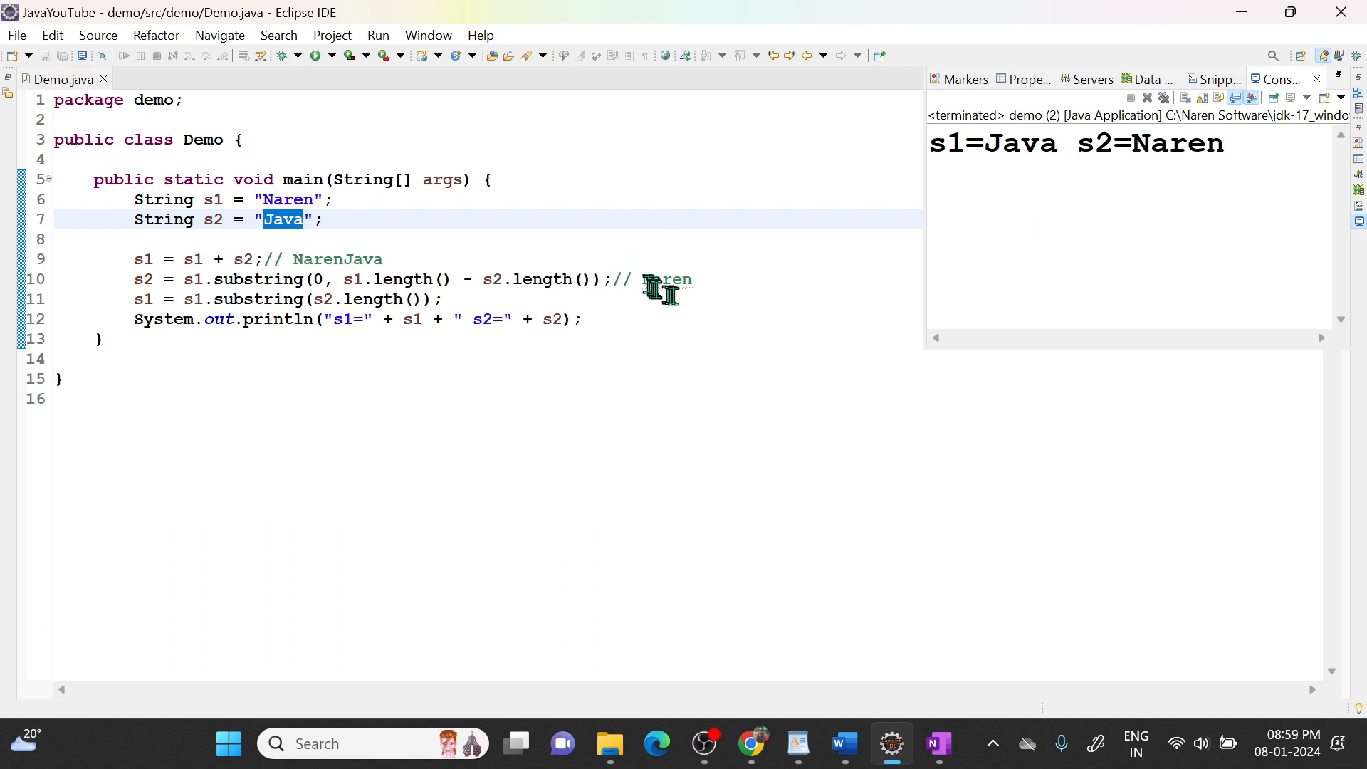
mouse_move(402, 359)
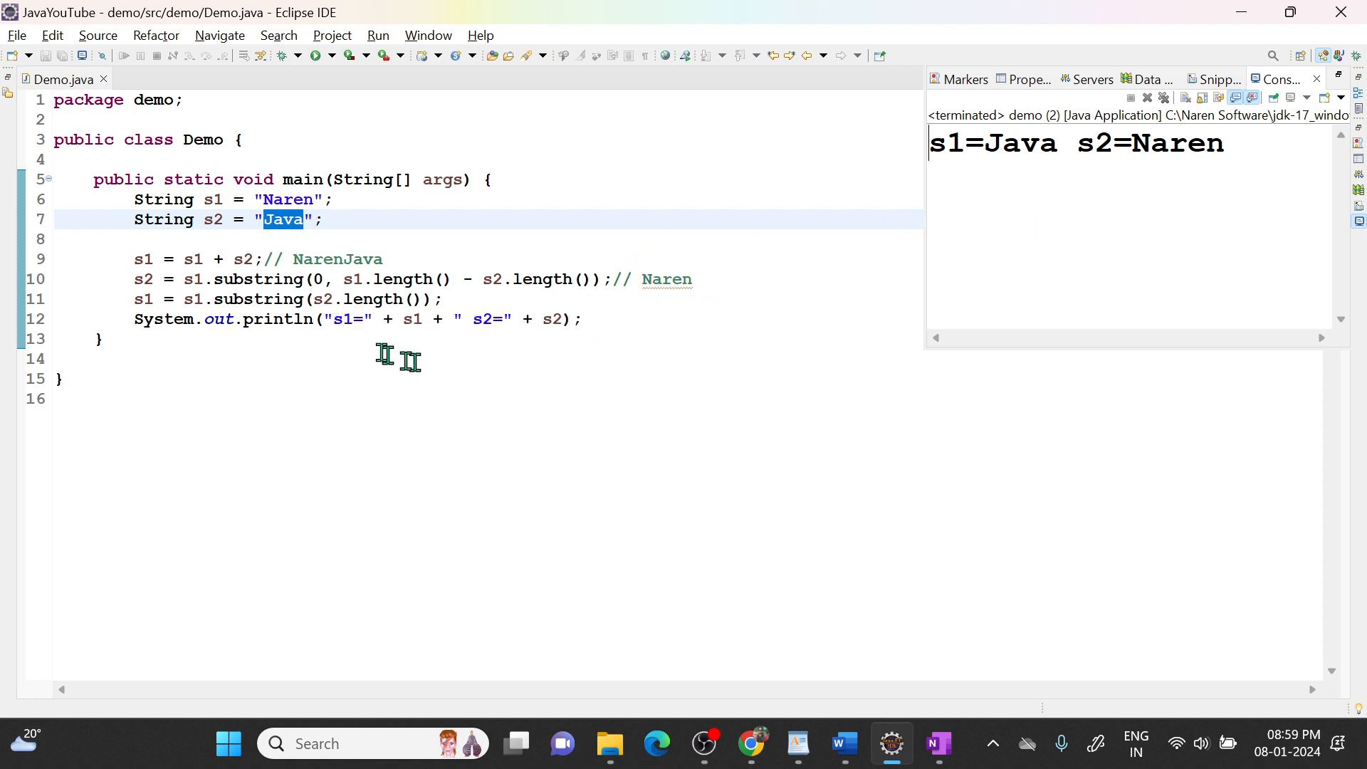
mouse_move(467, 340)
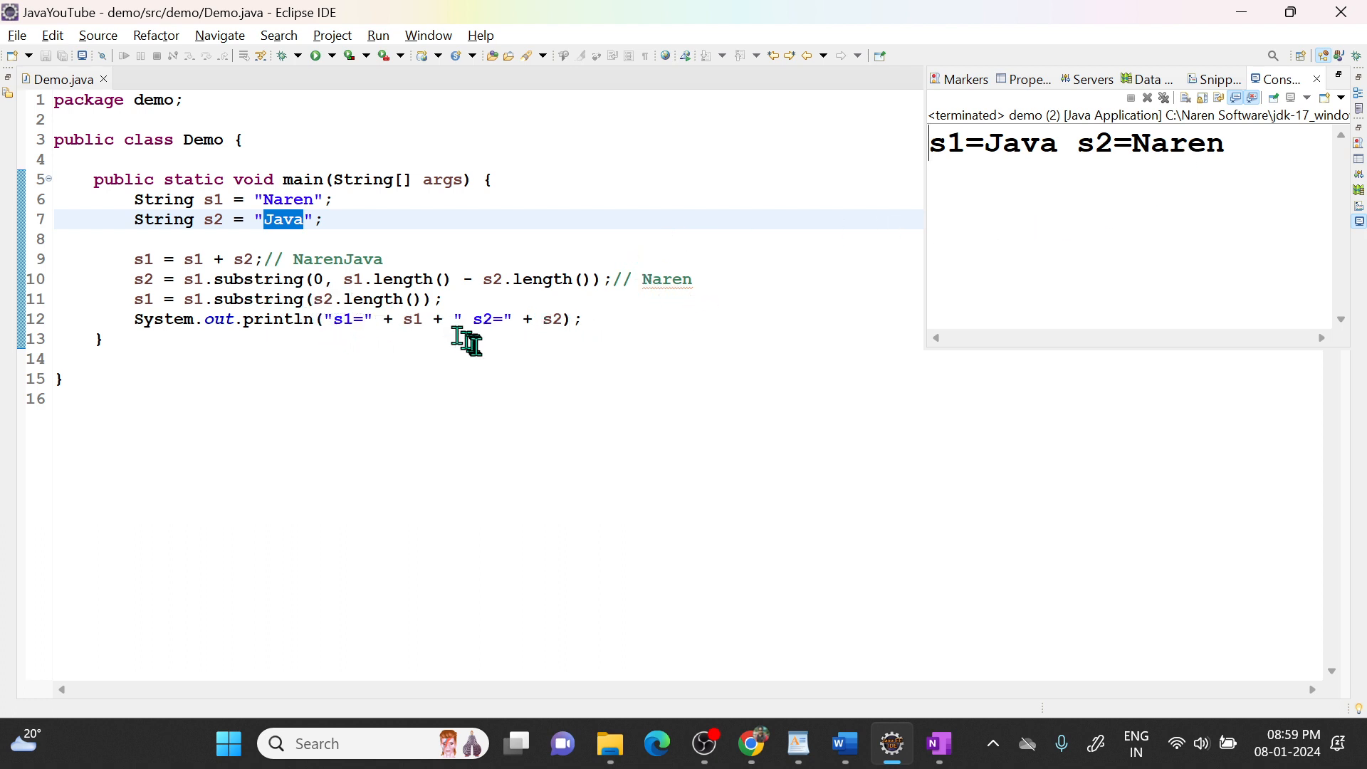
mouse_move(449, 379)
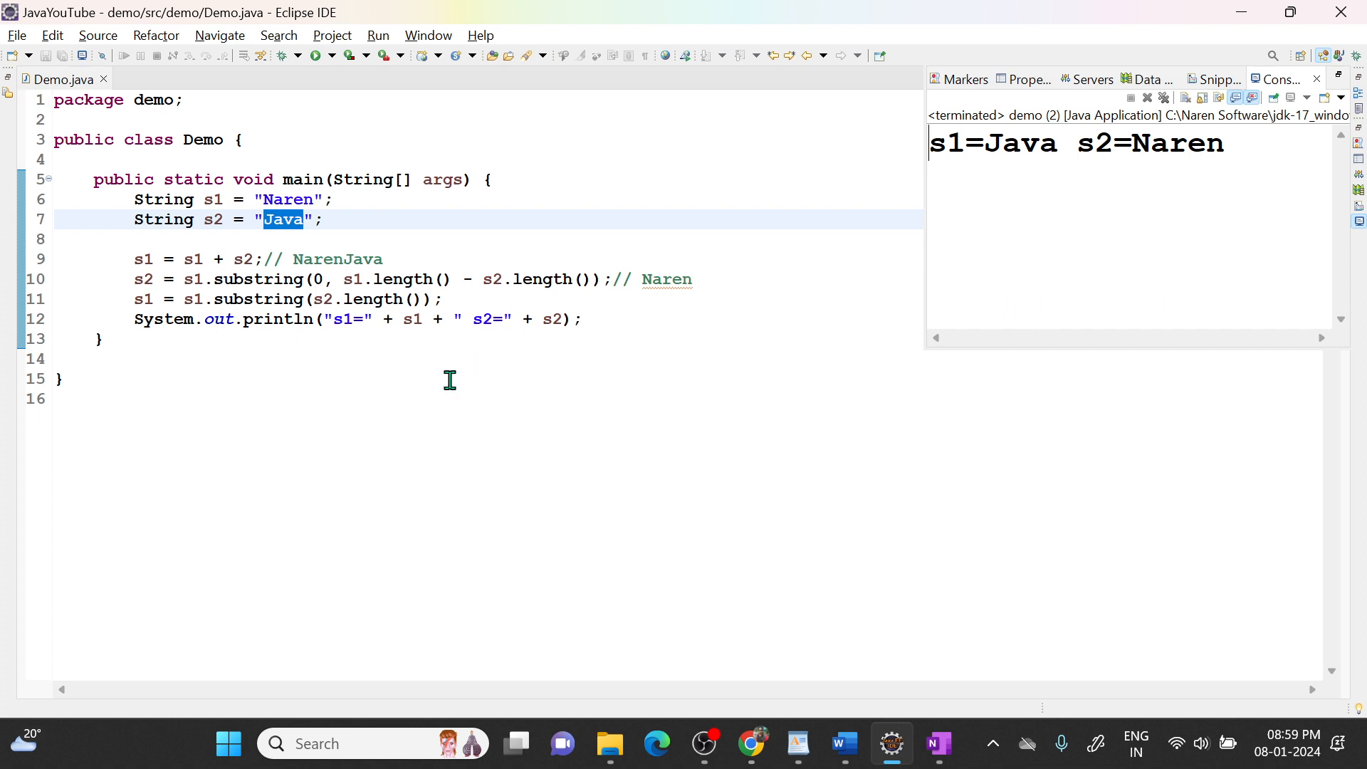